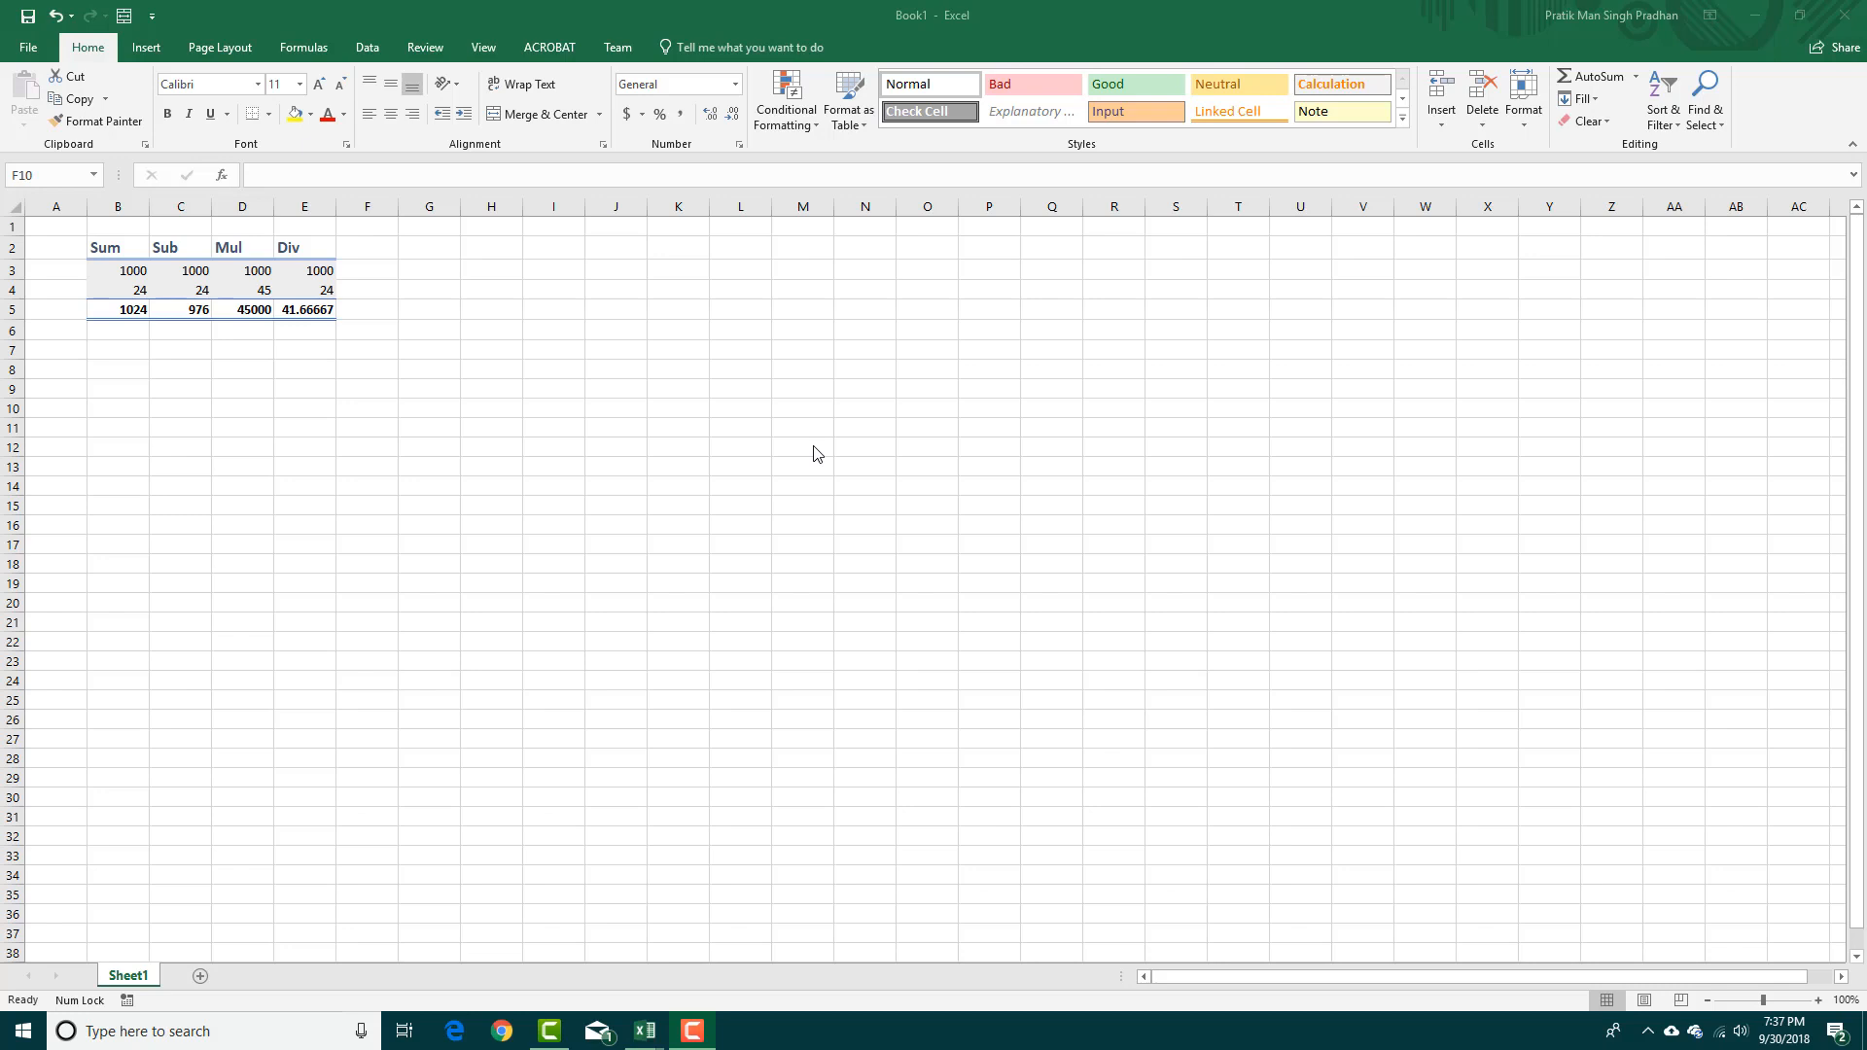
mouse_move(234, 363)
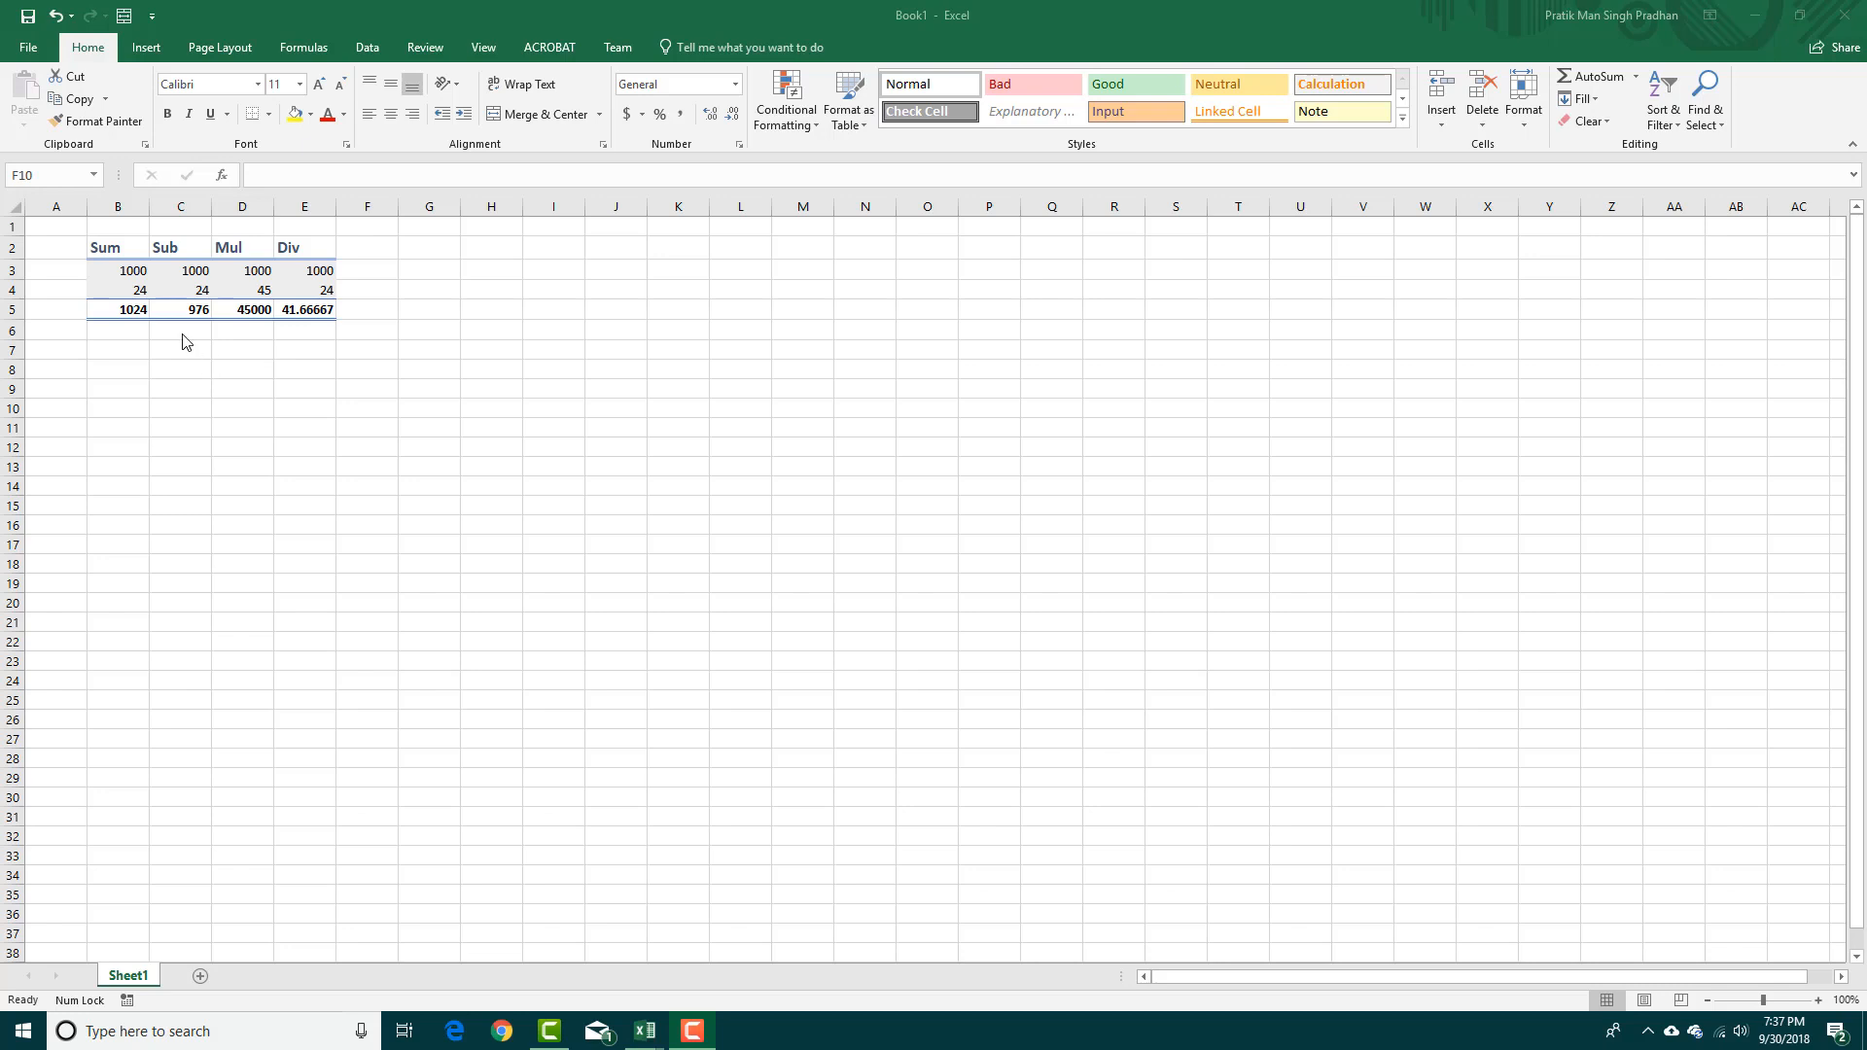
Step: Inspect the row 5 results, then select cell B7 for the sum
drag(118, 308, 319, 308)
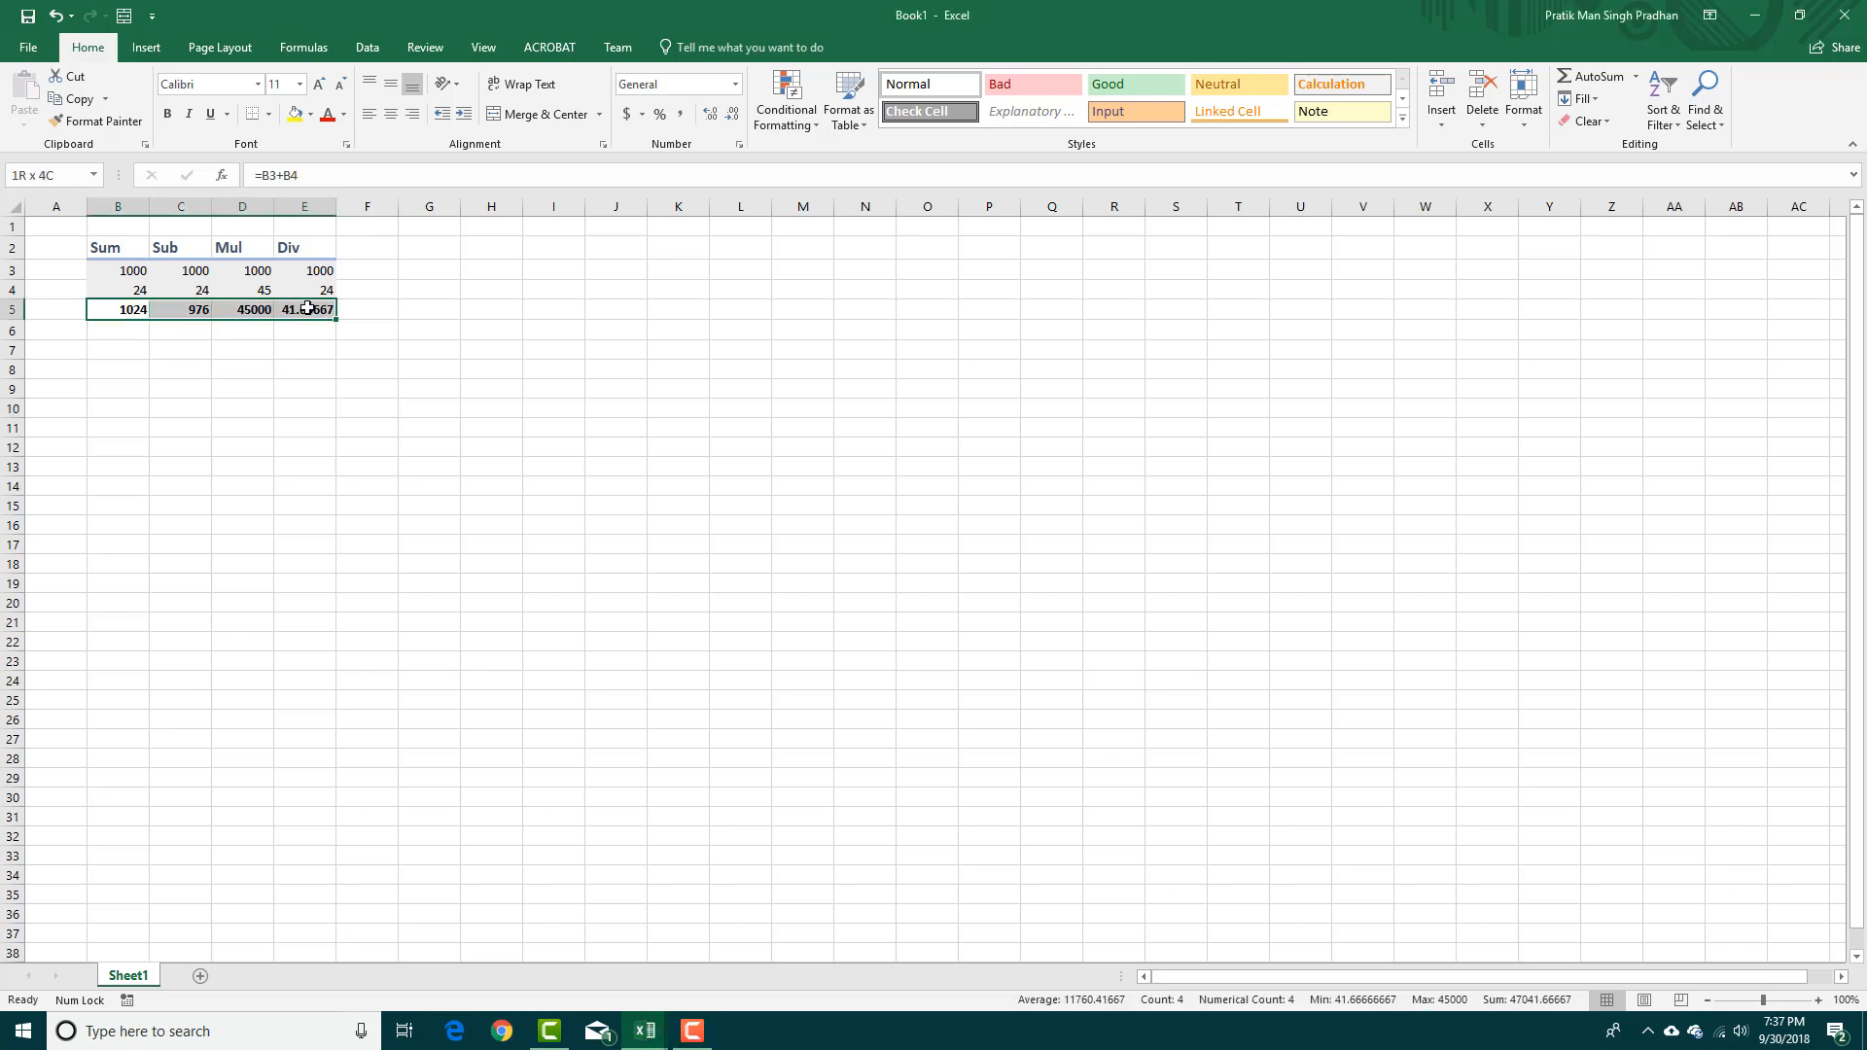
click(303, 350)
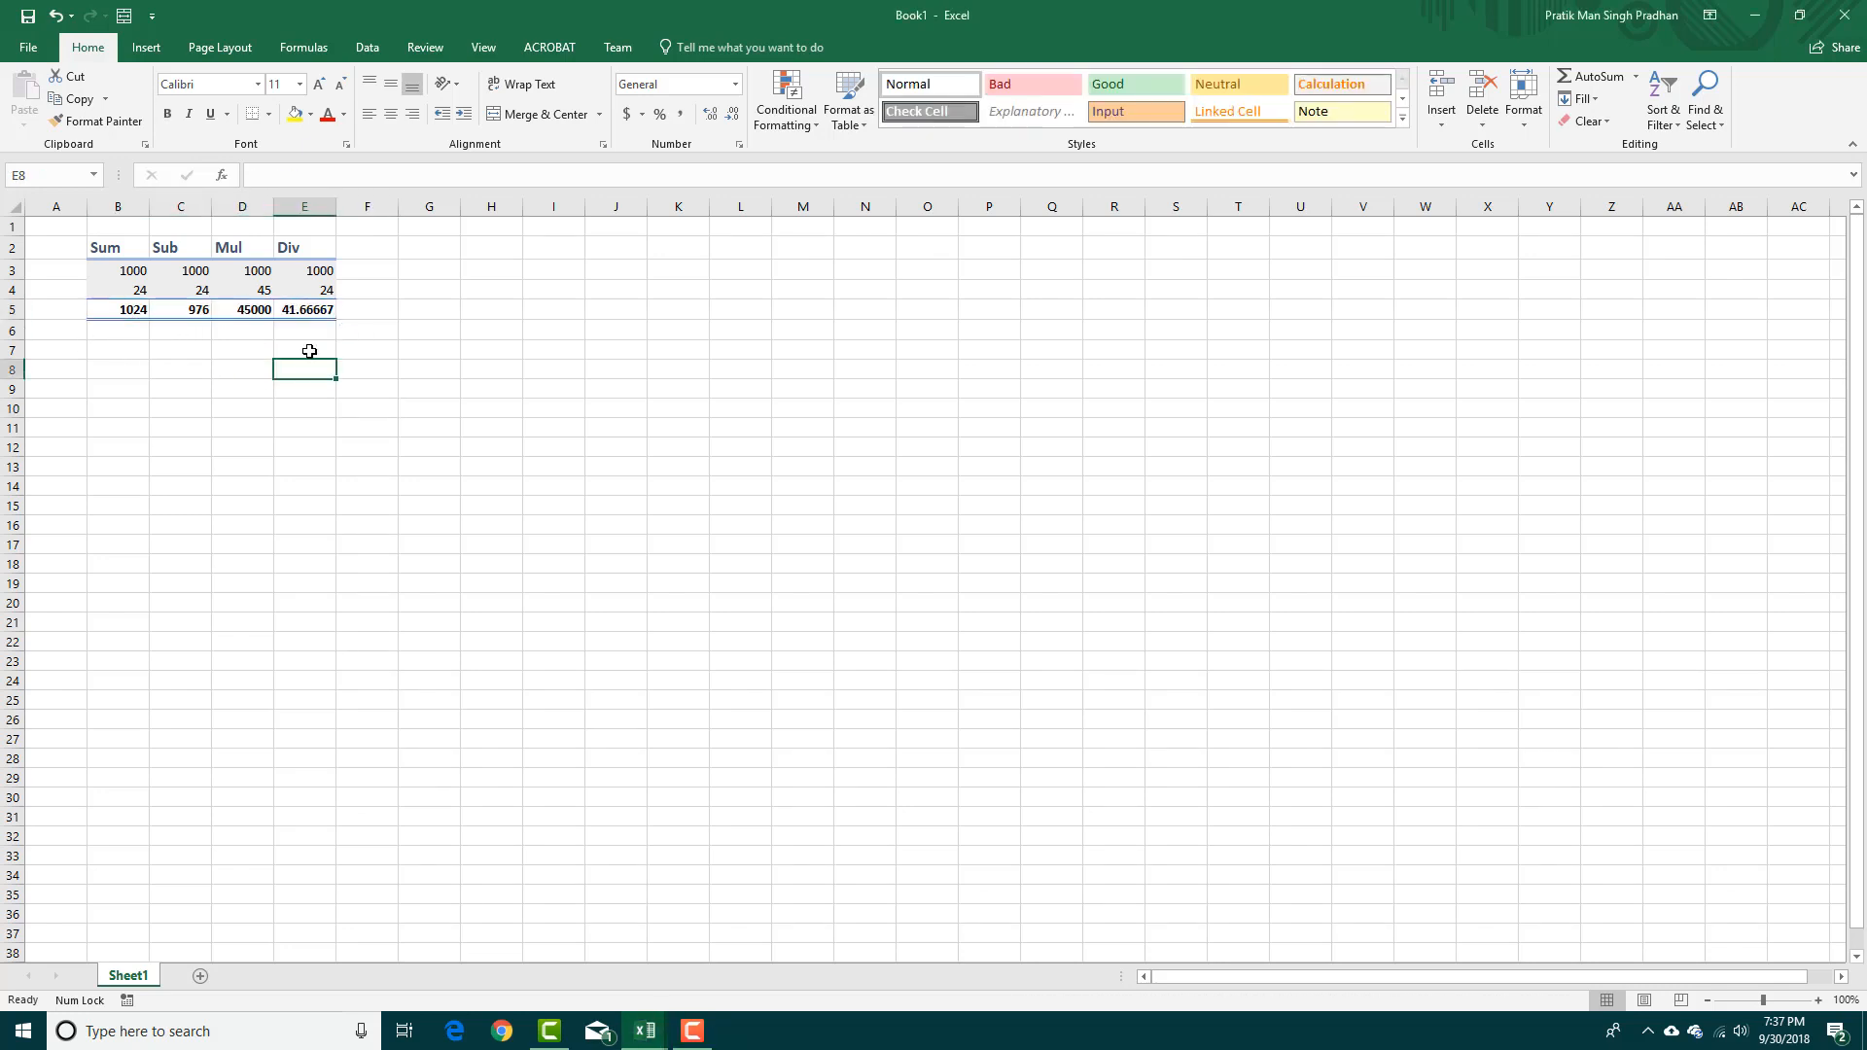
click(116, 350)
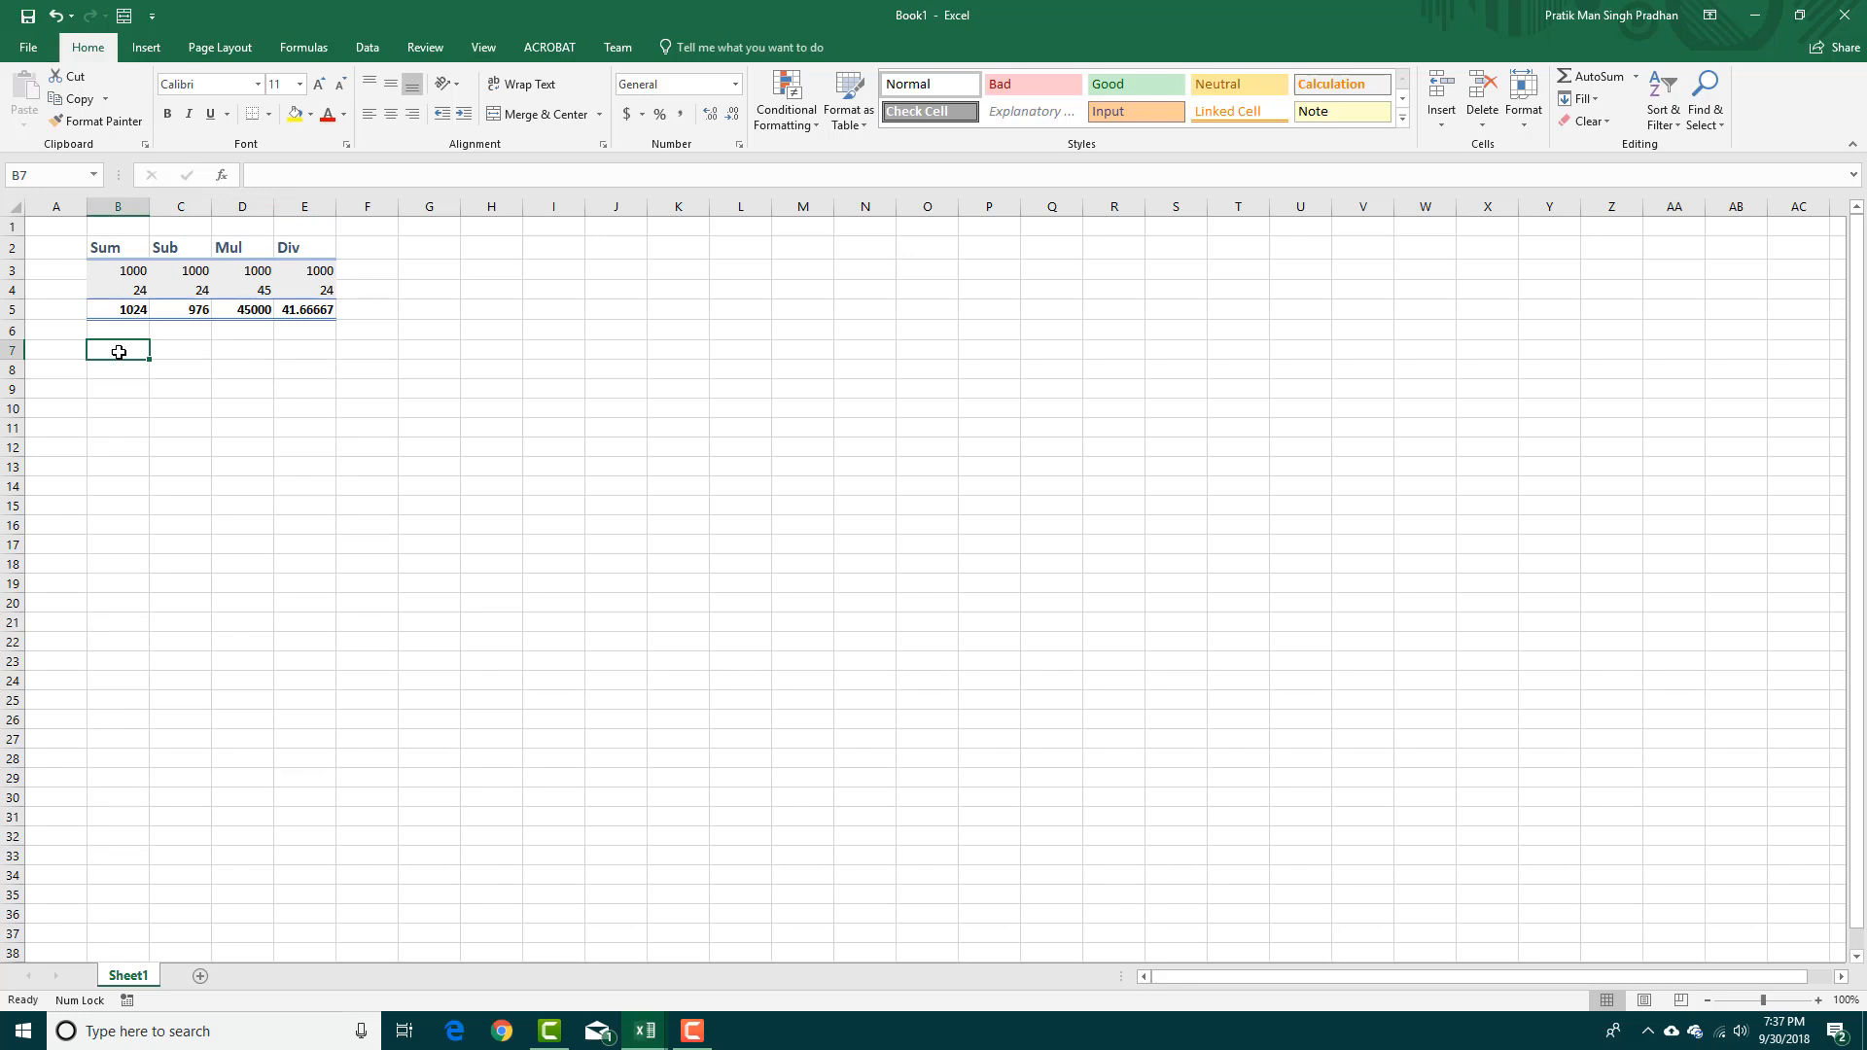
Step: Enter =SUM(B5:E5) in B7 and verify the formula
text(=)
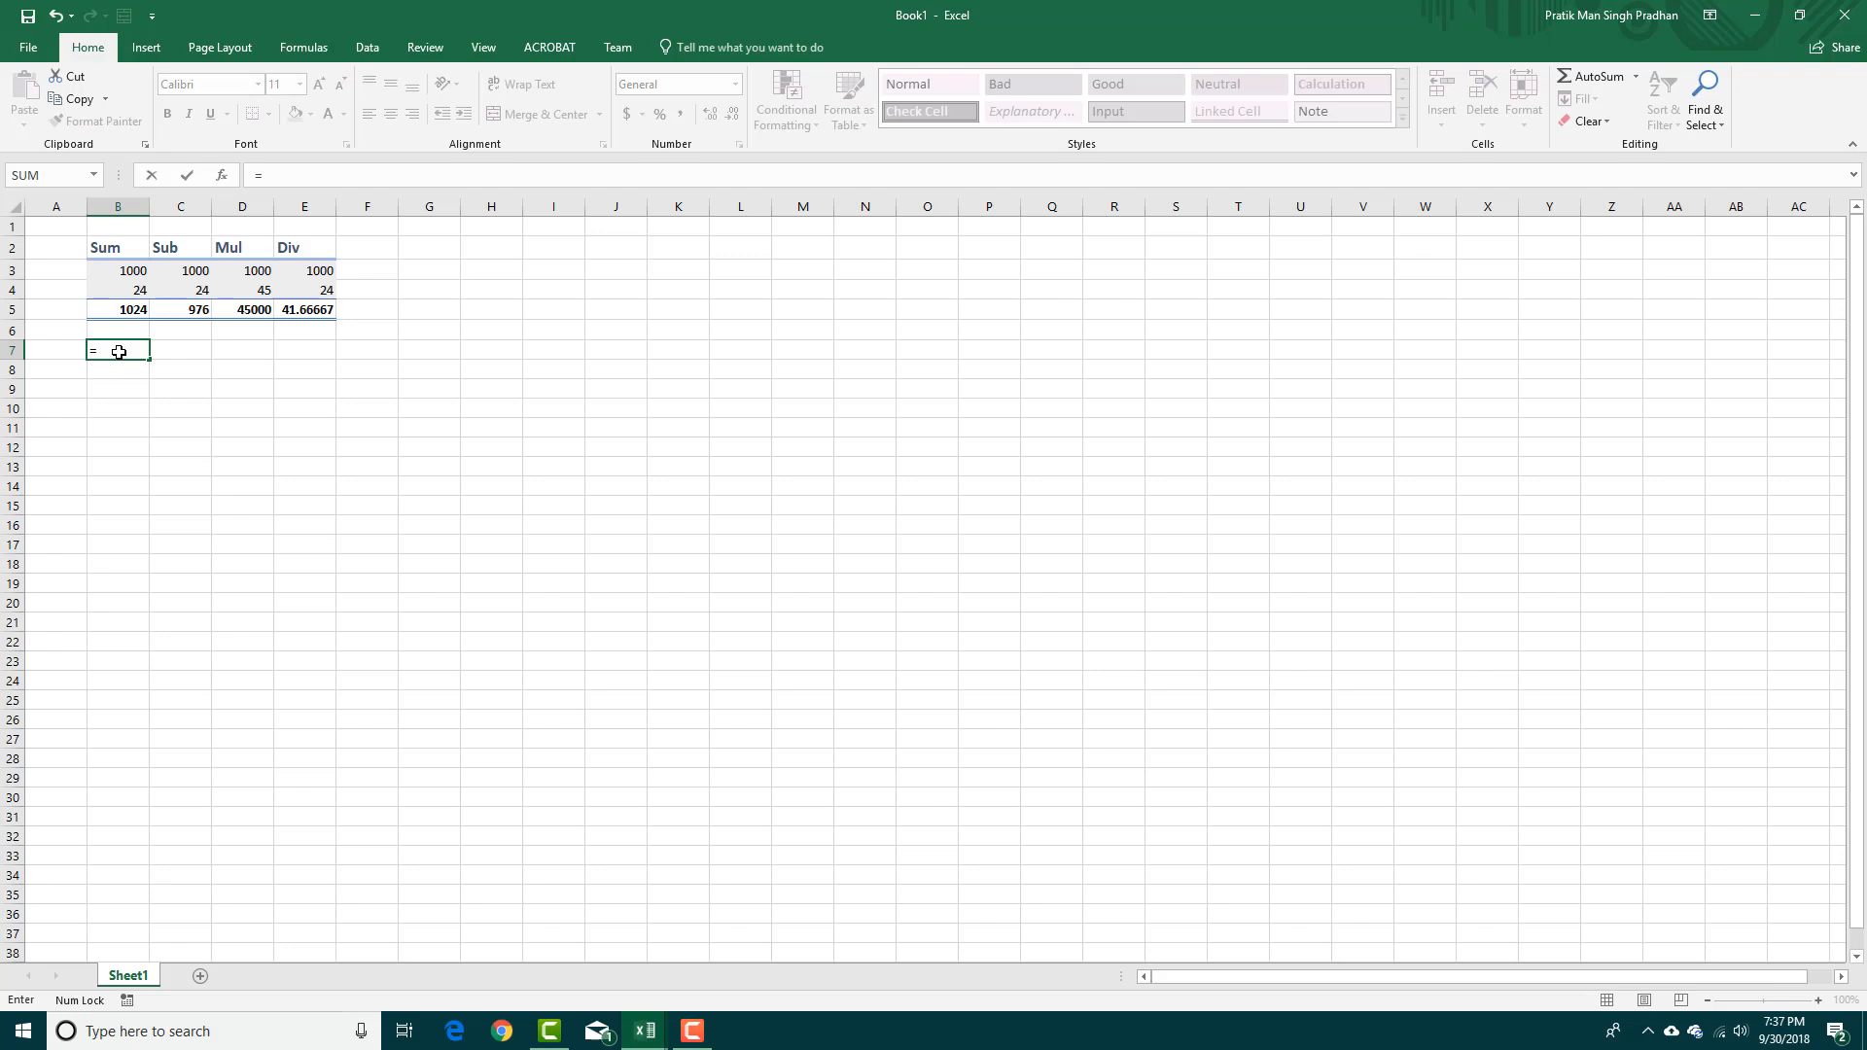
text(SUM)
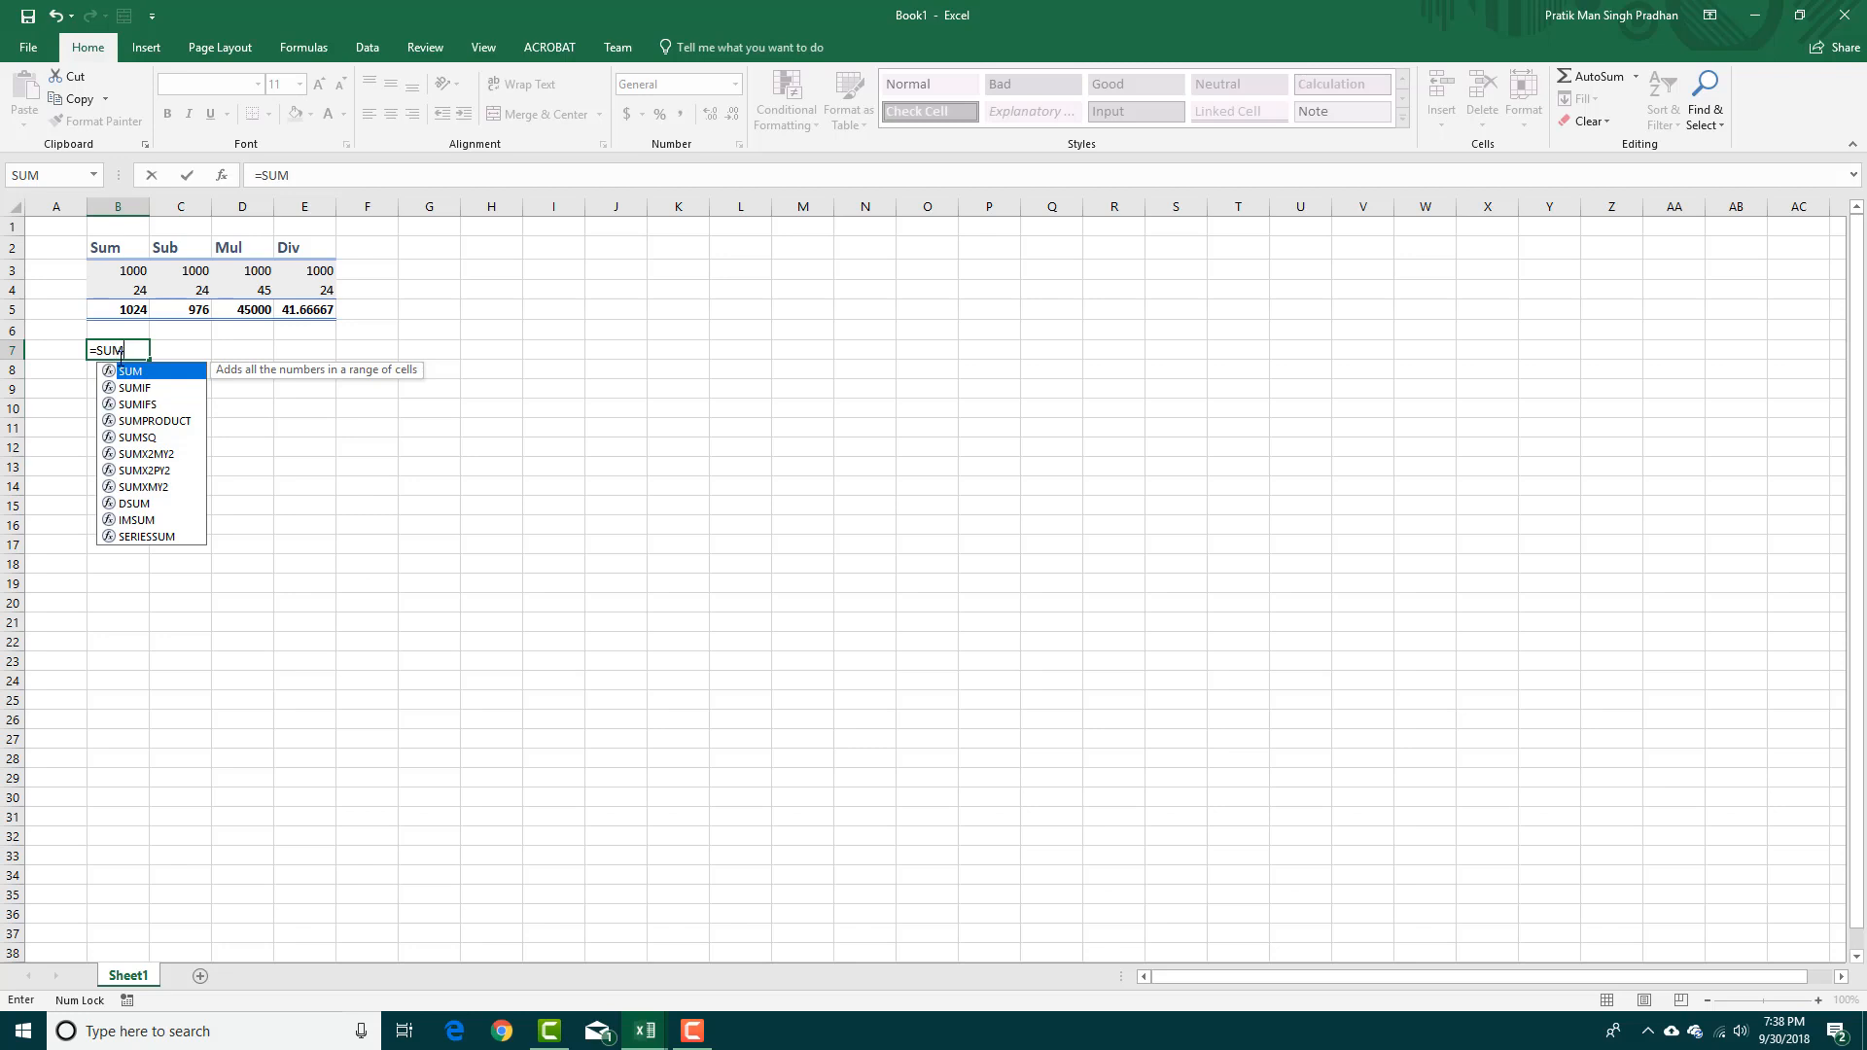
mouse_move(150, 525)
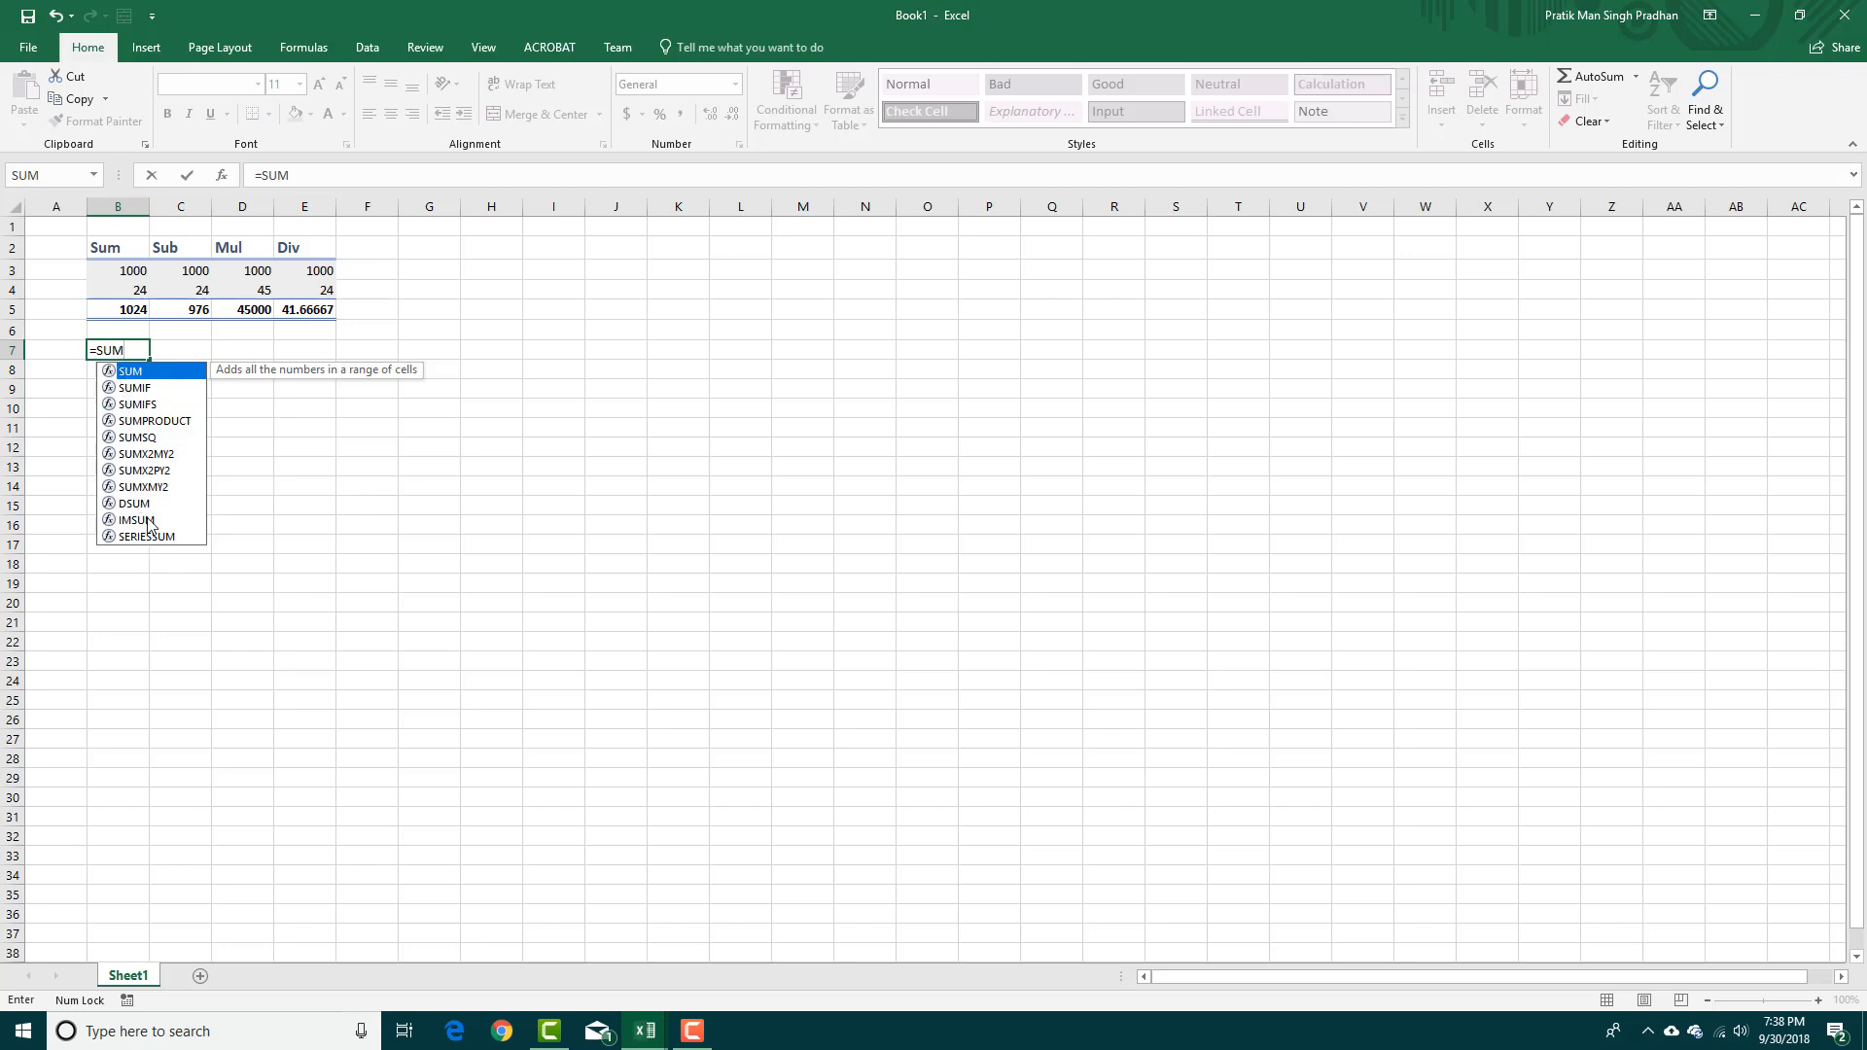
mouse_move(158, 536)
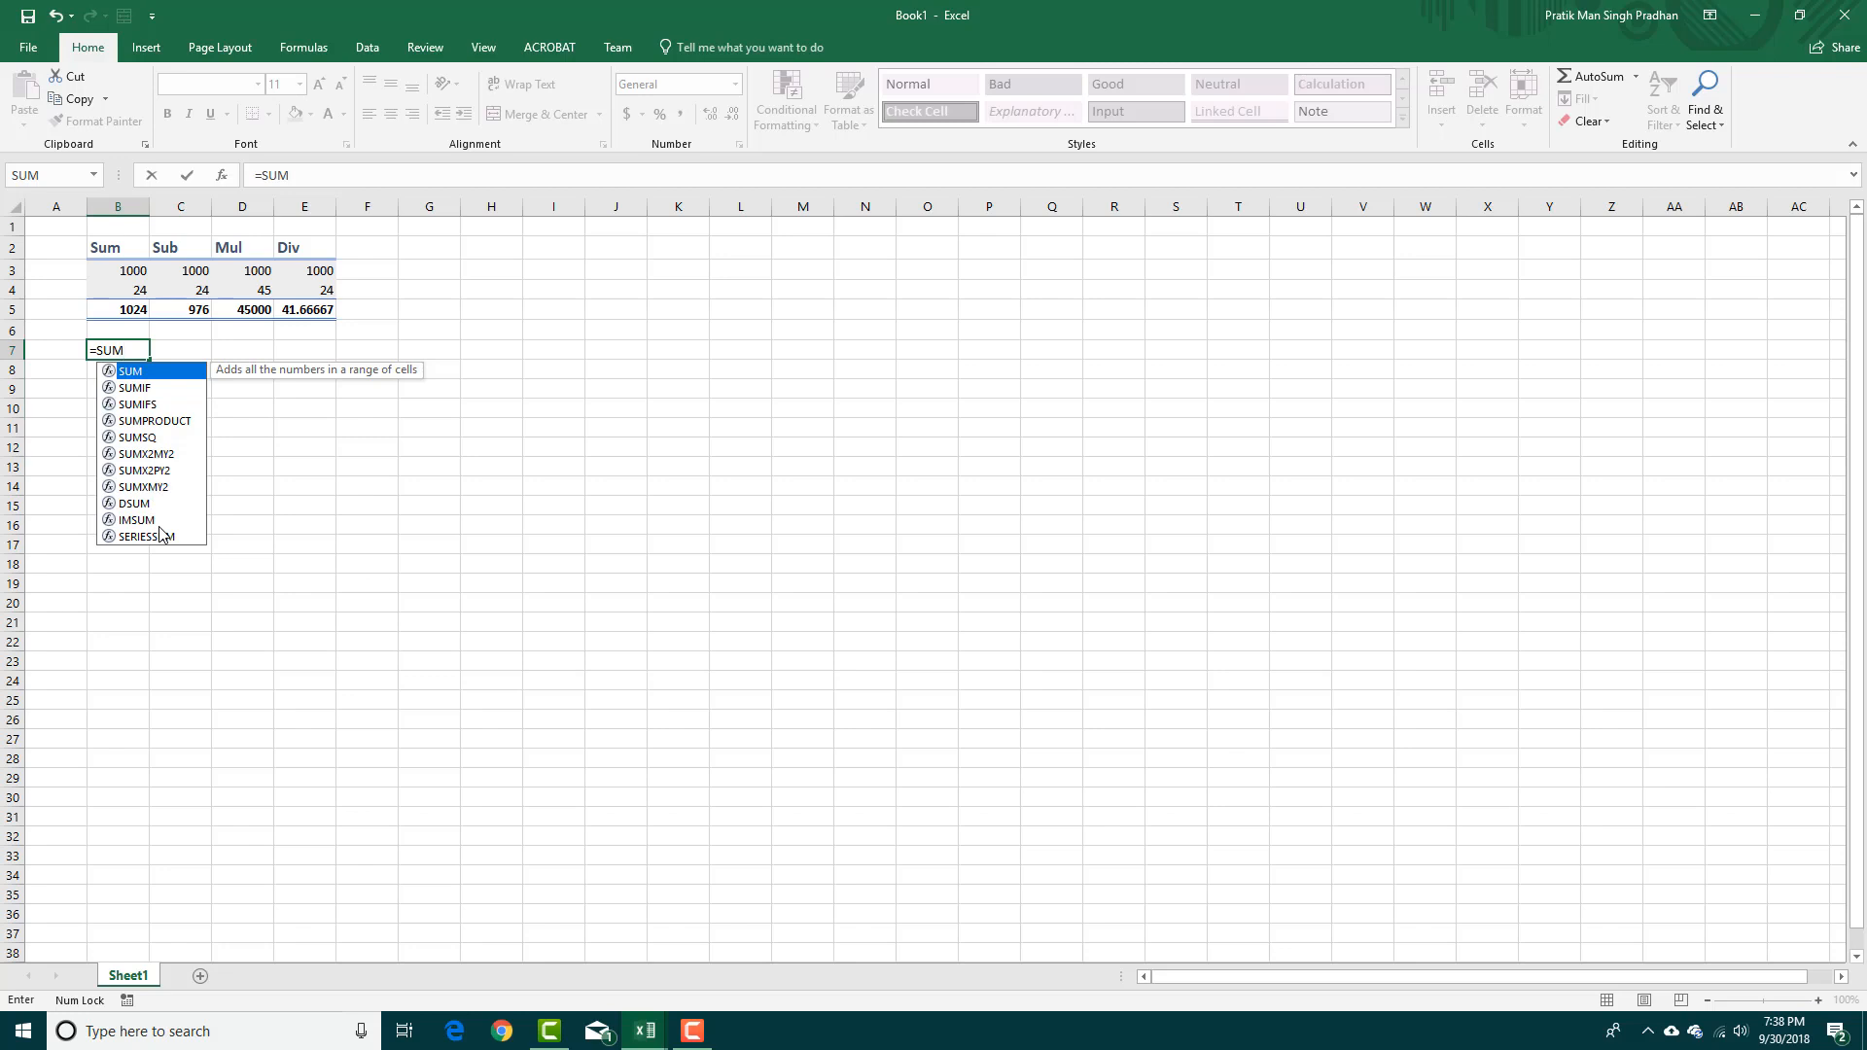
text(()
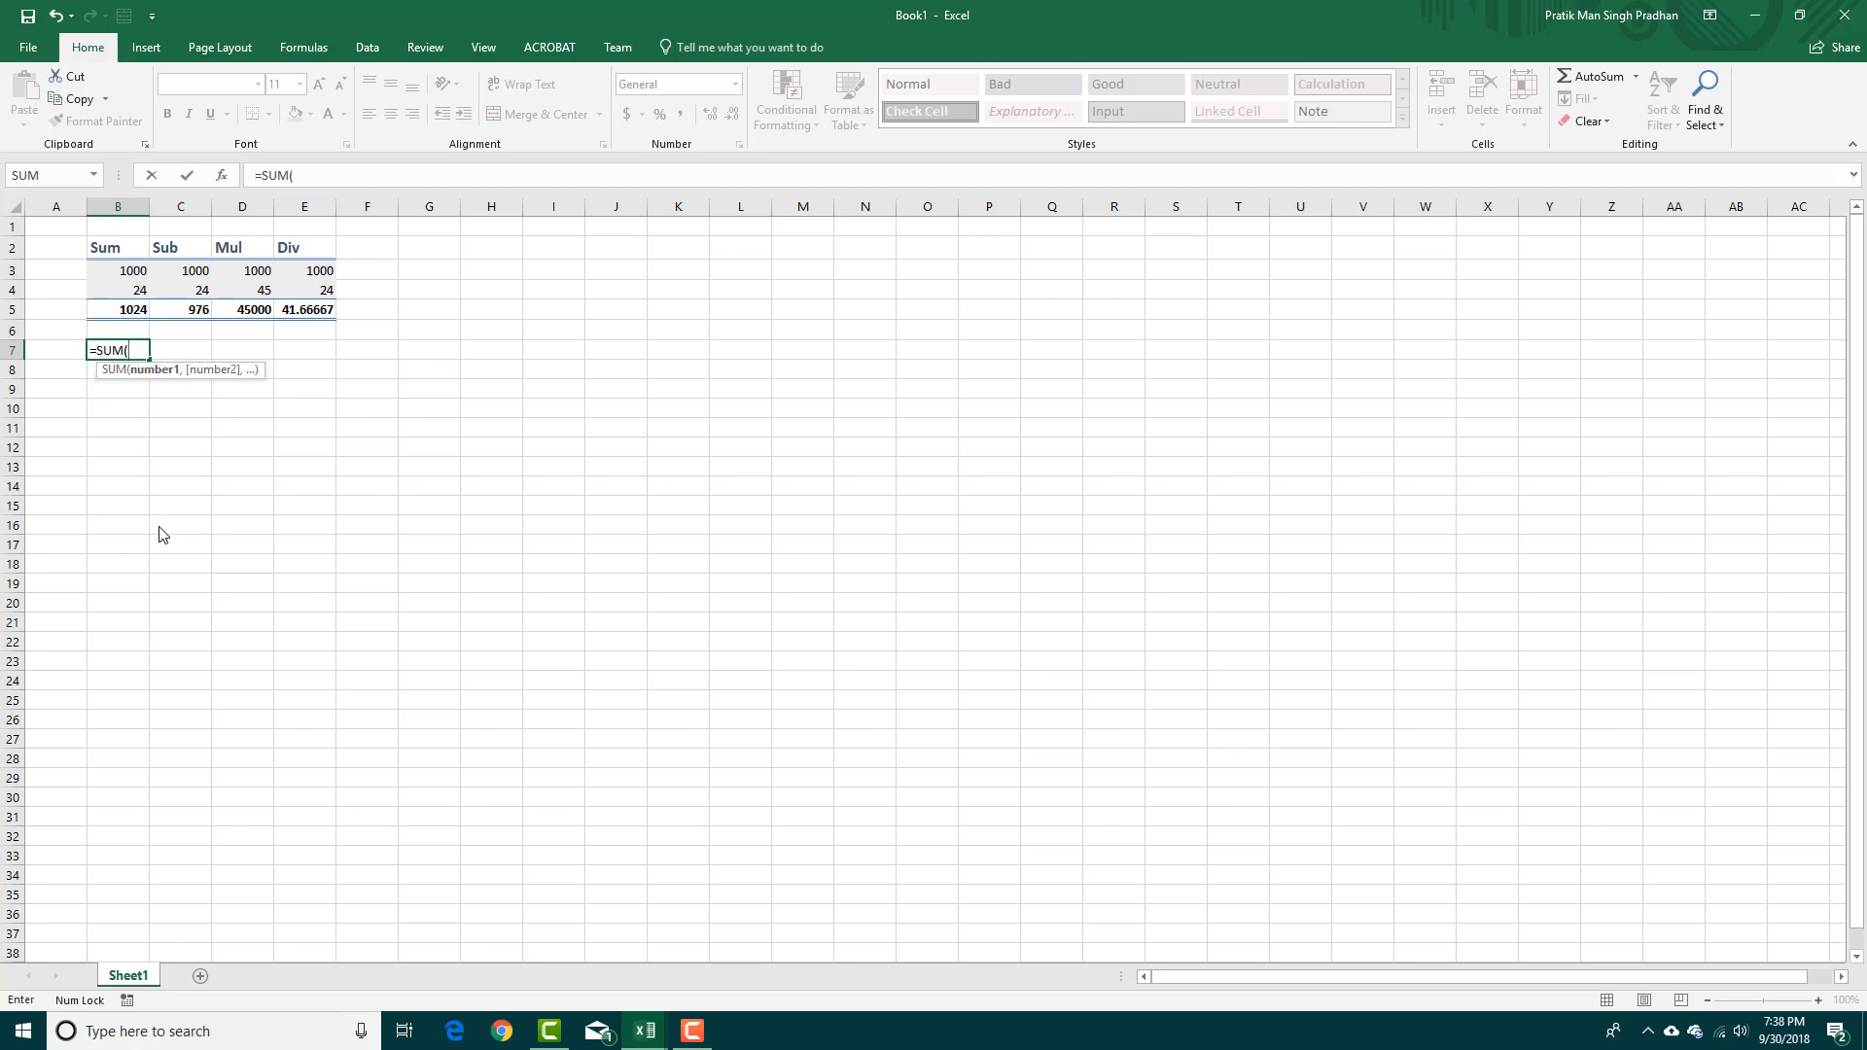
mouse_move(155, 383)
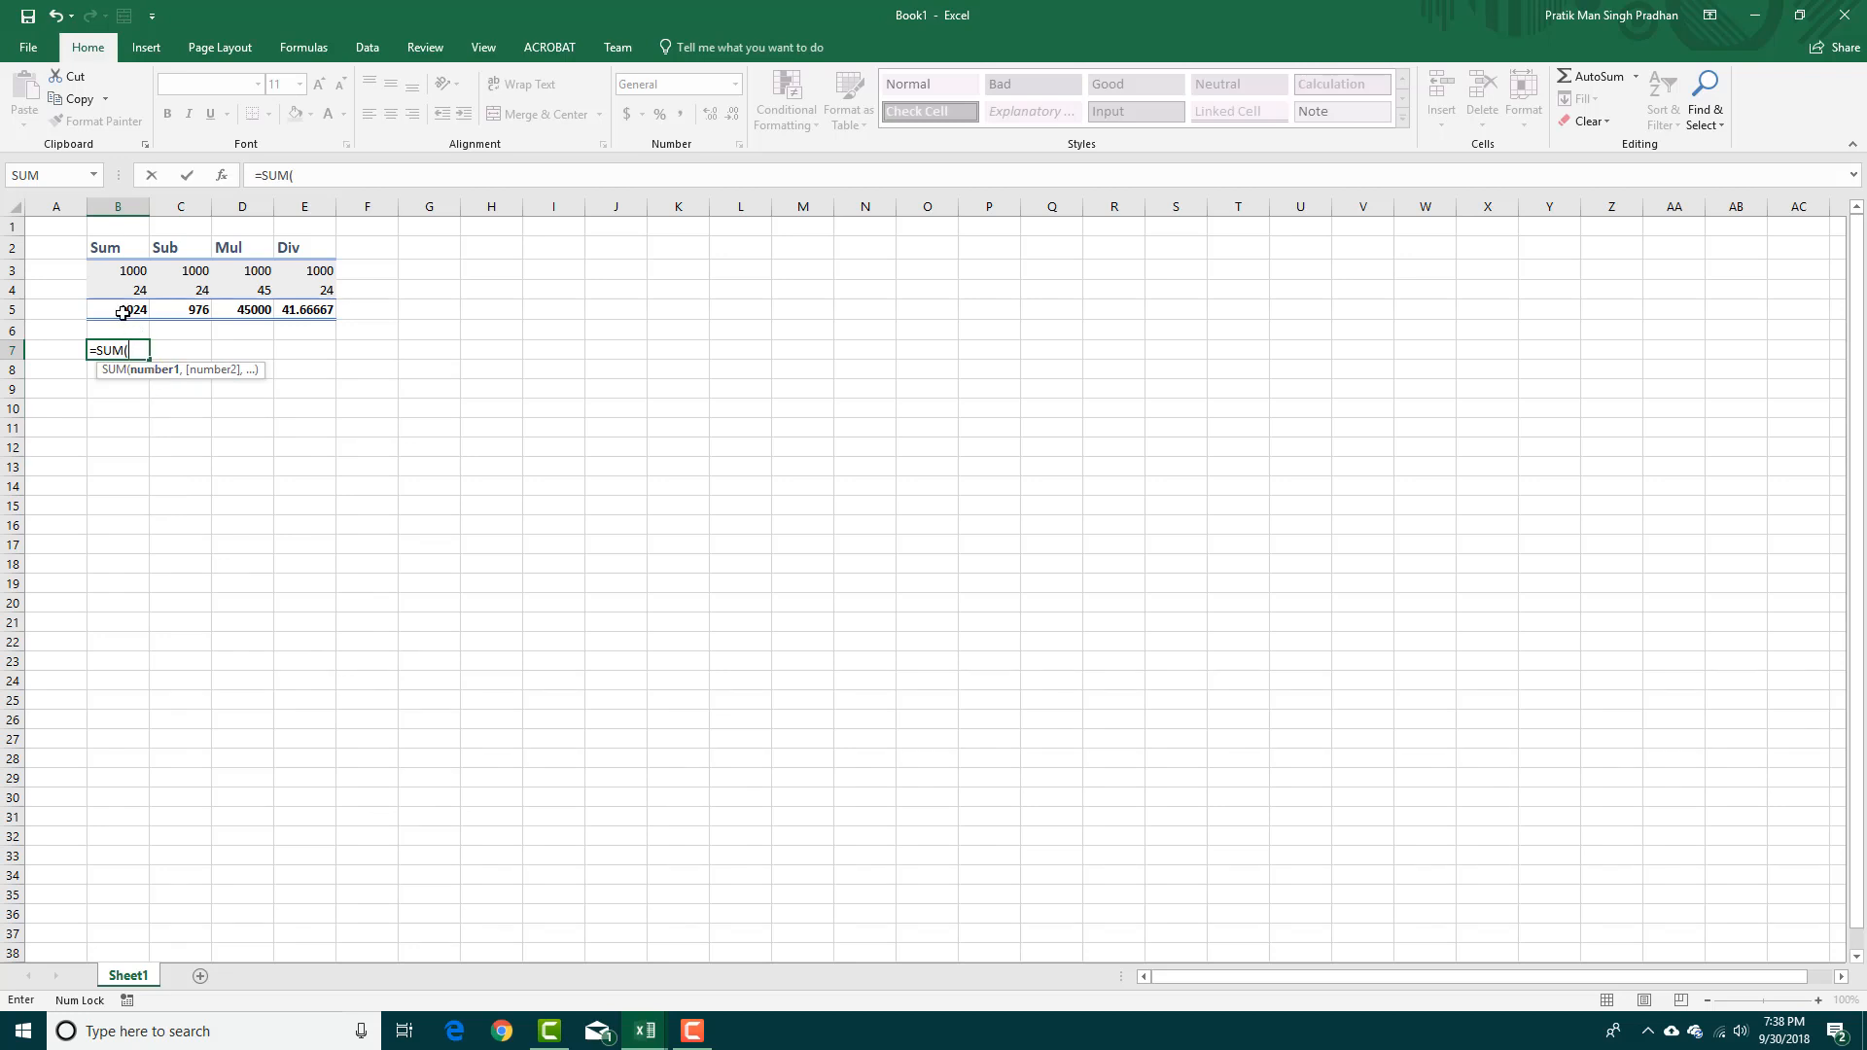
click(117, 309)
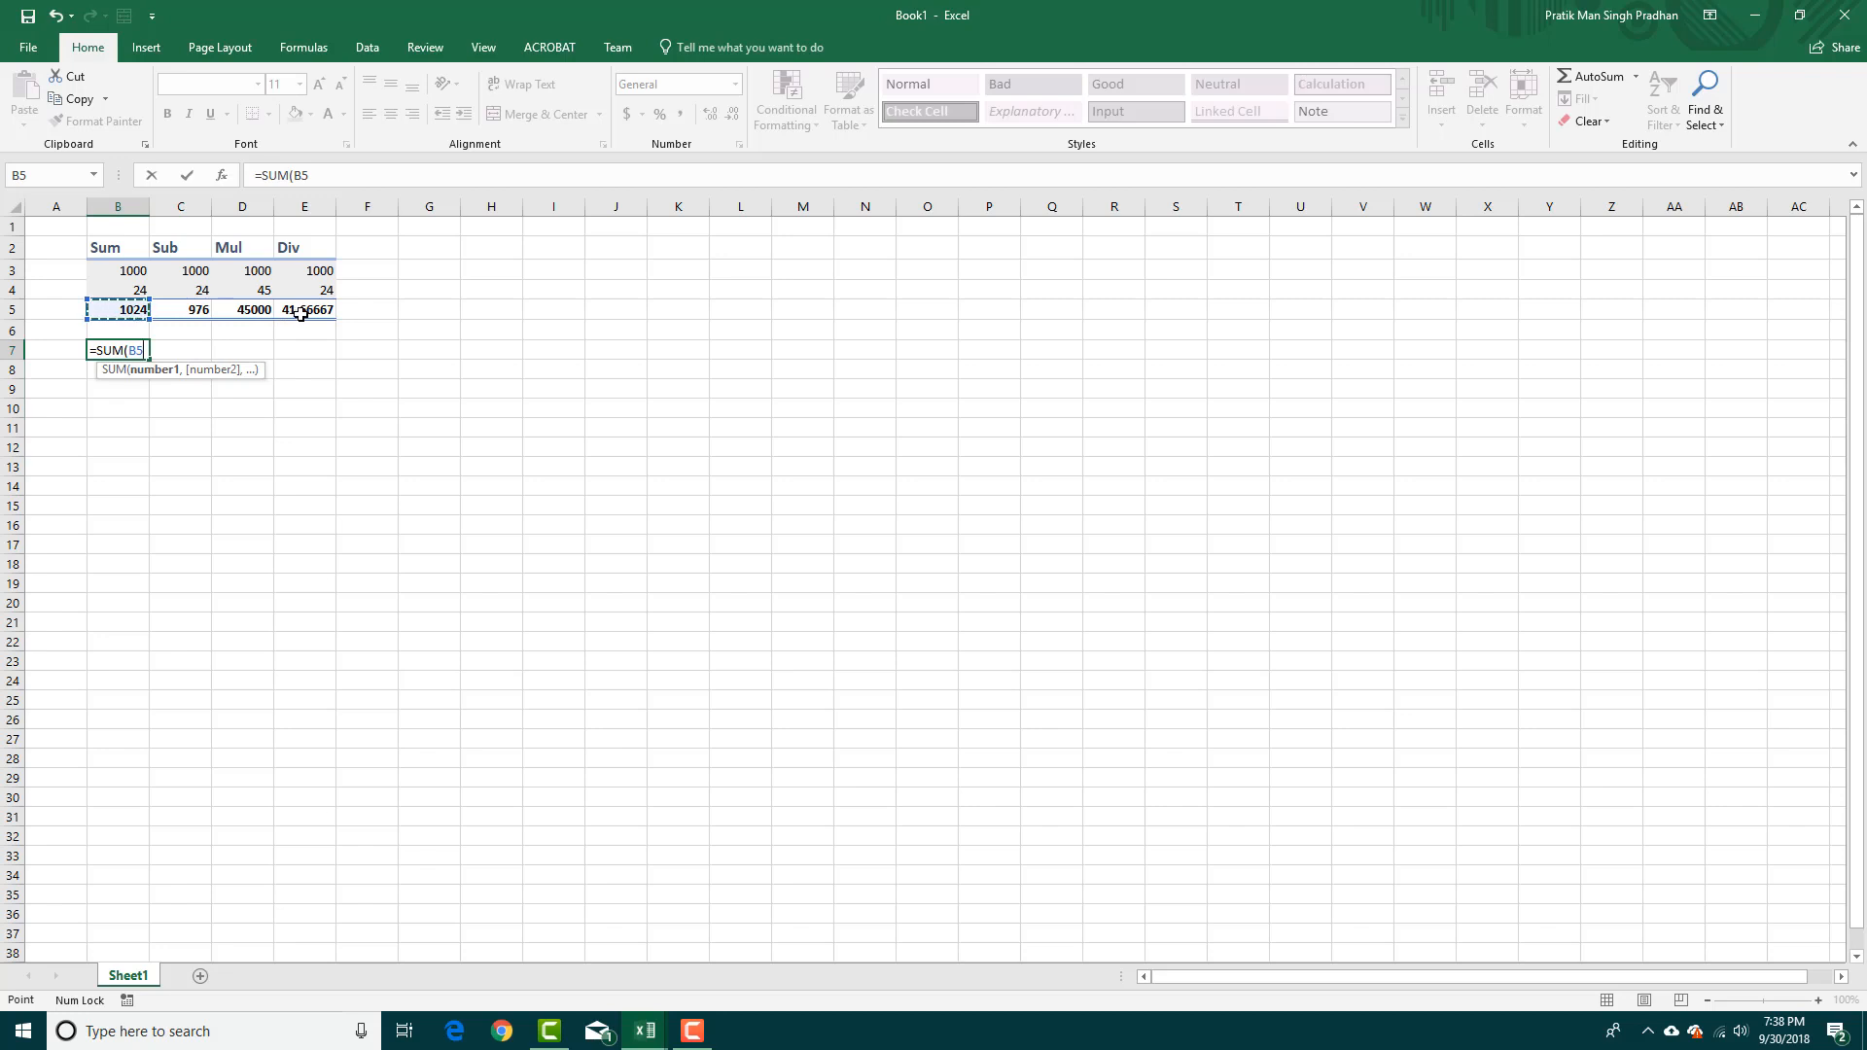
drag(117, 310, 304, 309)
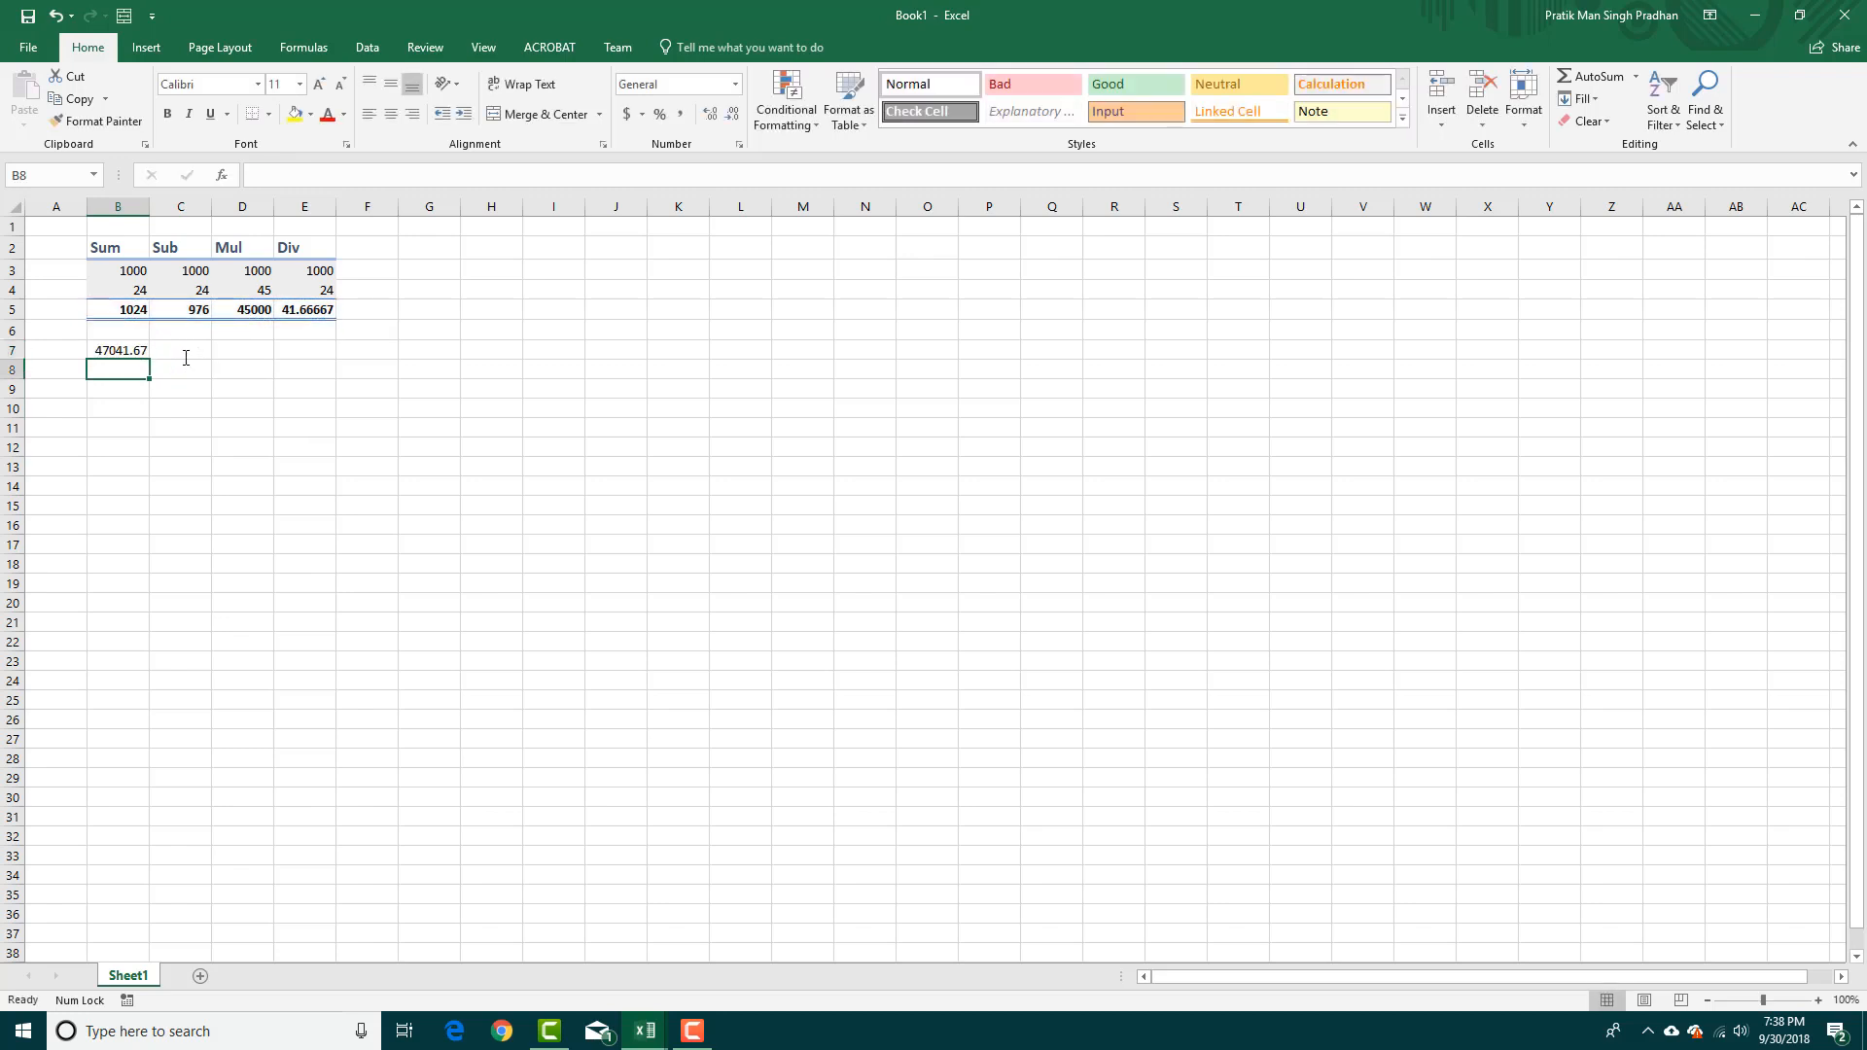
click(117, 350)
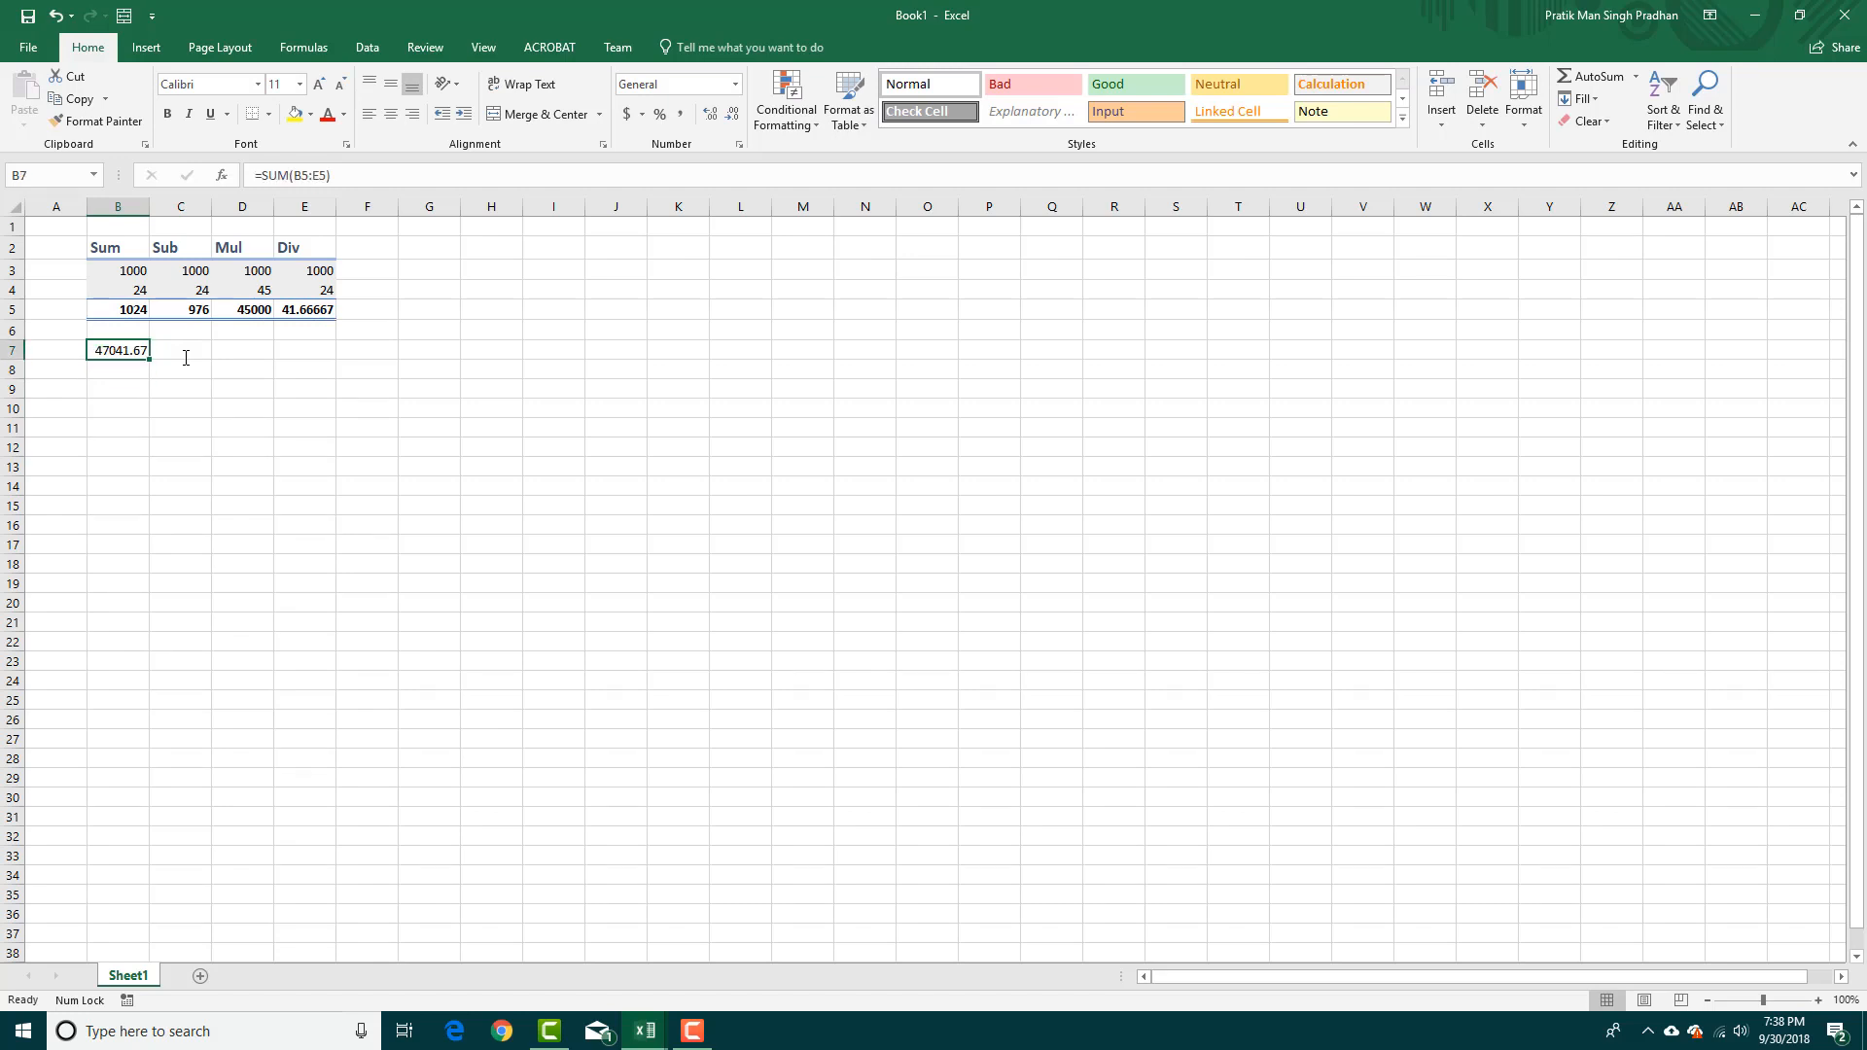
Step: Enter =AVERAGE(B5:E5) in C7, showing 11760.42, then select D7
click(180, 350)
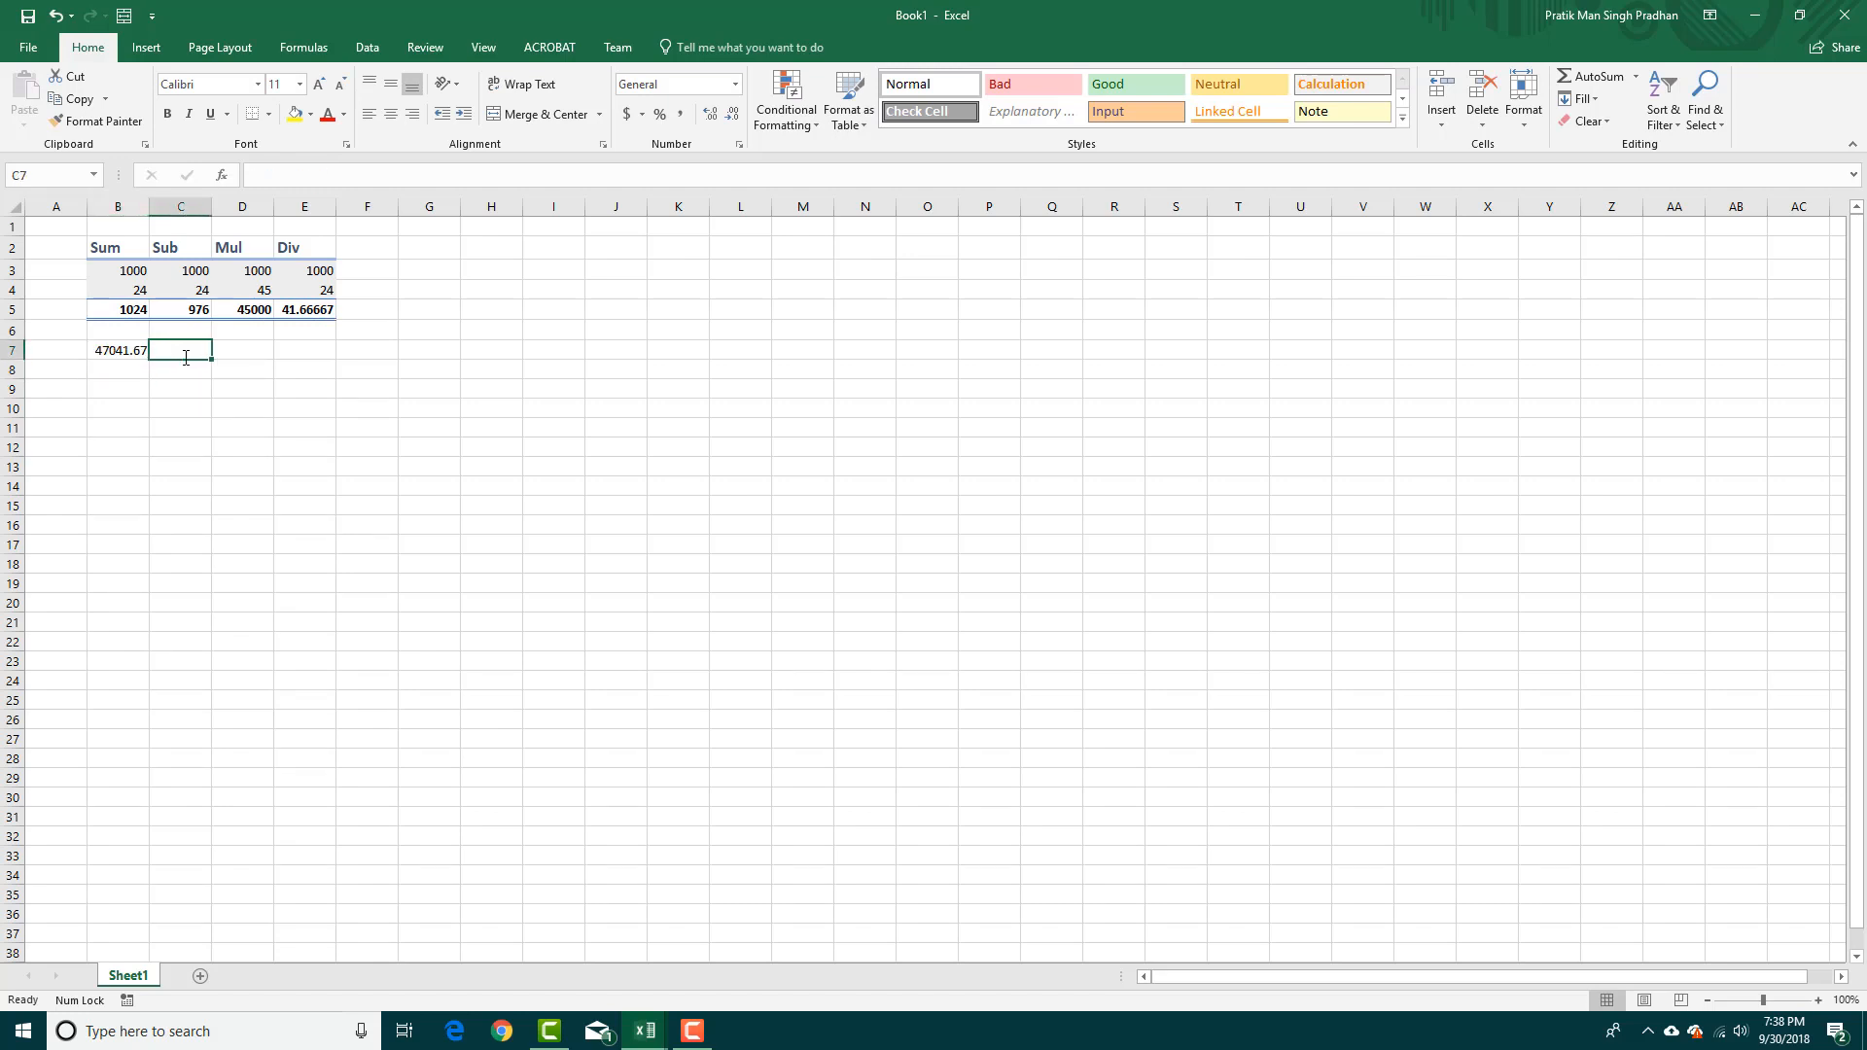
text(=)
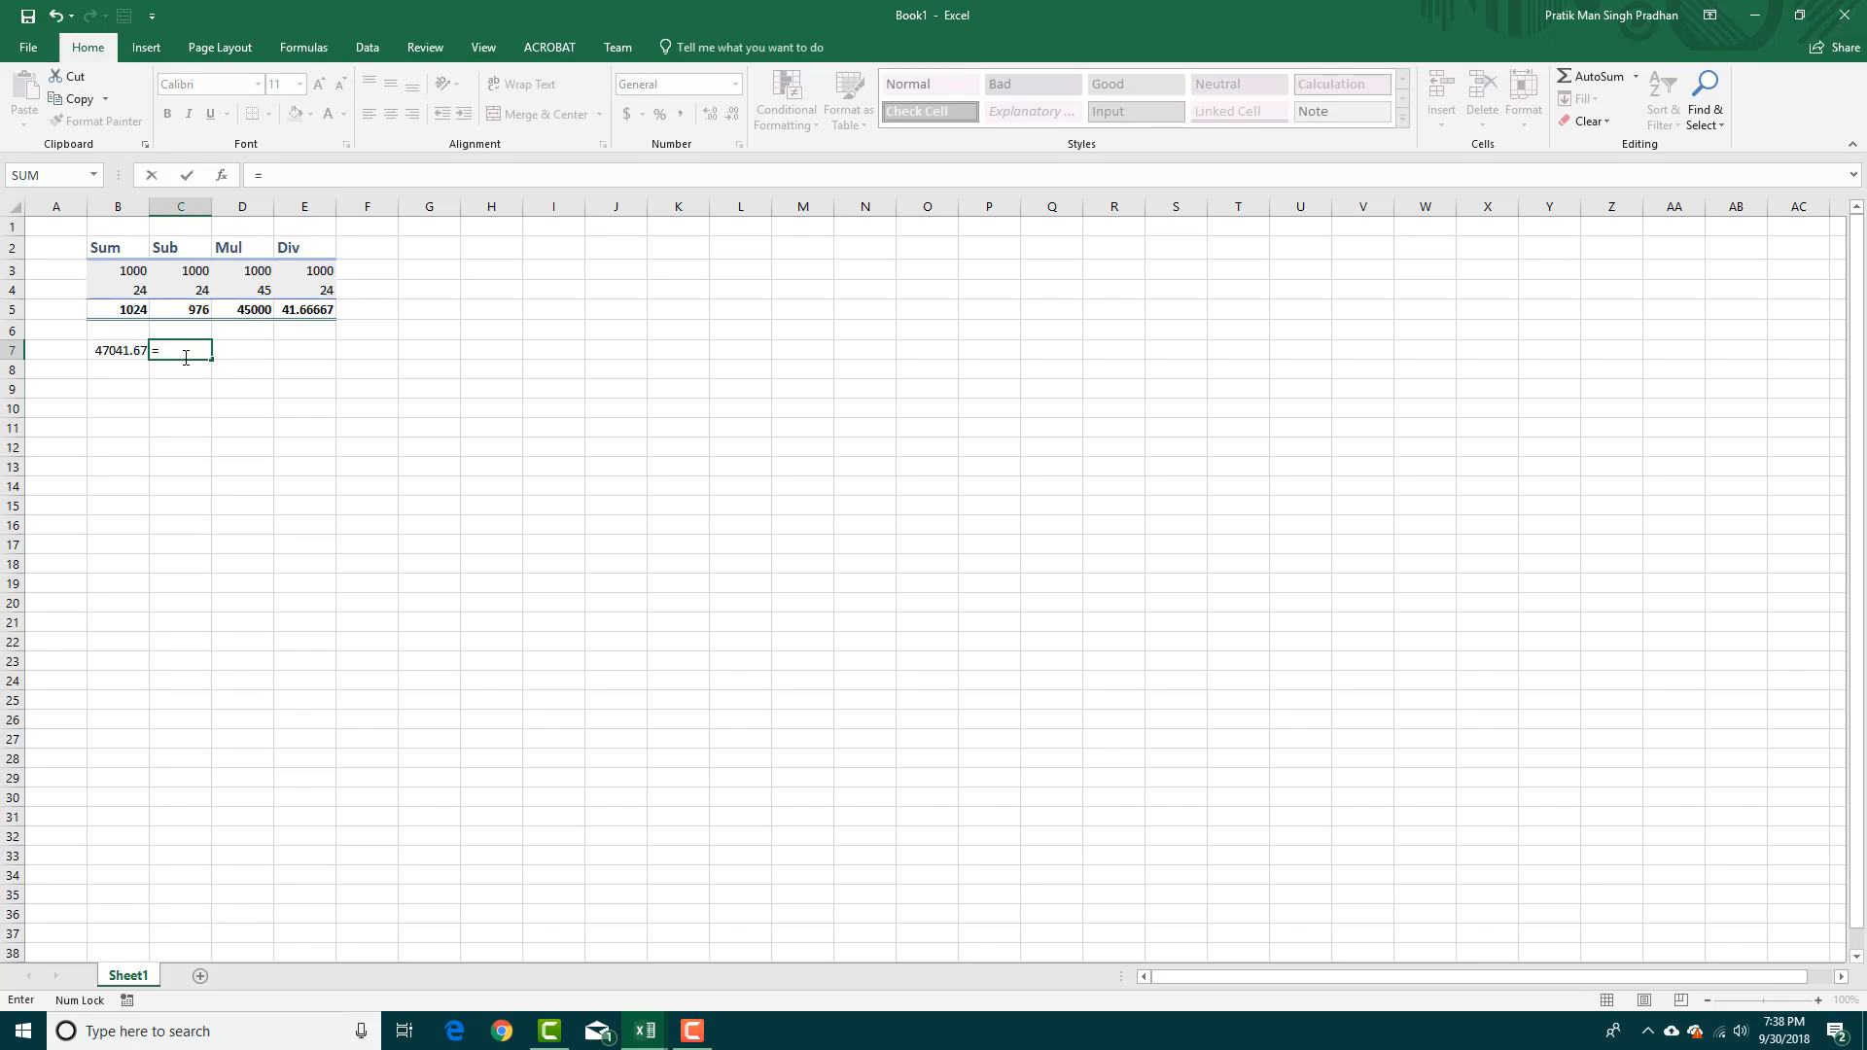
text(AV)
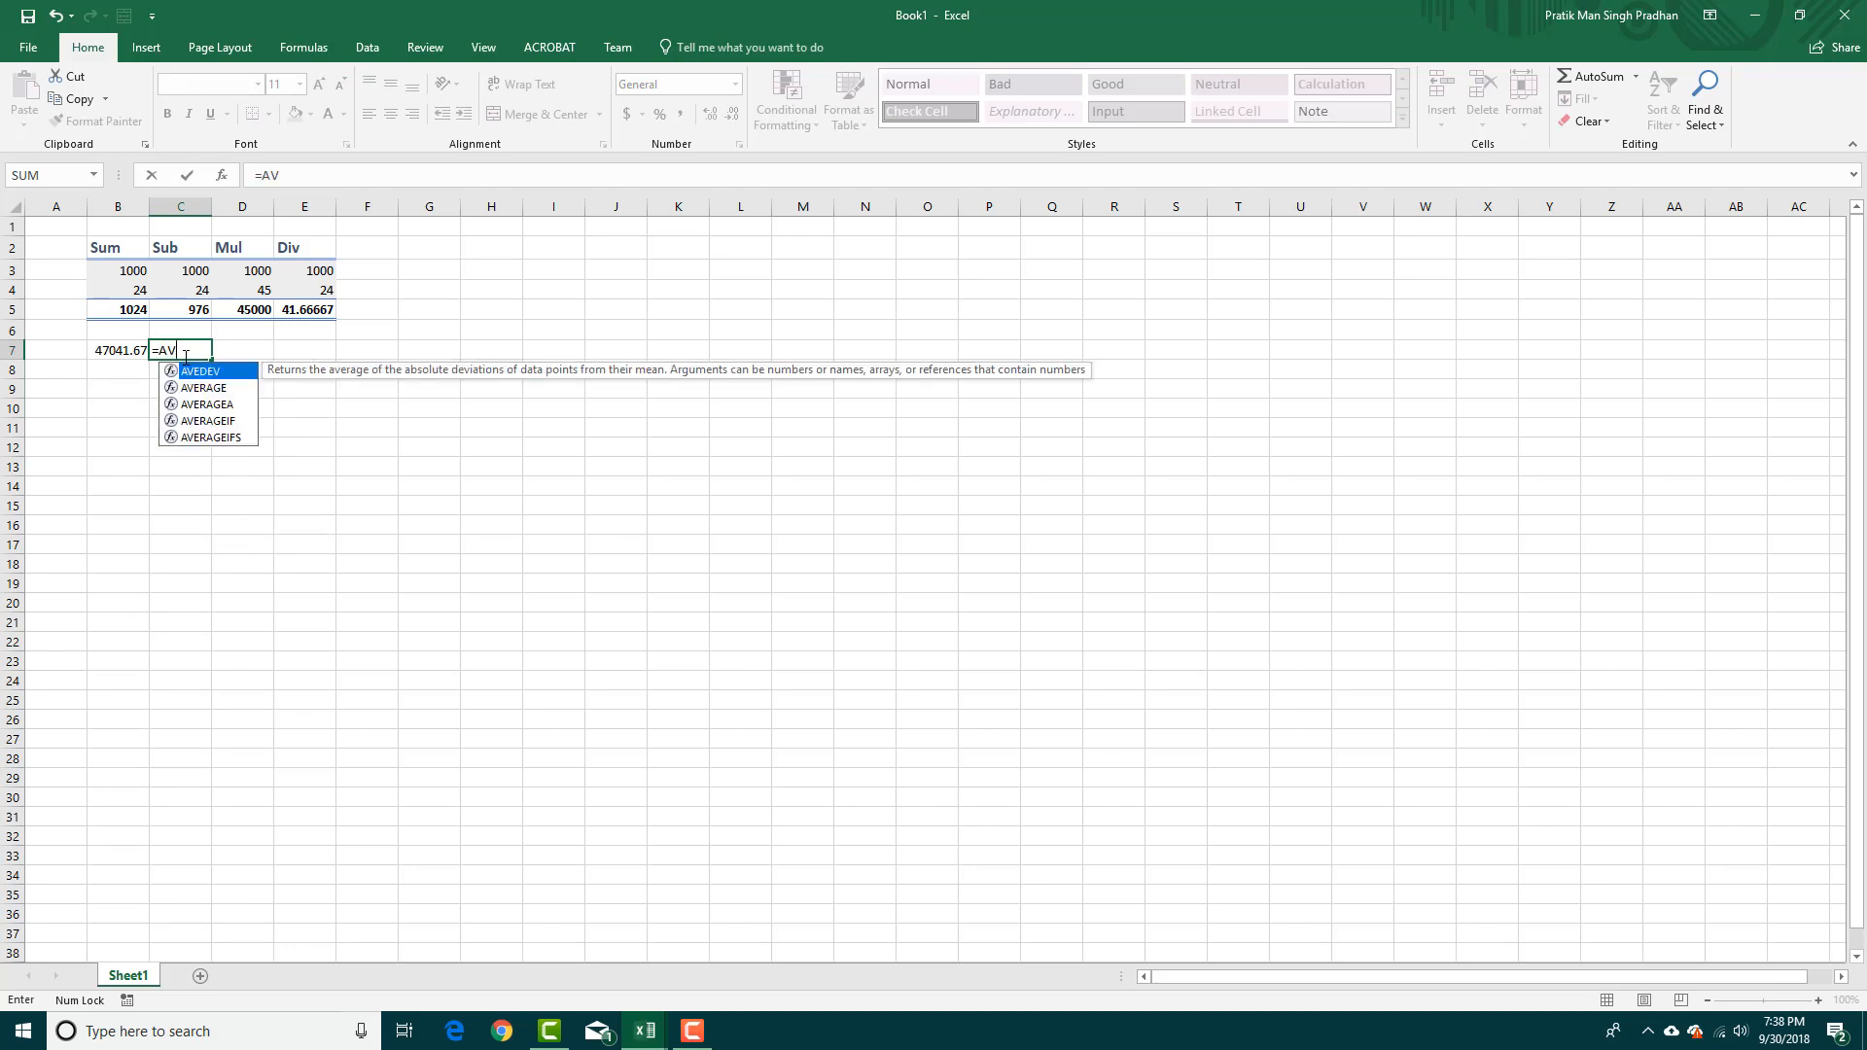
text(ERAGE()
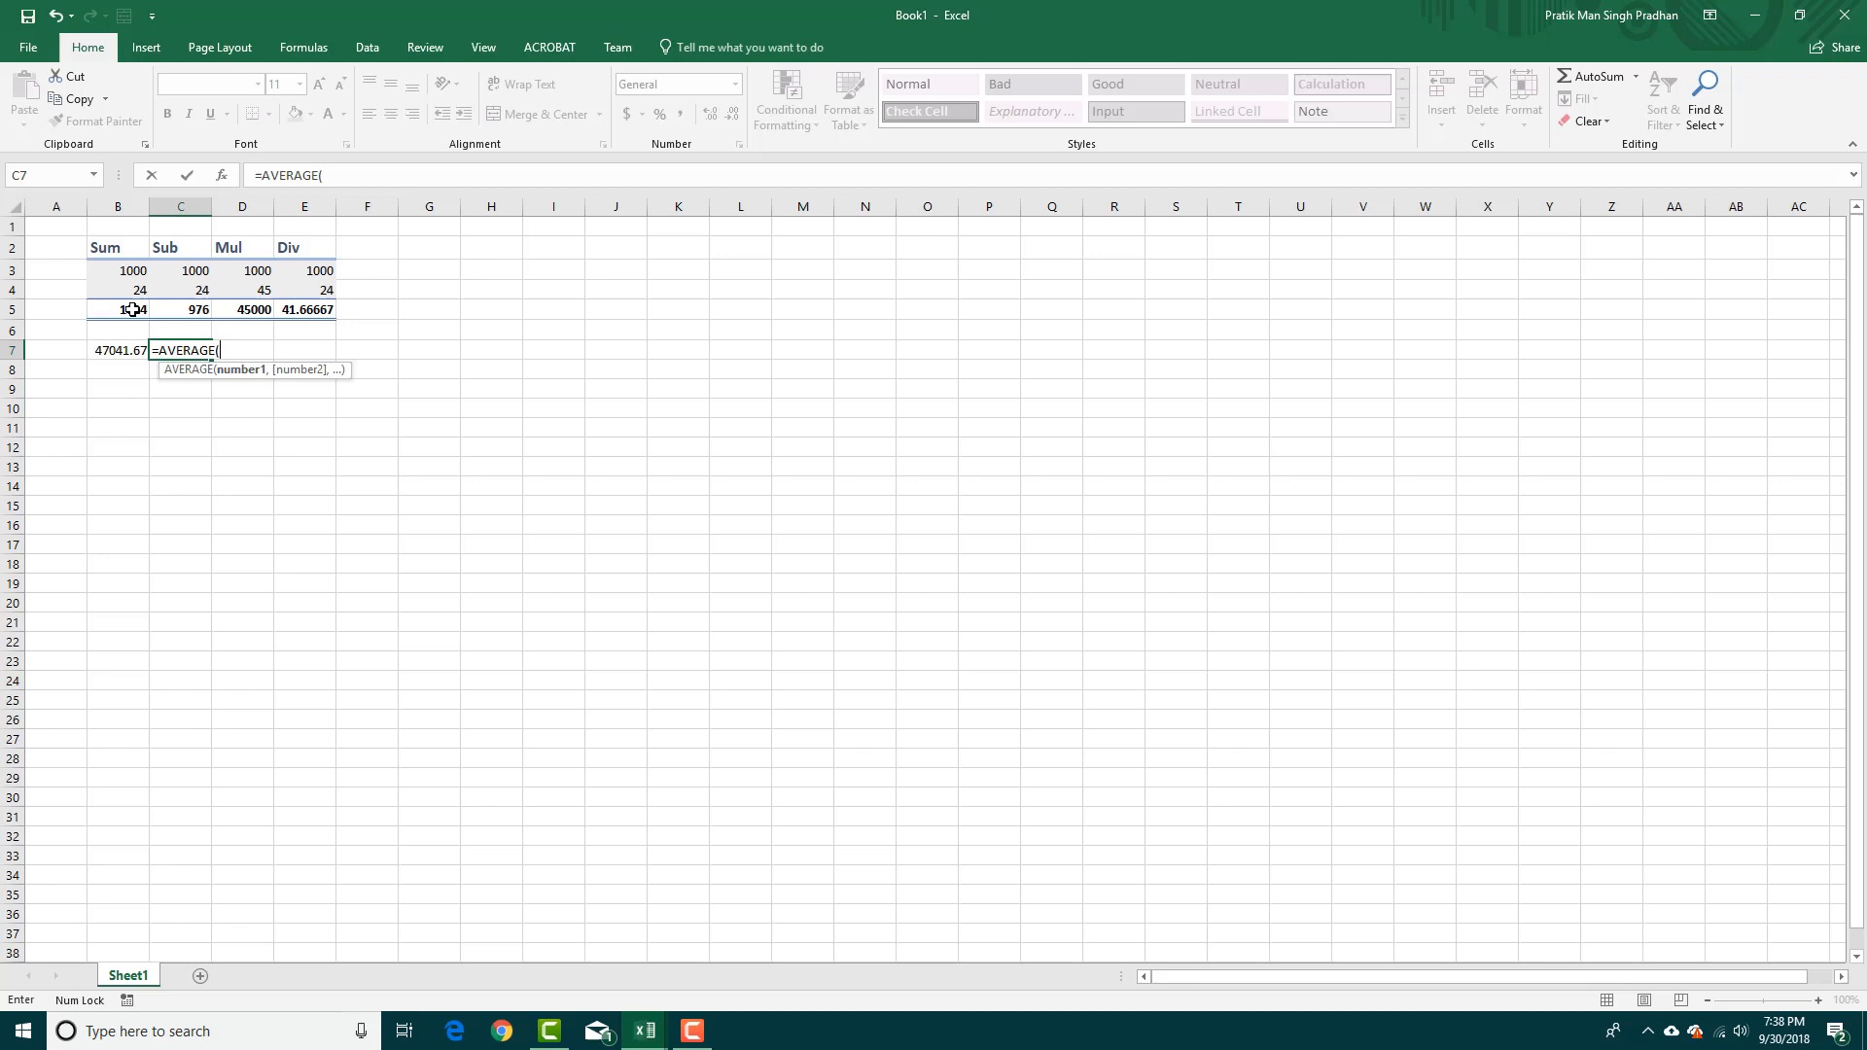
click(116, 309)
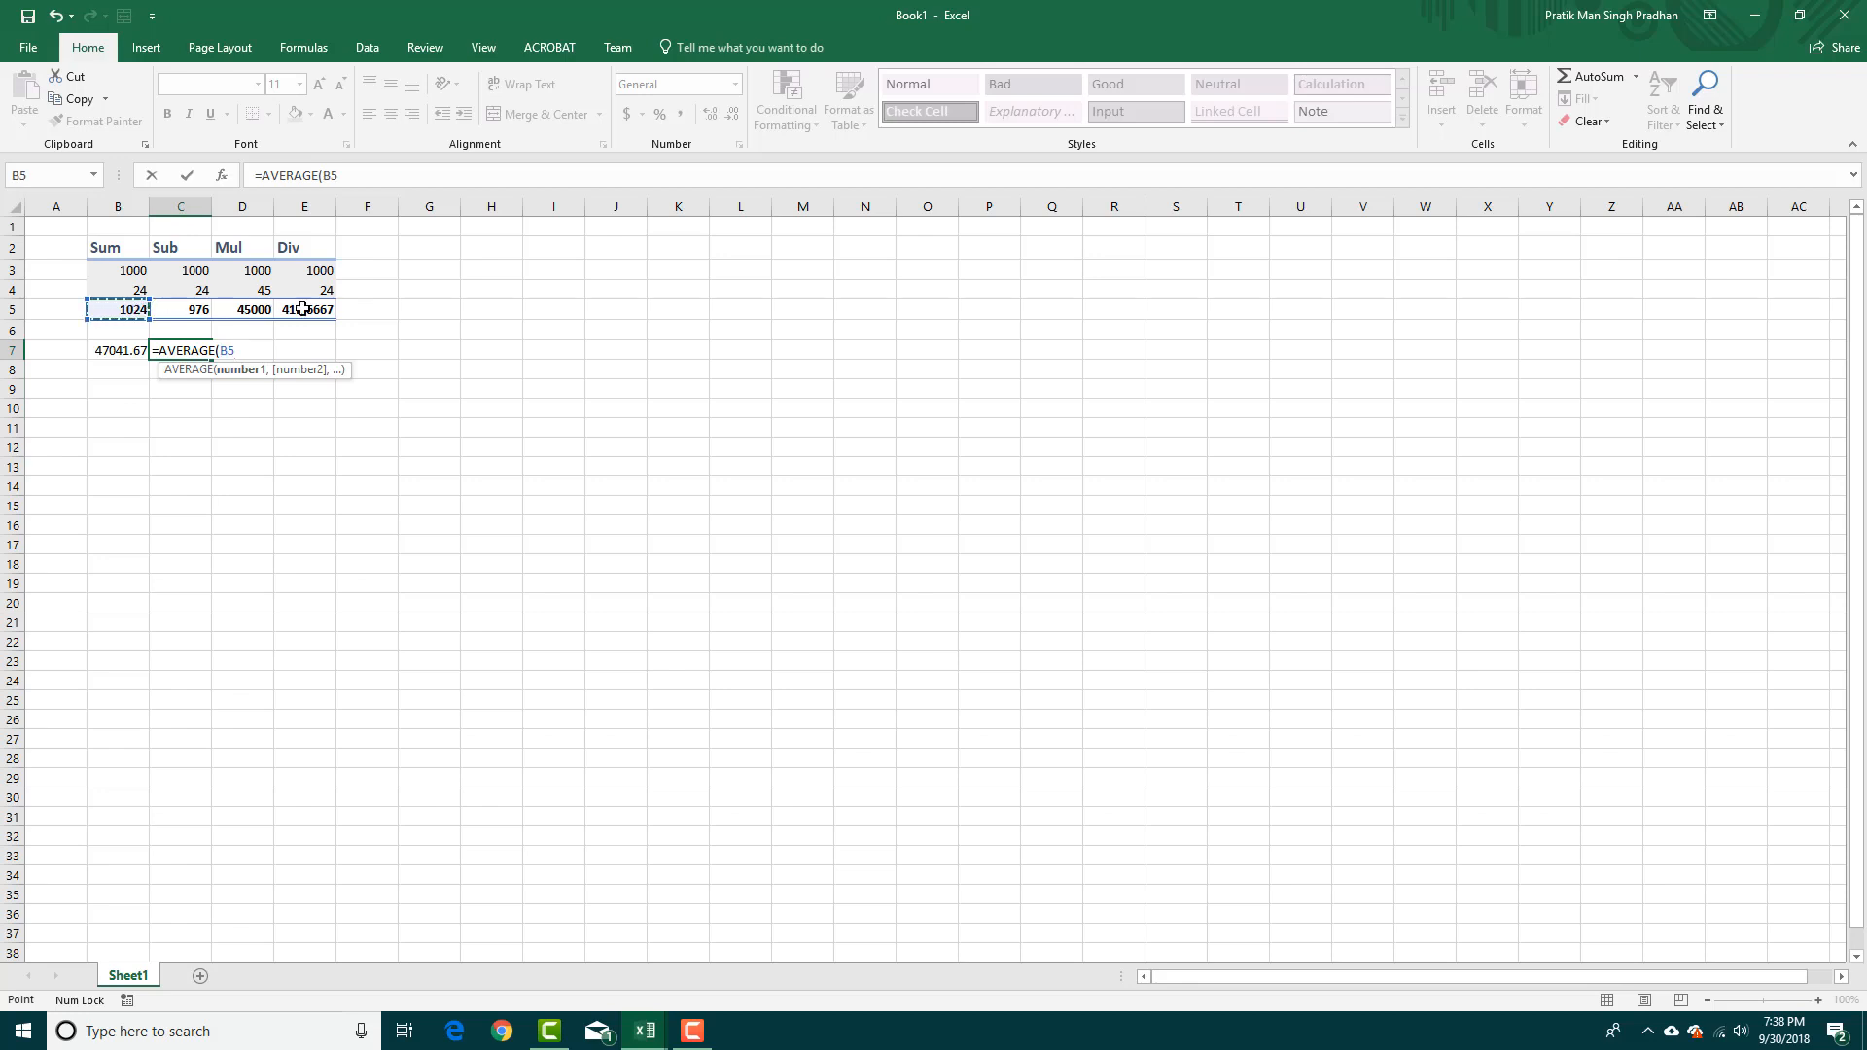
drag(118, 310, 322, 309)
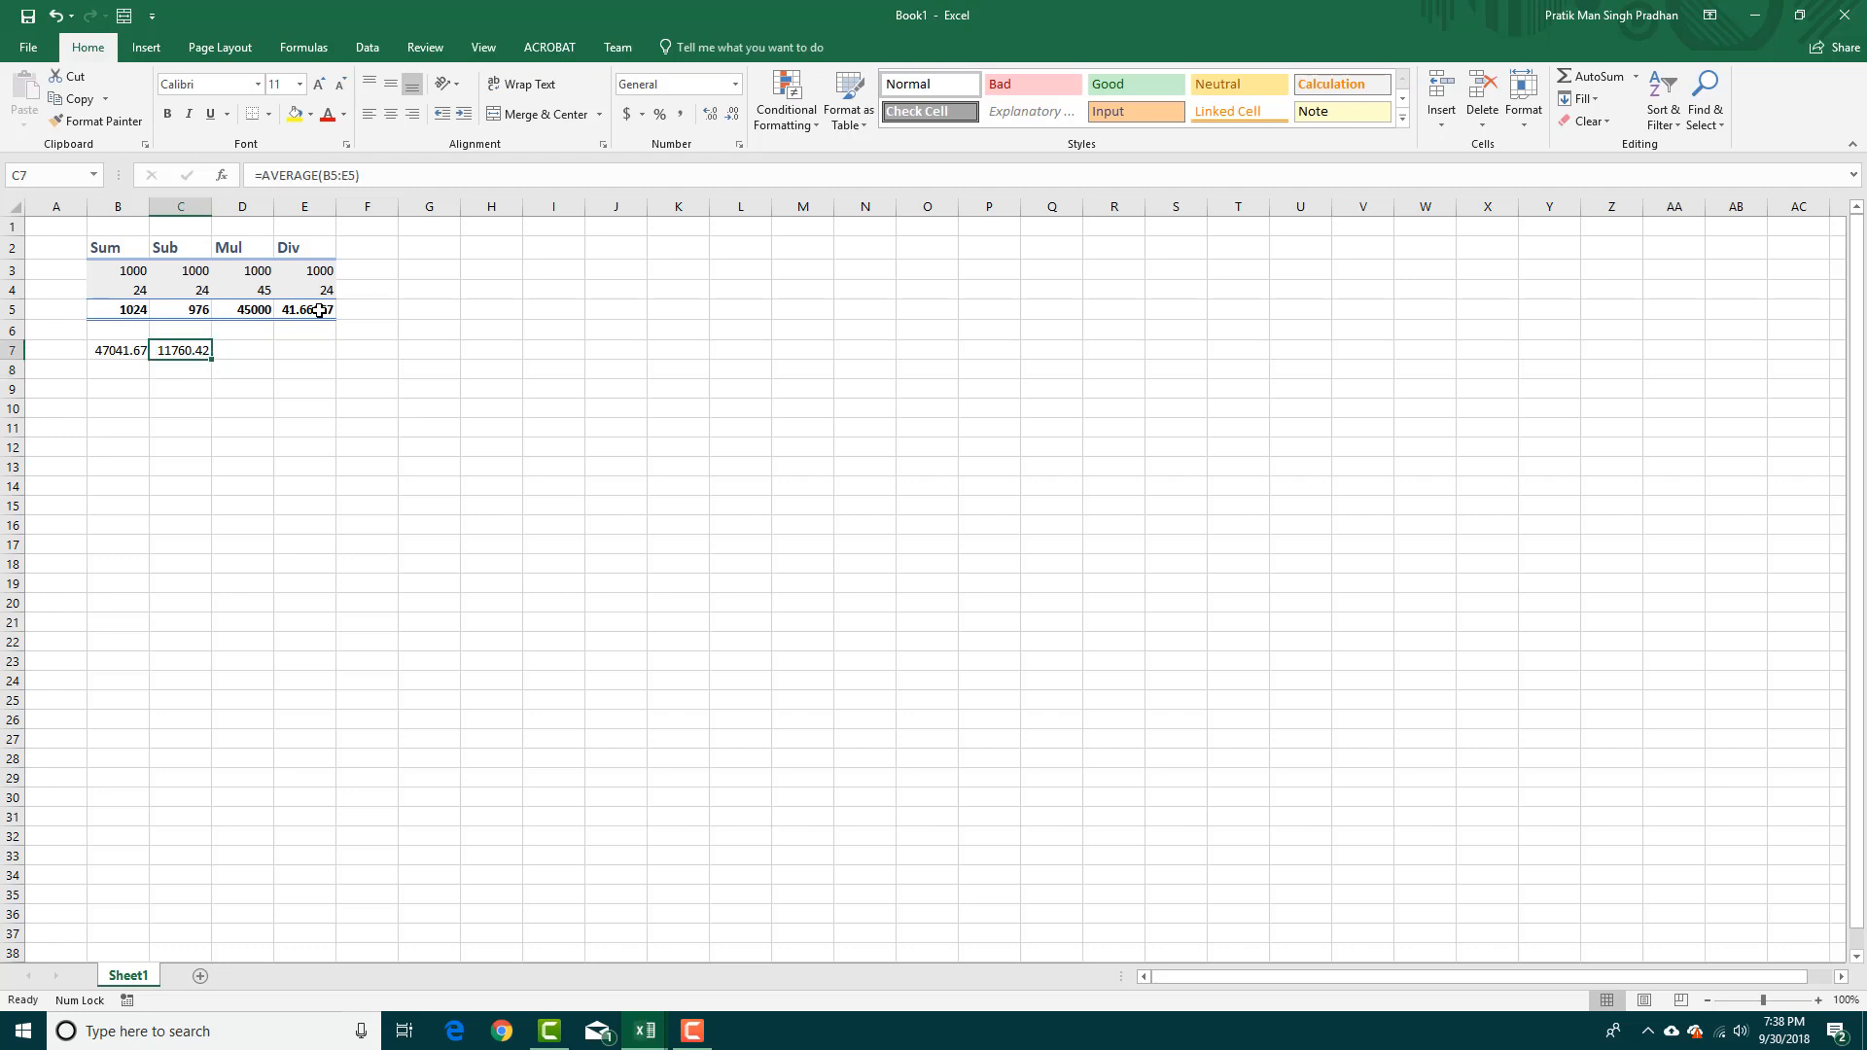
click(242, 350)
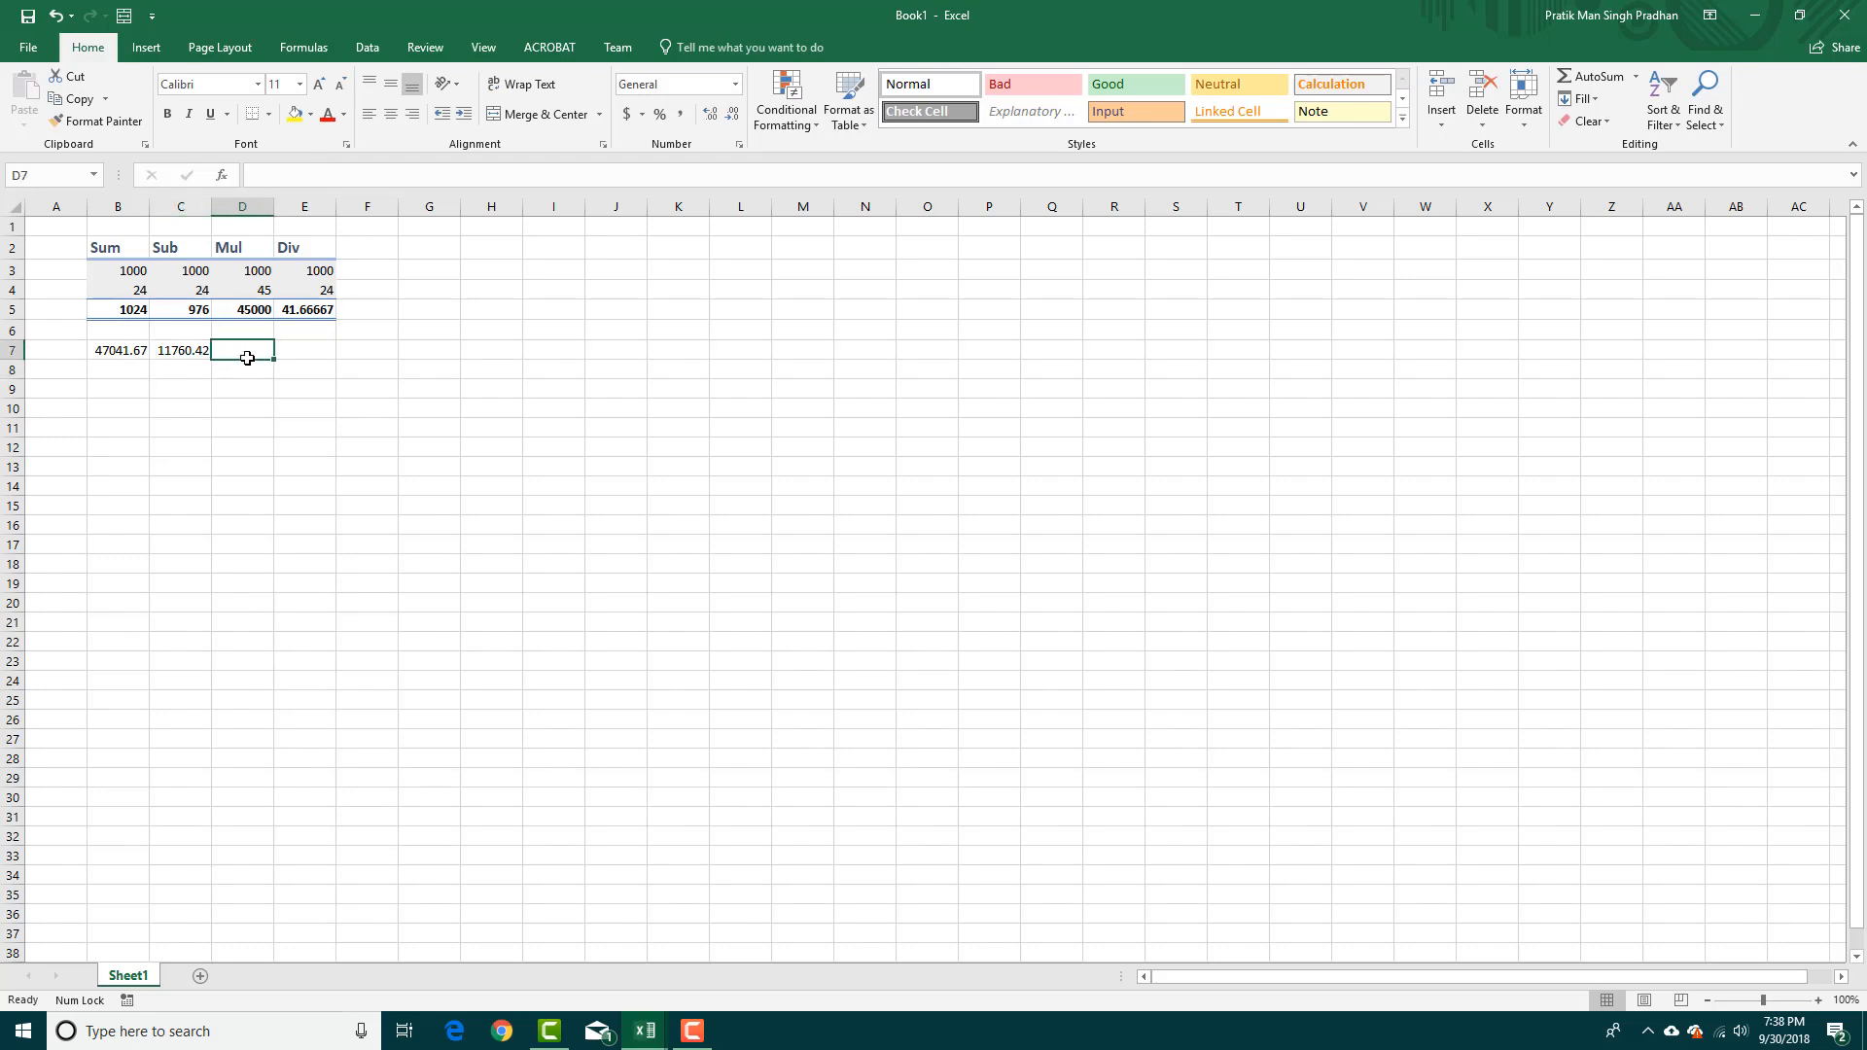
Step: Browse formula autocomplete in D7, cancel it, and bring up Insert Function
text(=A)
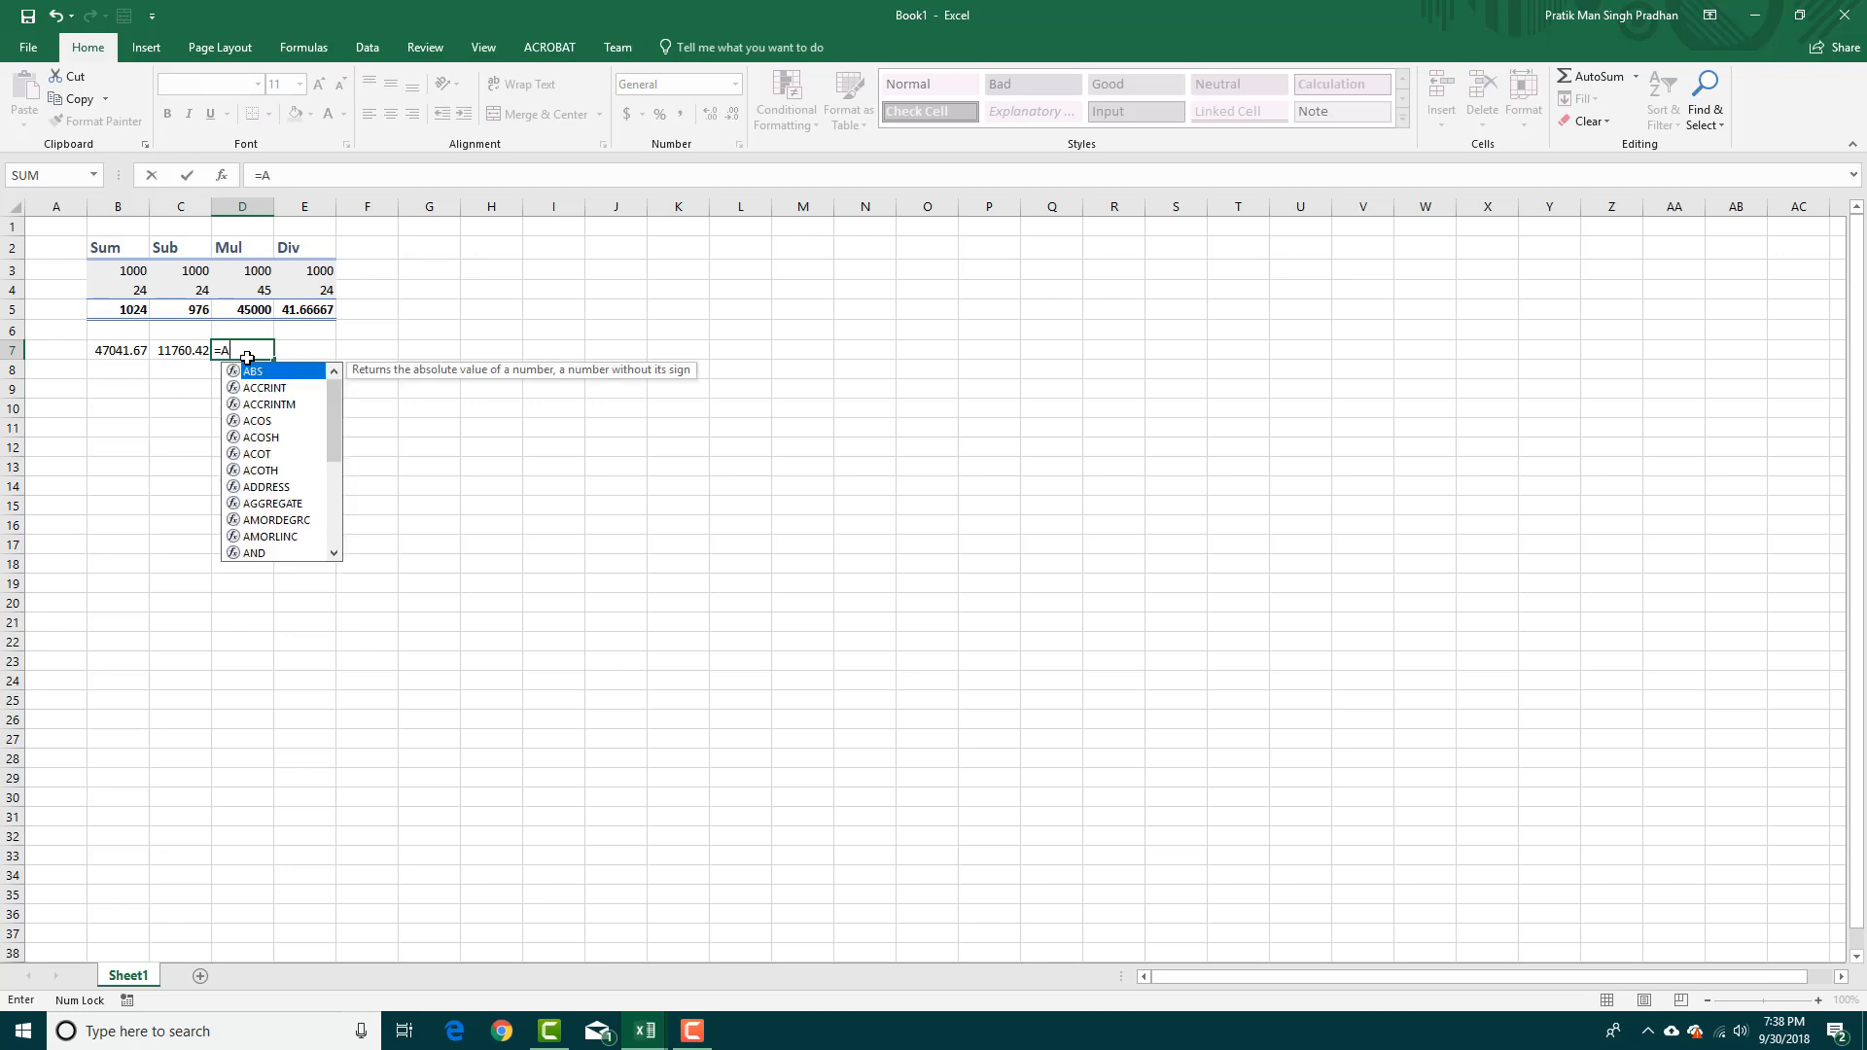
text(D)
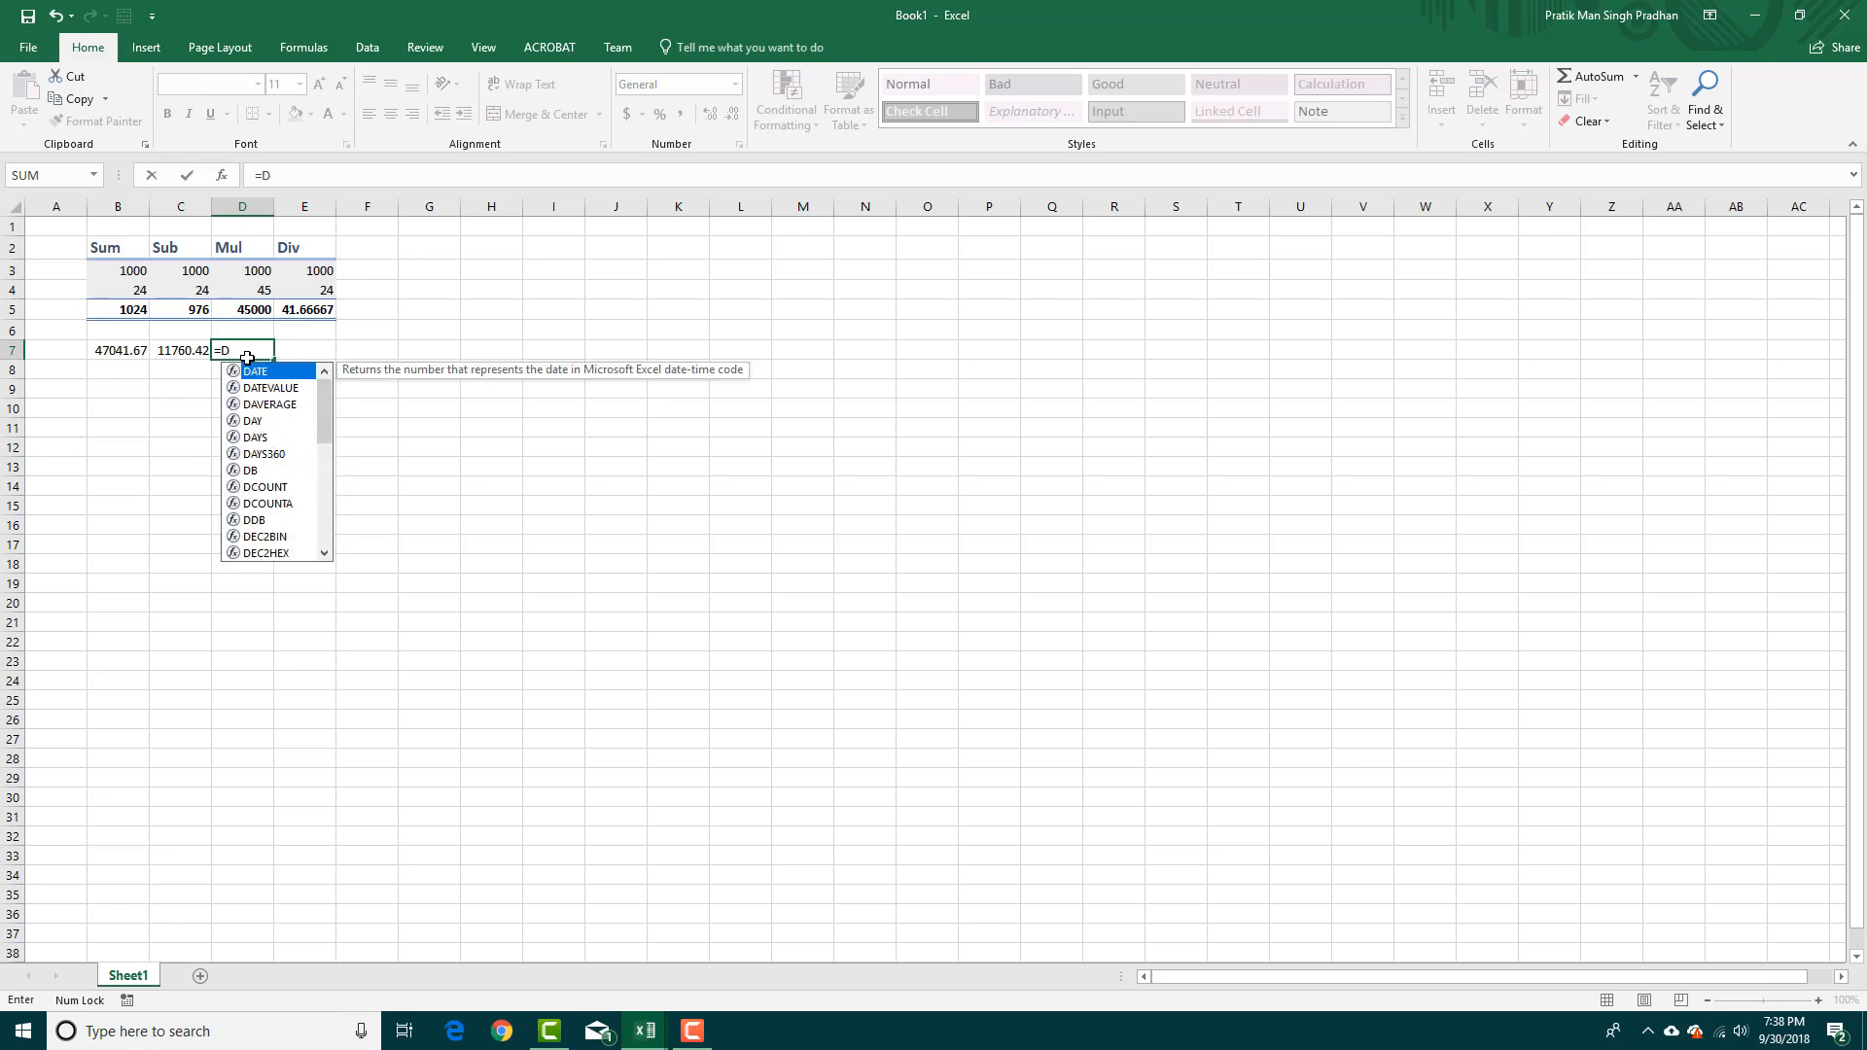
text(F)
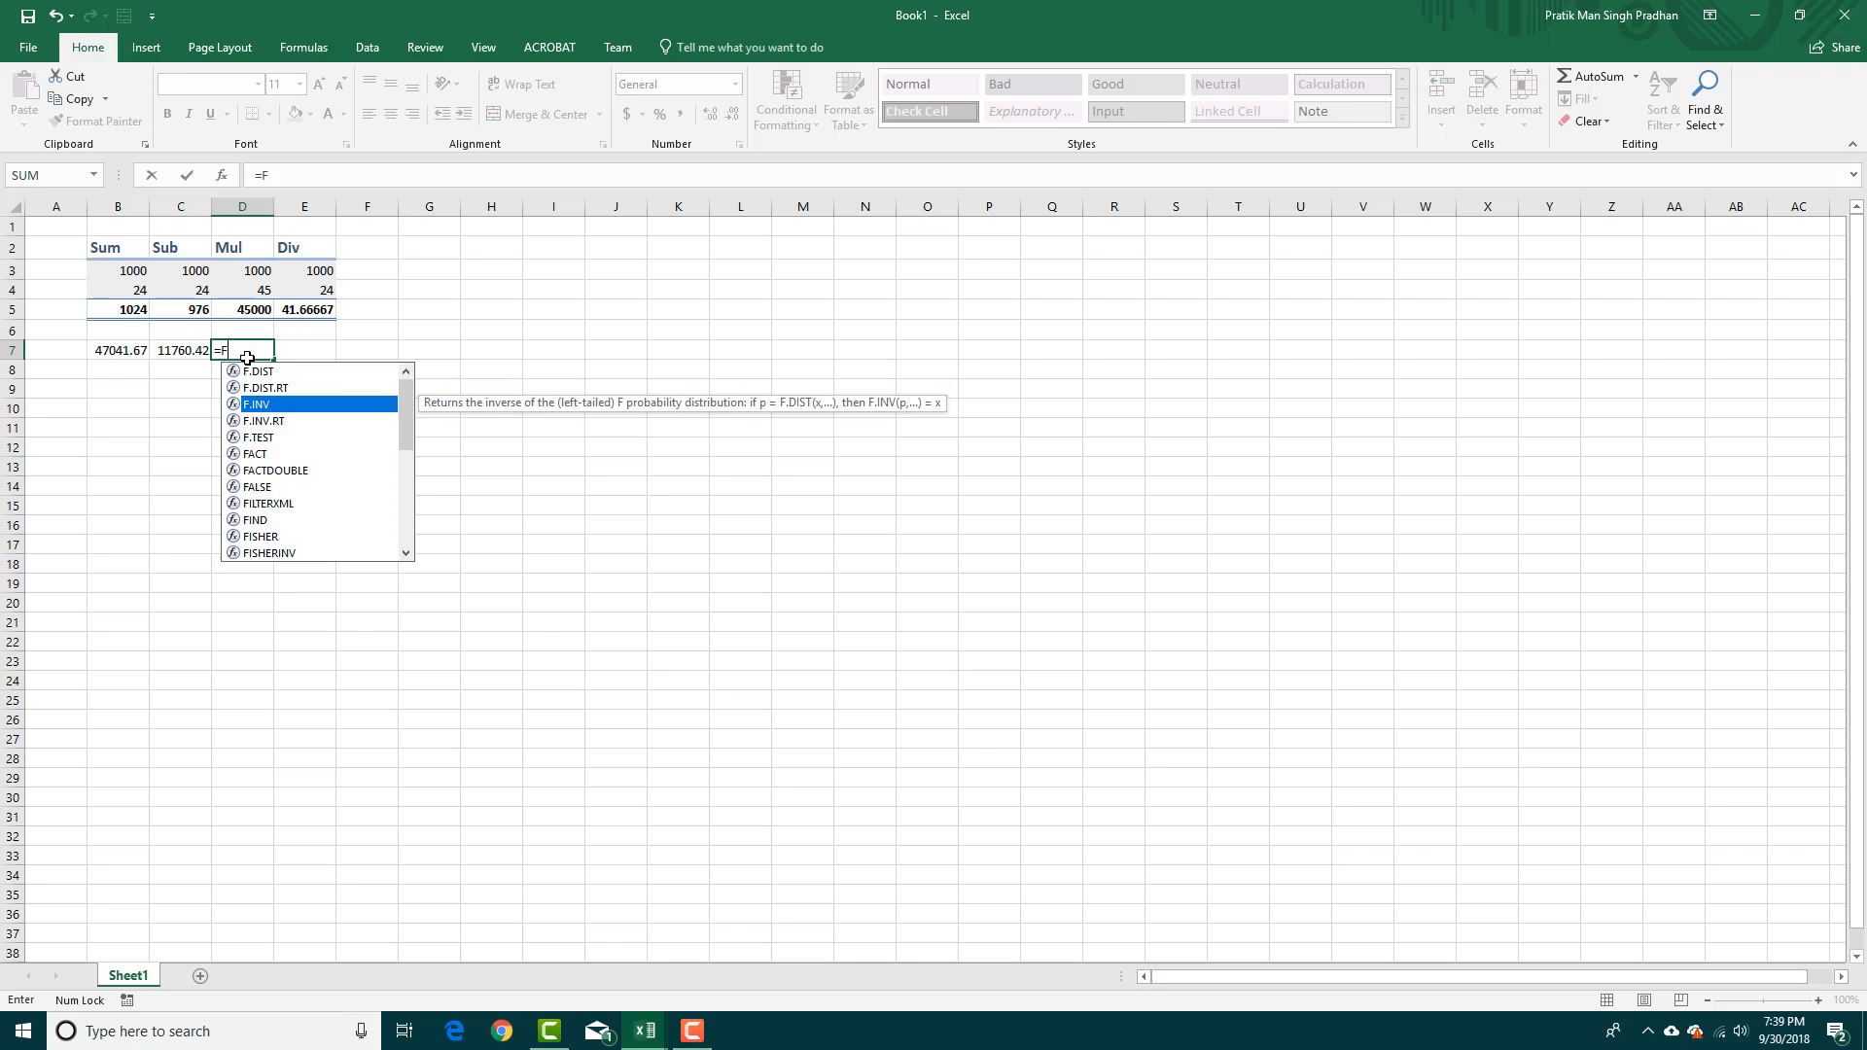
scroll(down, 3)
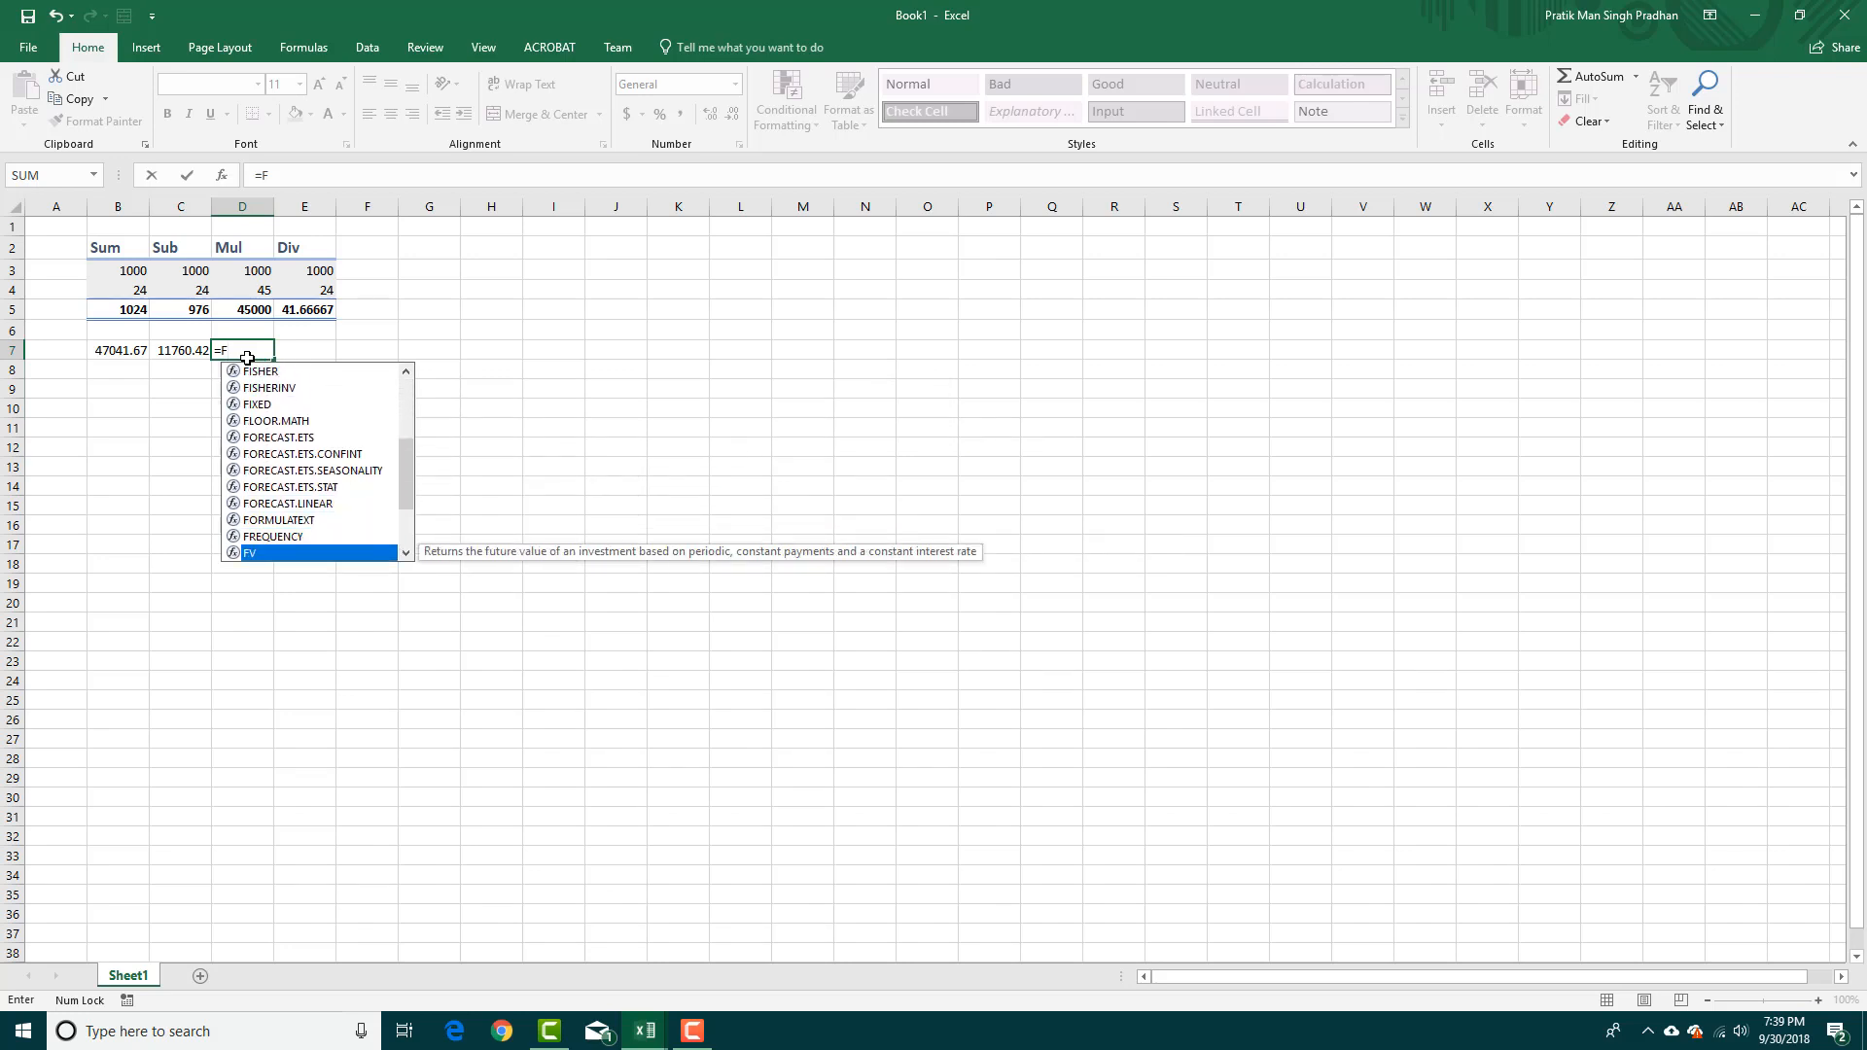
key(Escape)
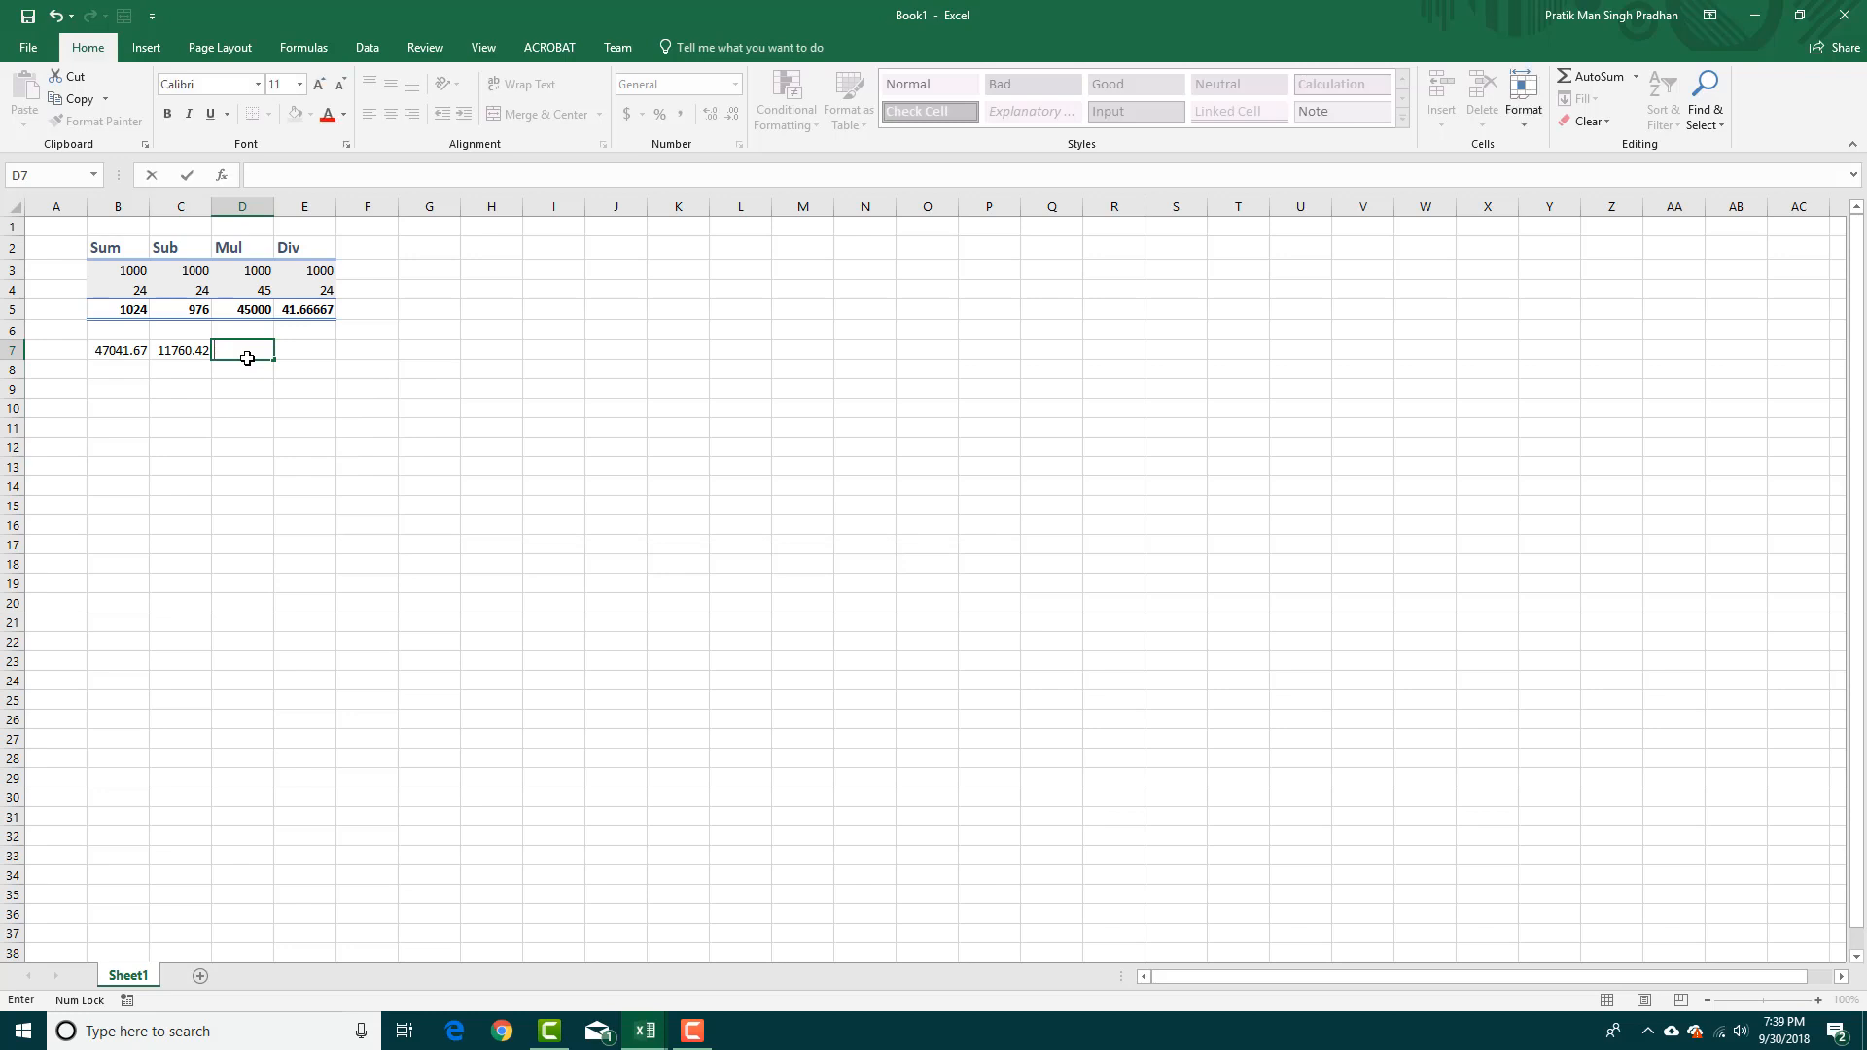
click(220, 175)
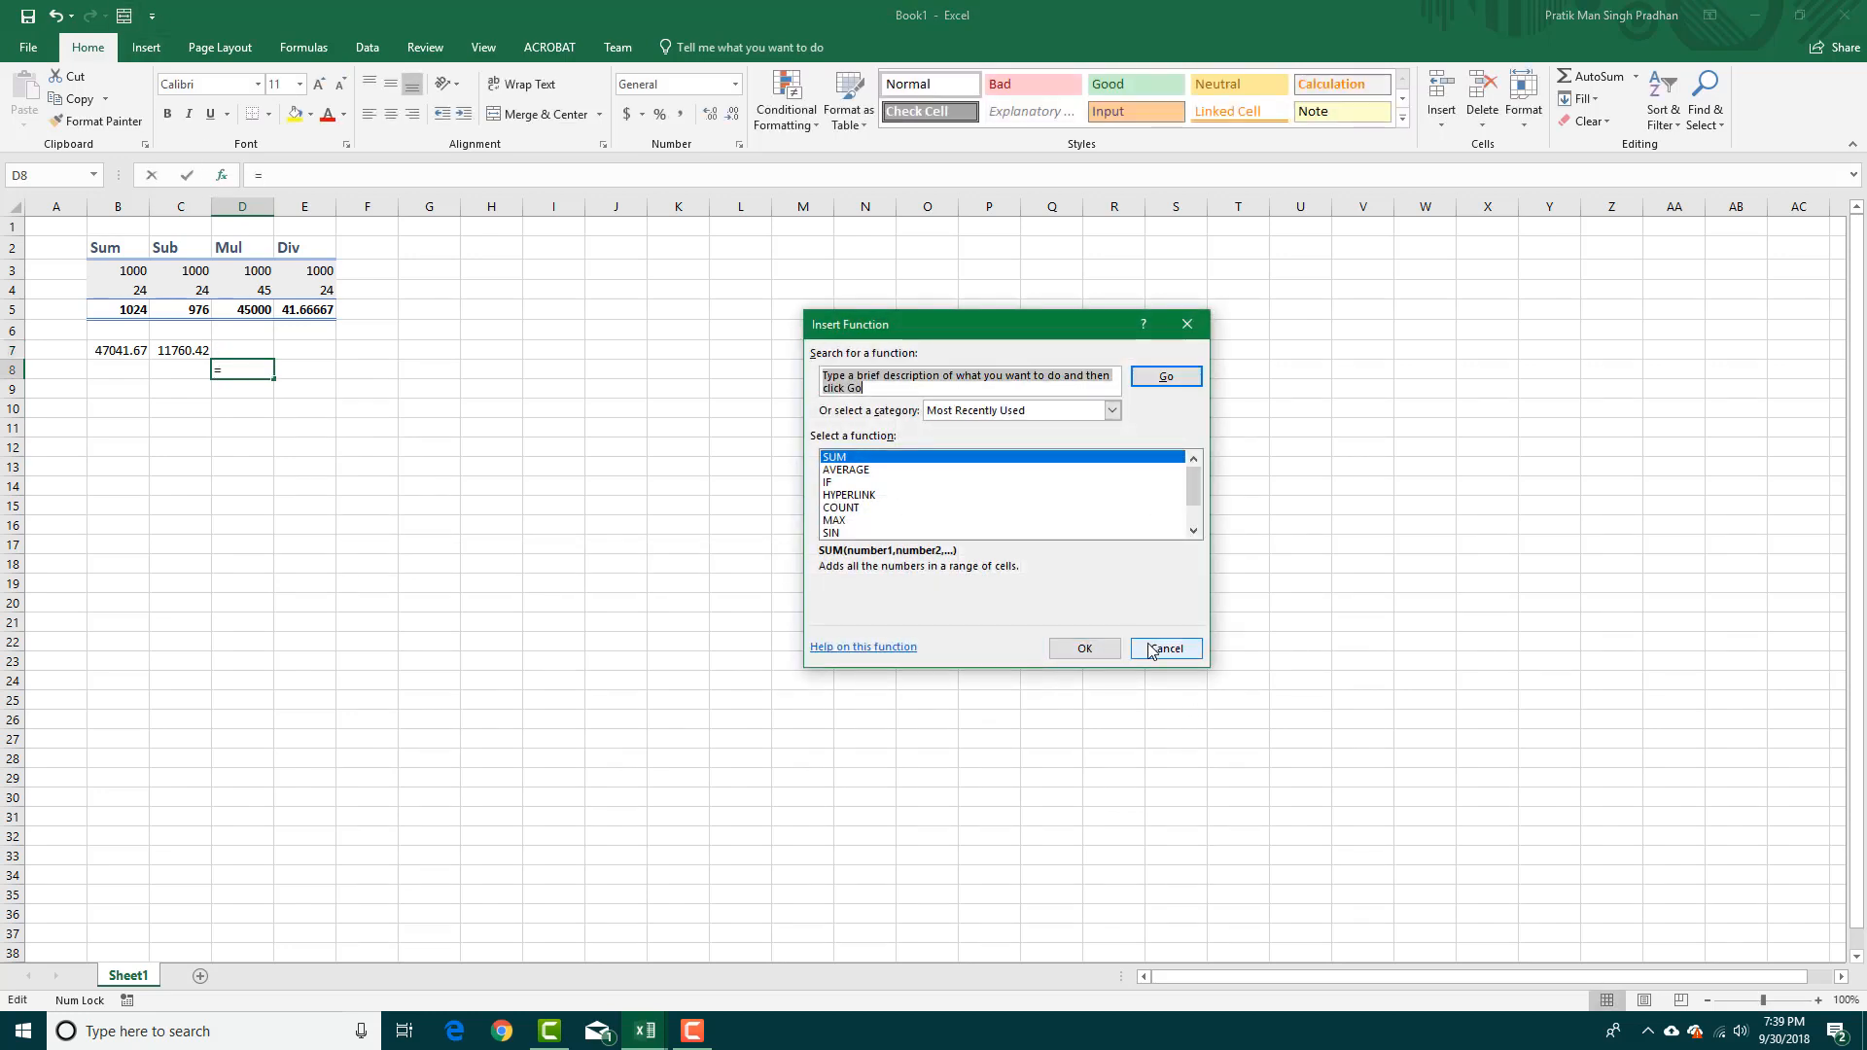
Step: Read the COUNT, SUMIF and MAX descriptions, then cancel without inserting
click(1166, 649)
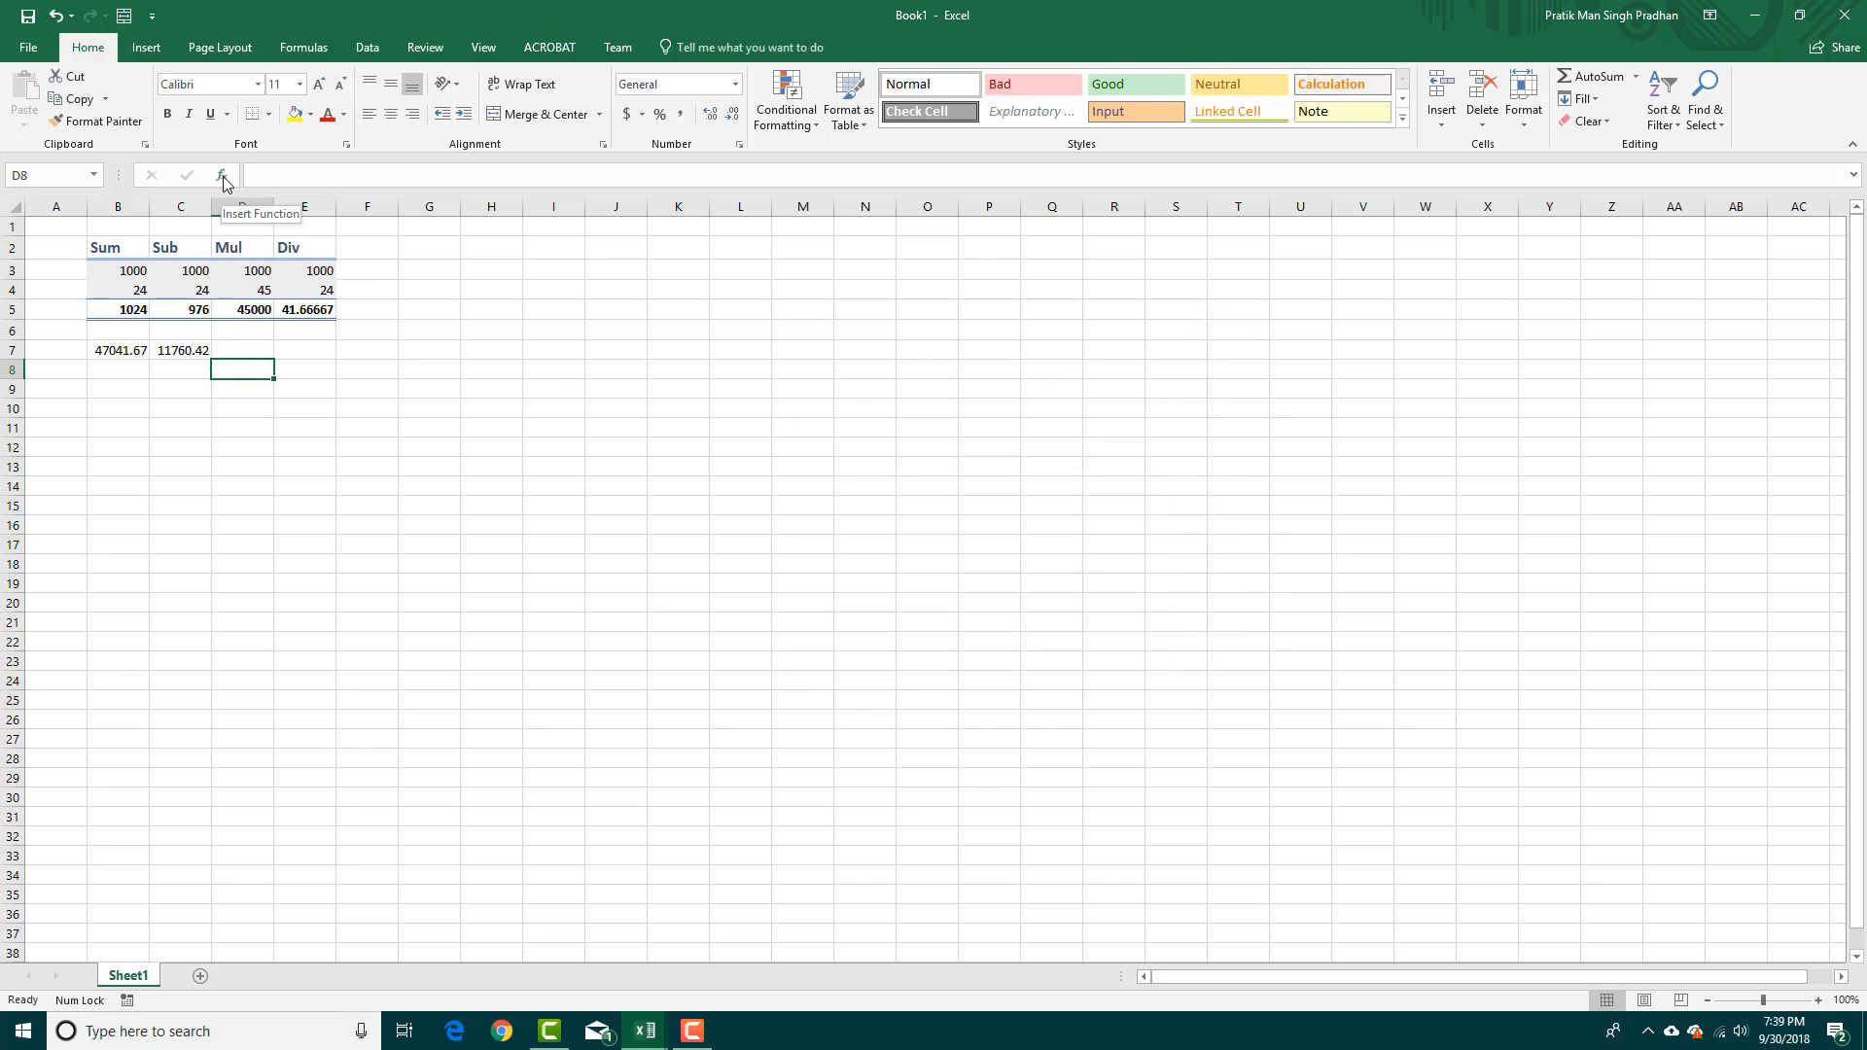
click(223, 175)
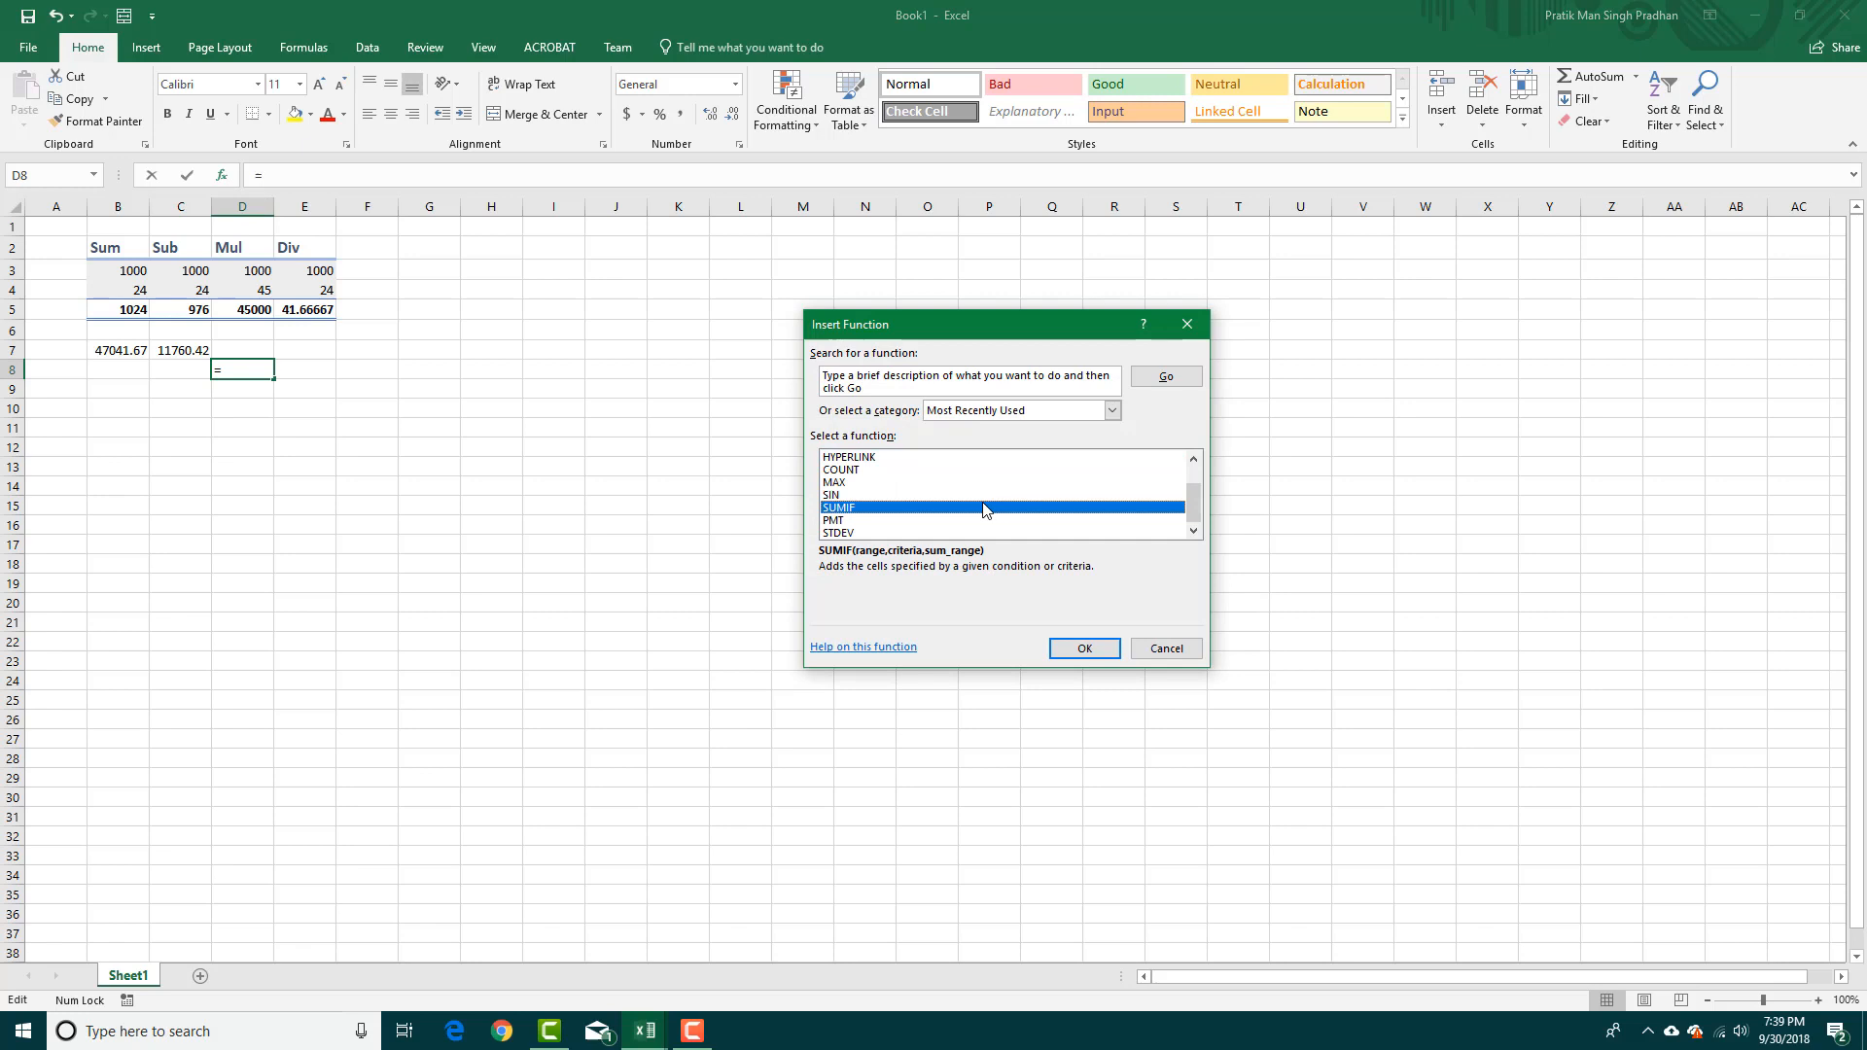
mouse_move(870, 524)
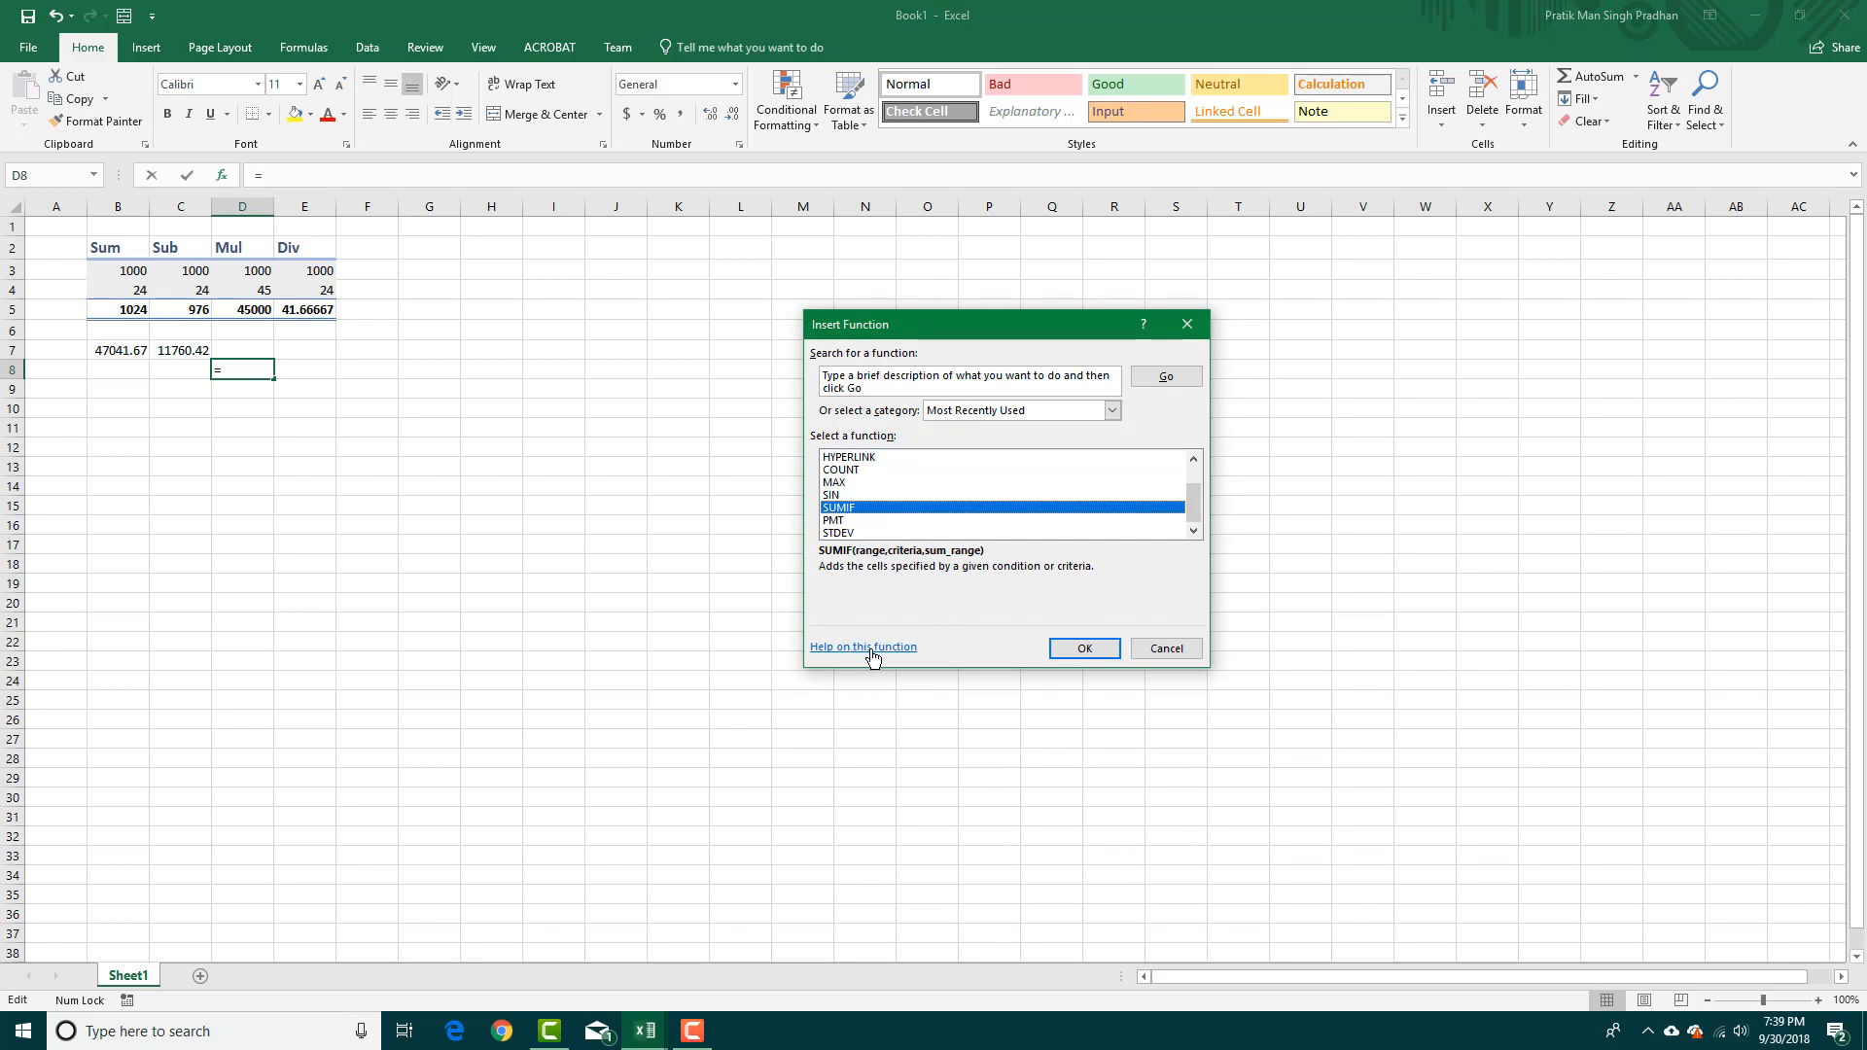
mouse_move(892, 647)
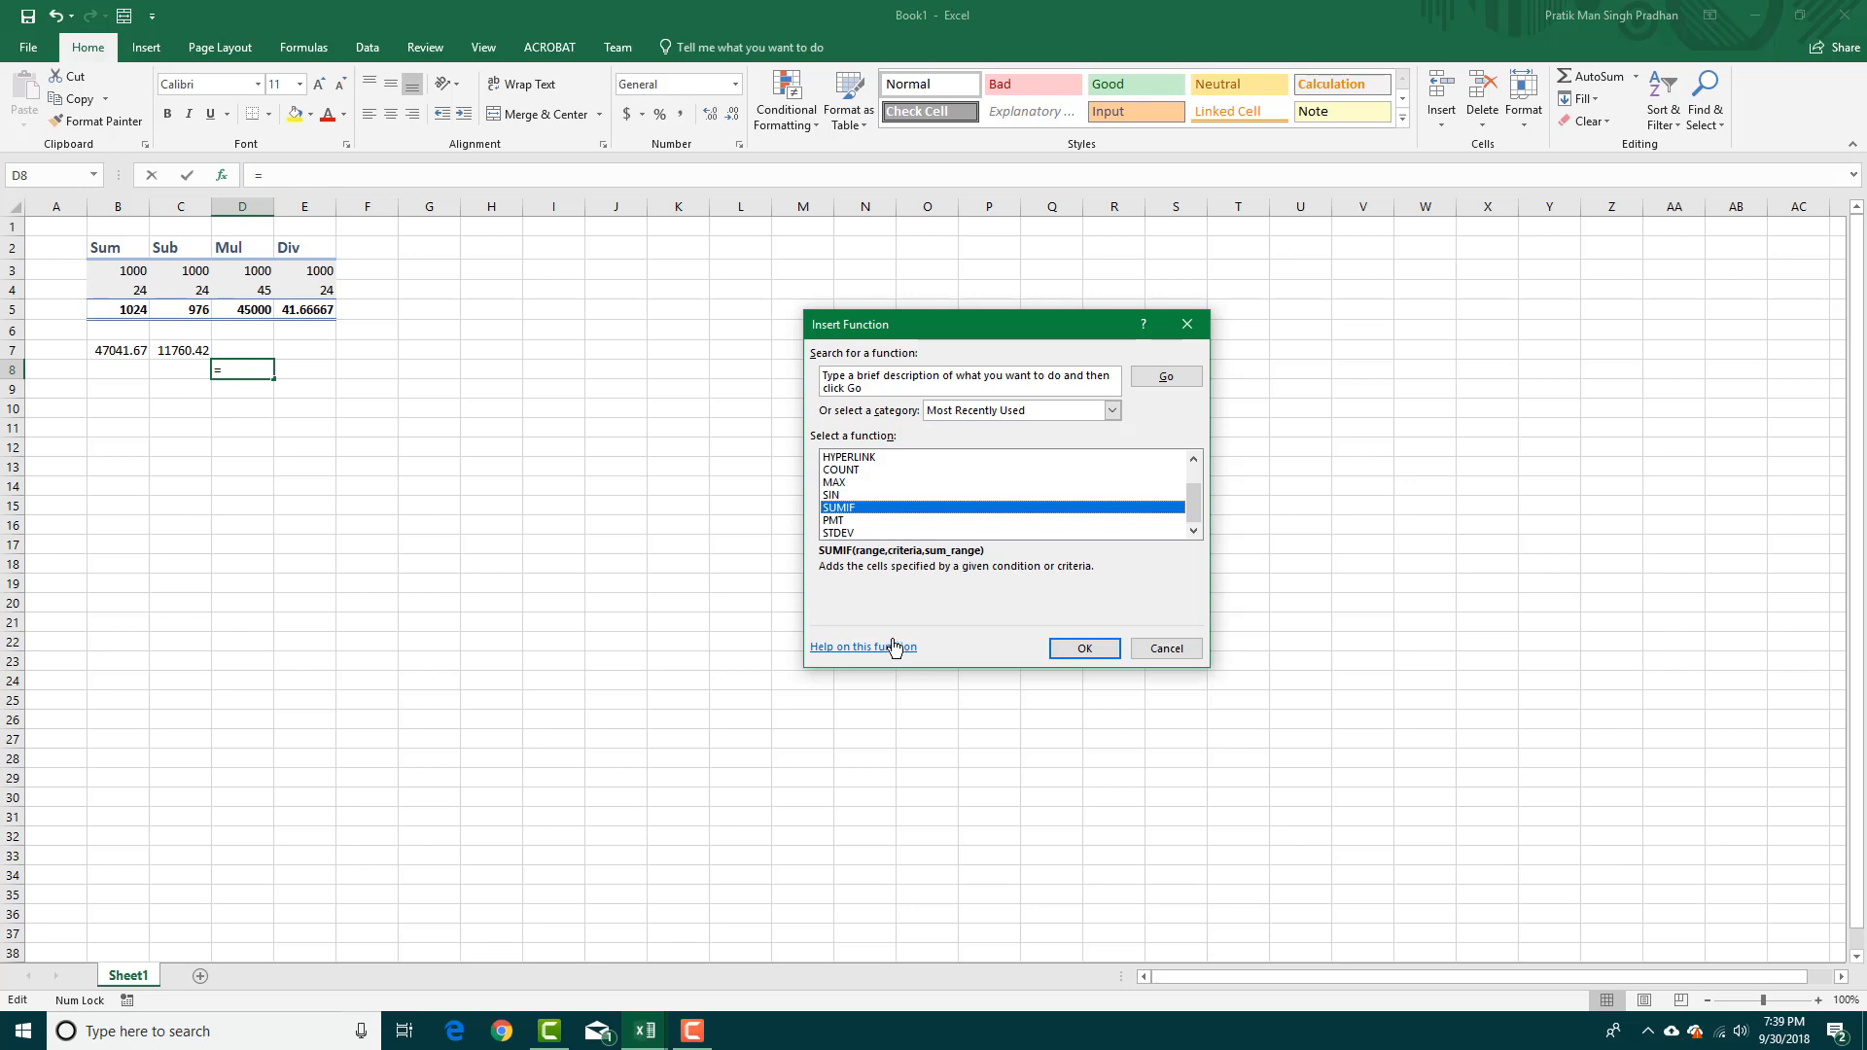
click(840, 469)
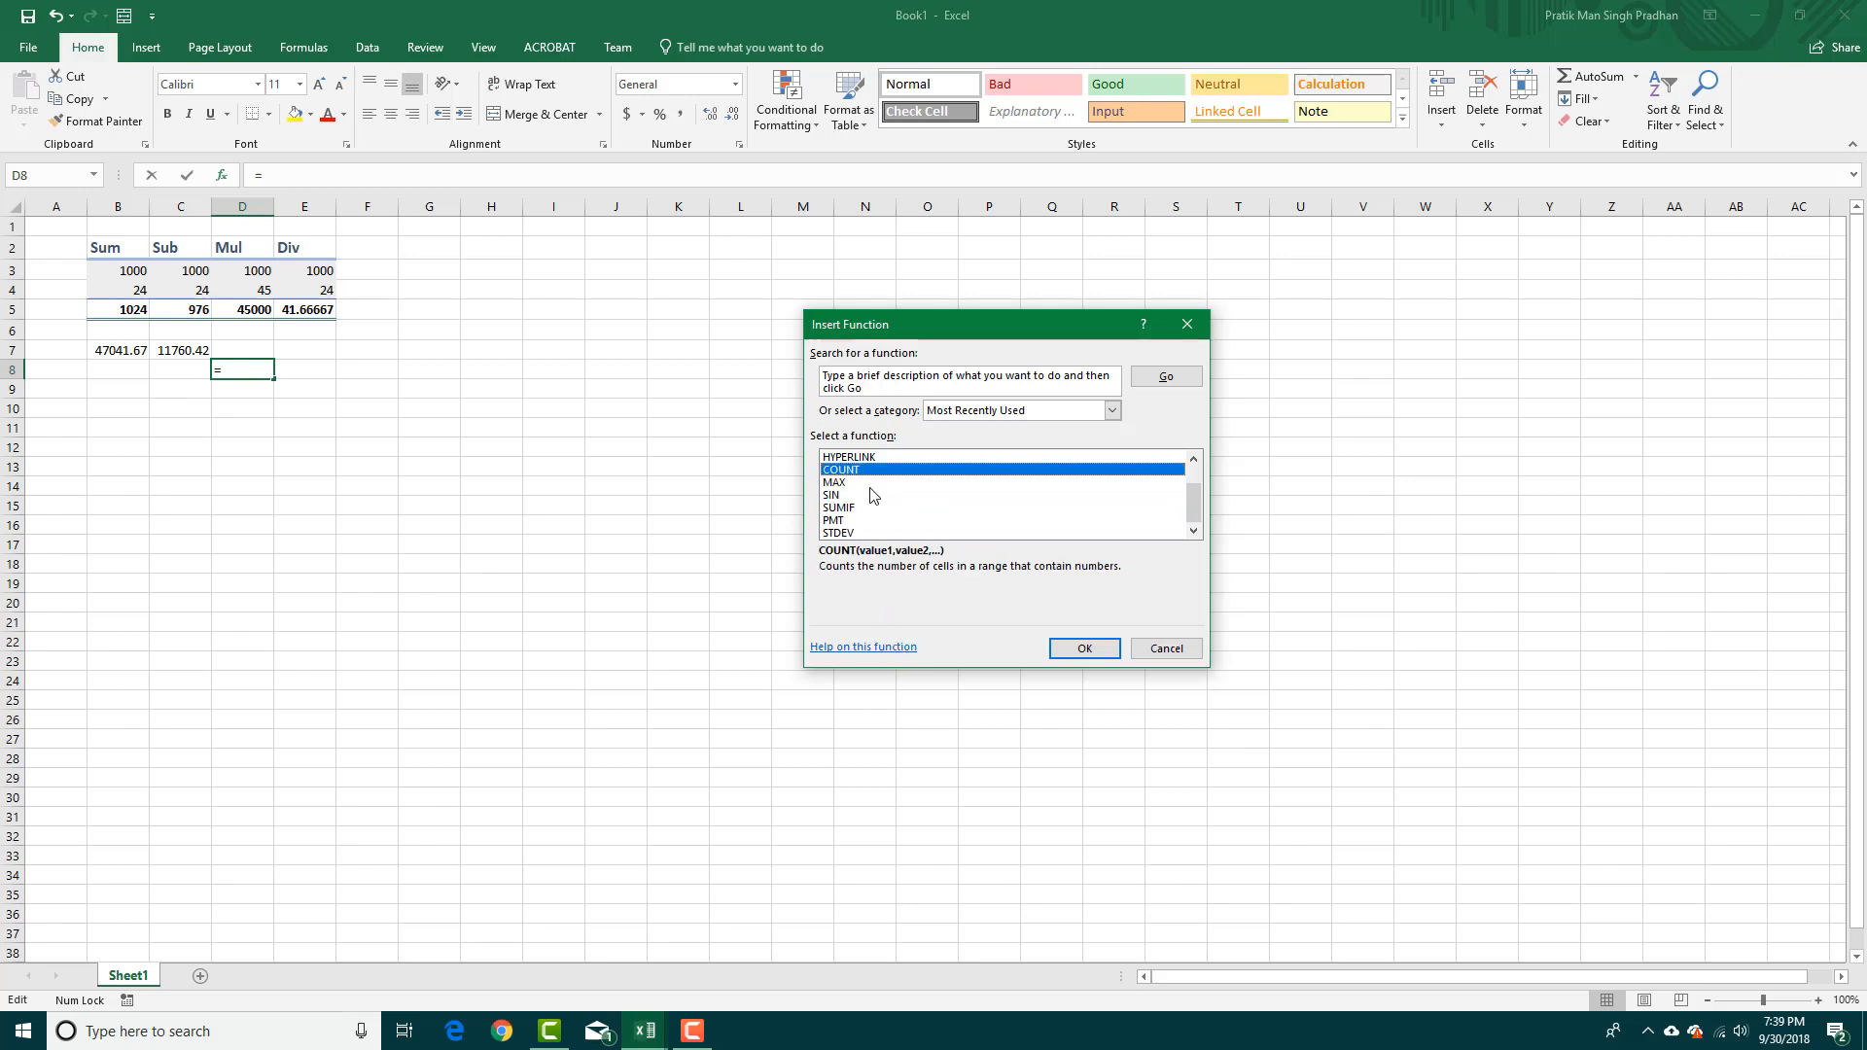
click(840, 508)
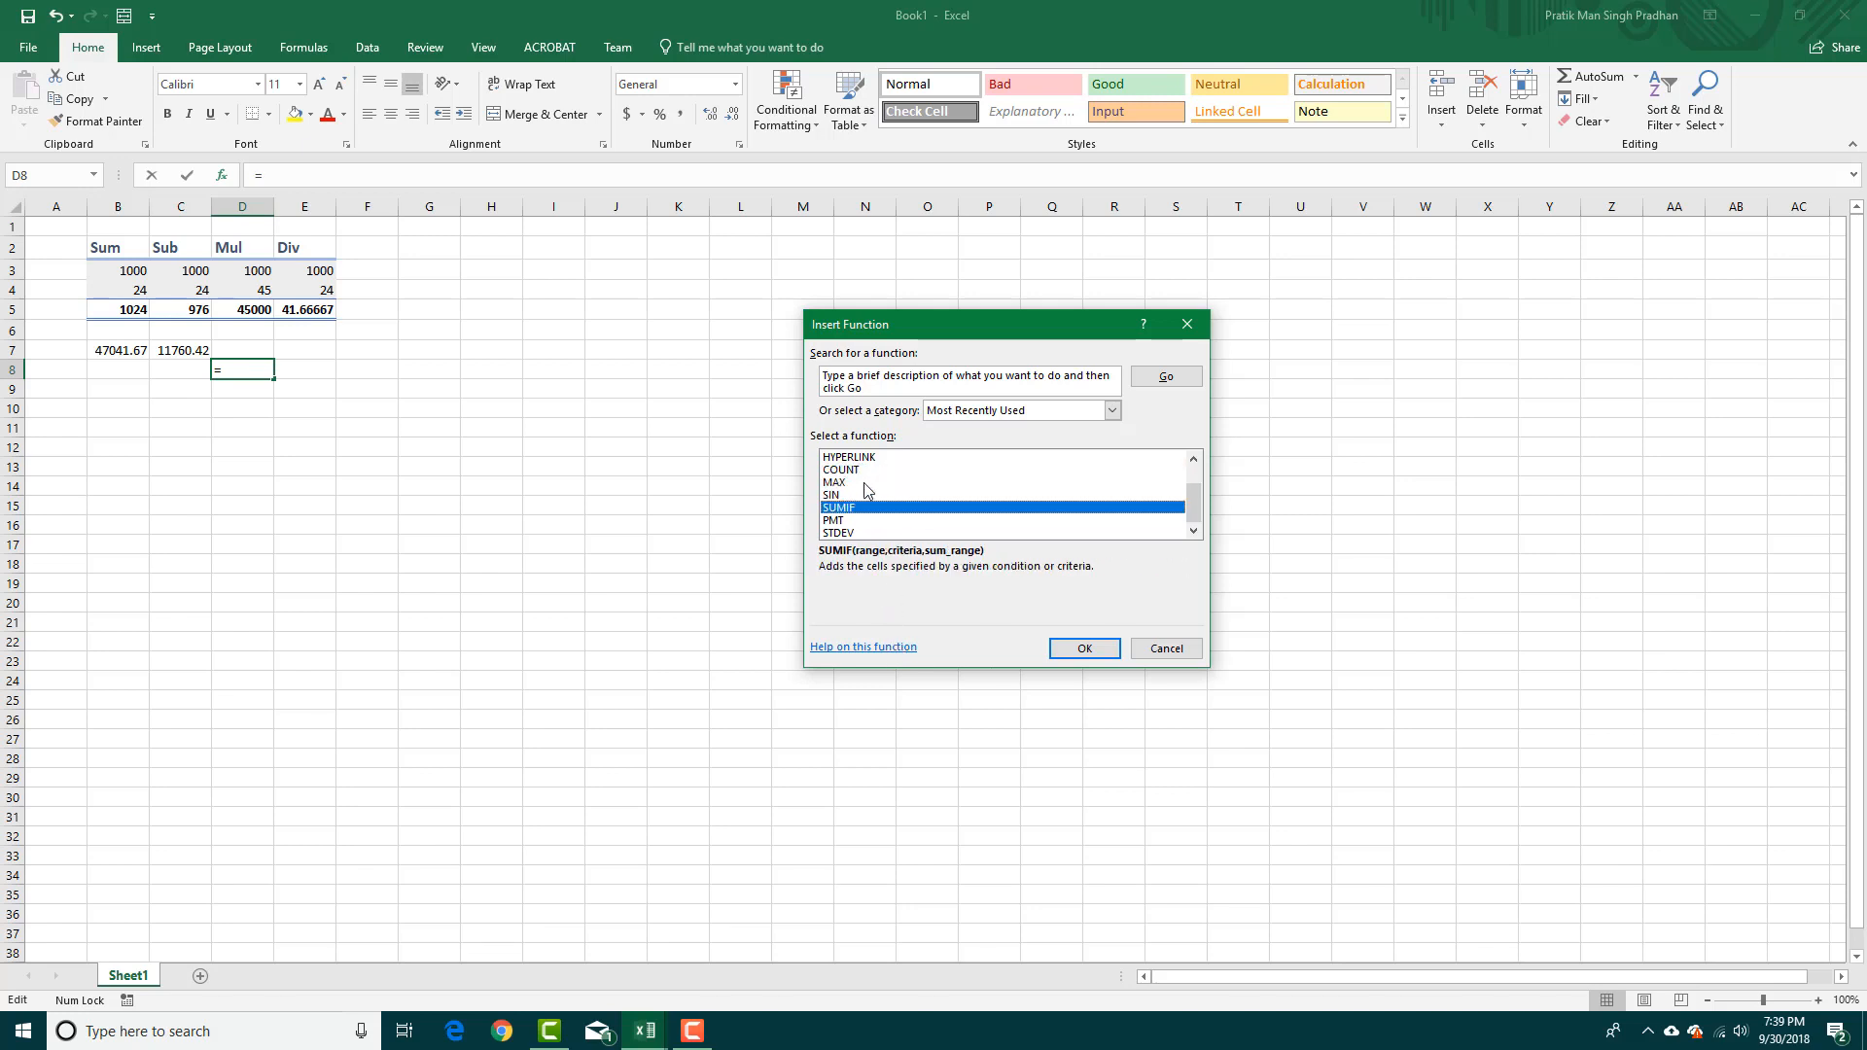
click(842, 482)
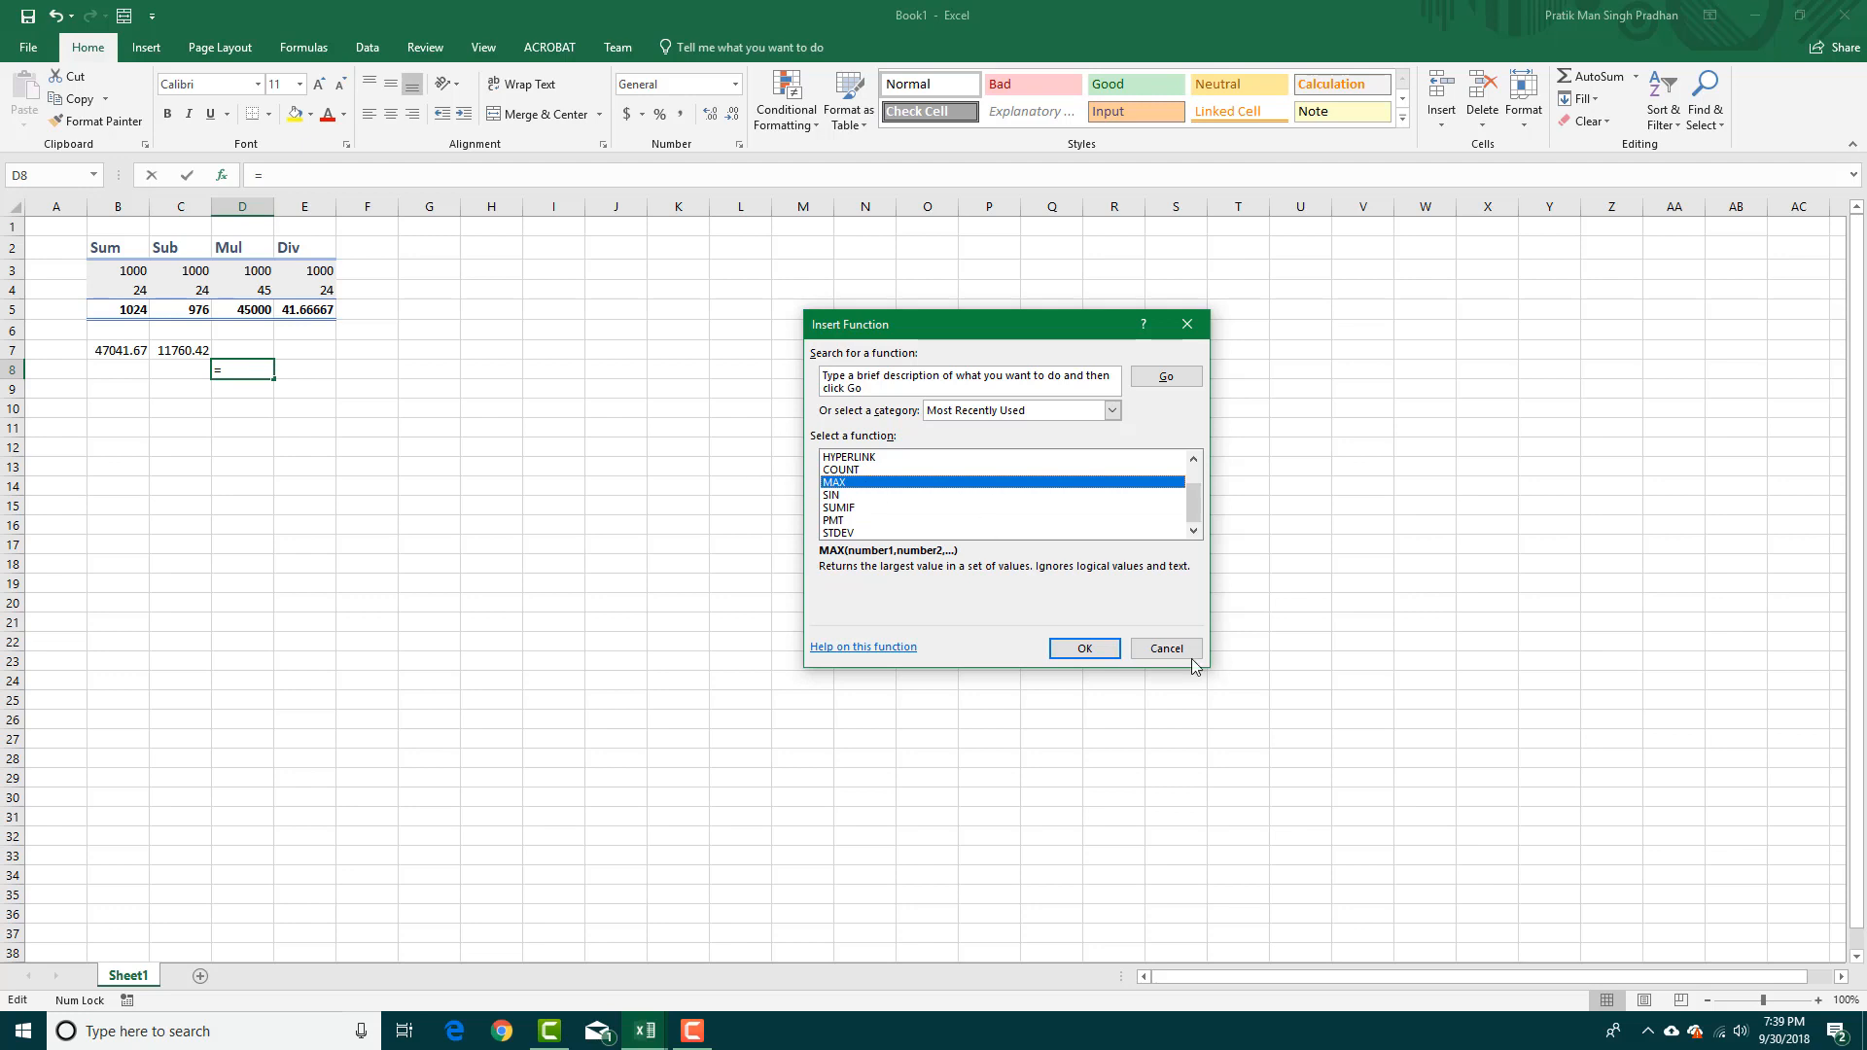
click(1166, 648)
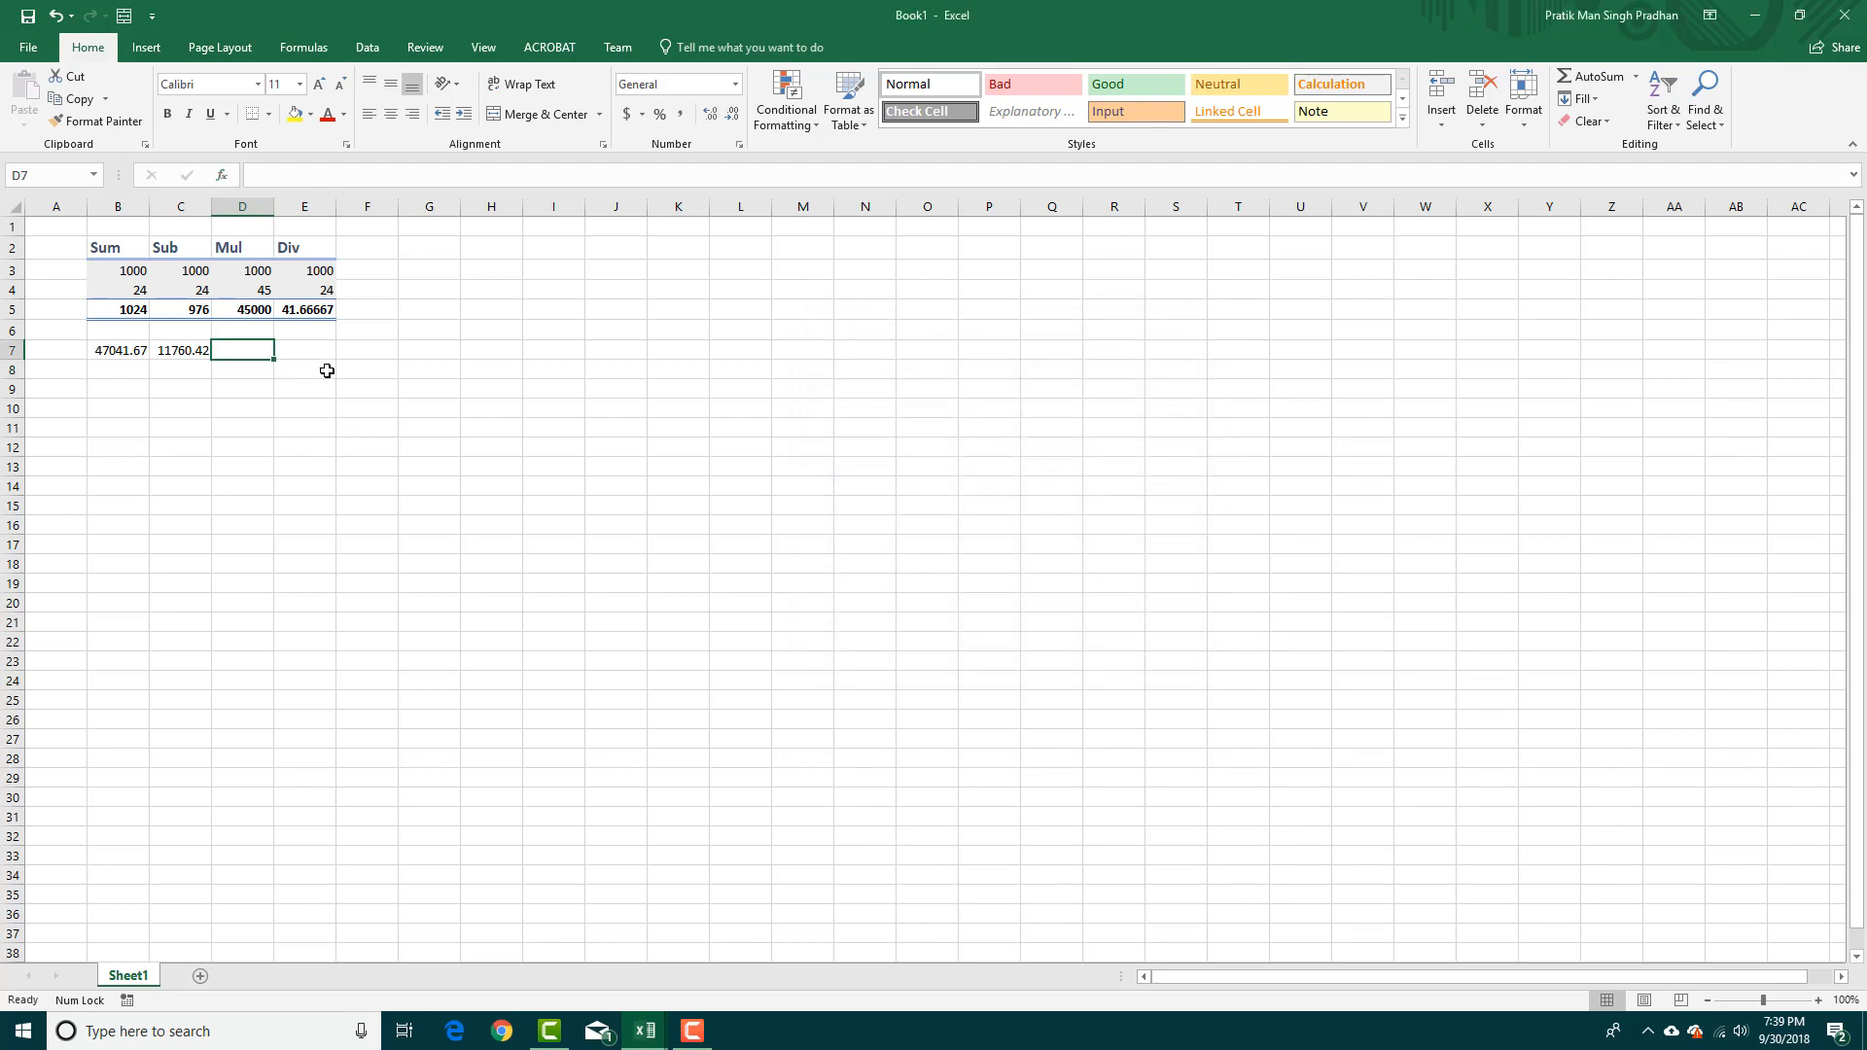
Step: Enter =MAX(B5:E5) in D7, showing 45000
text(=M)
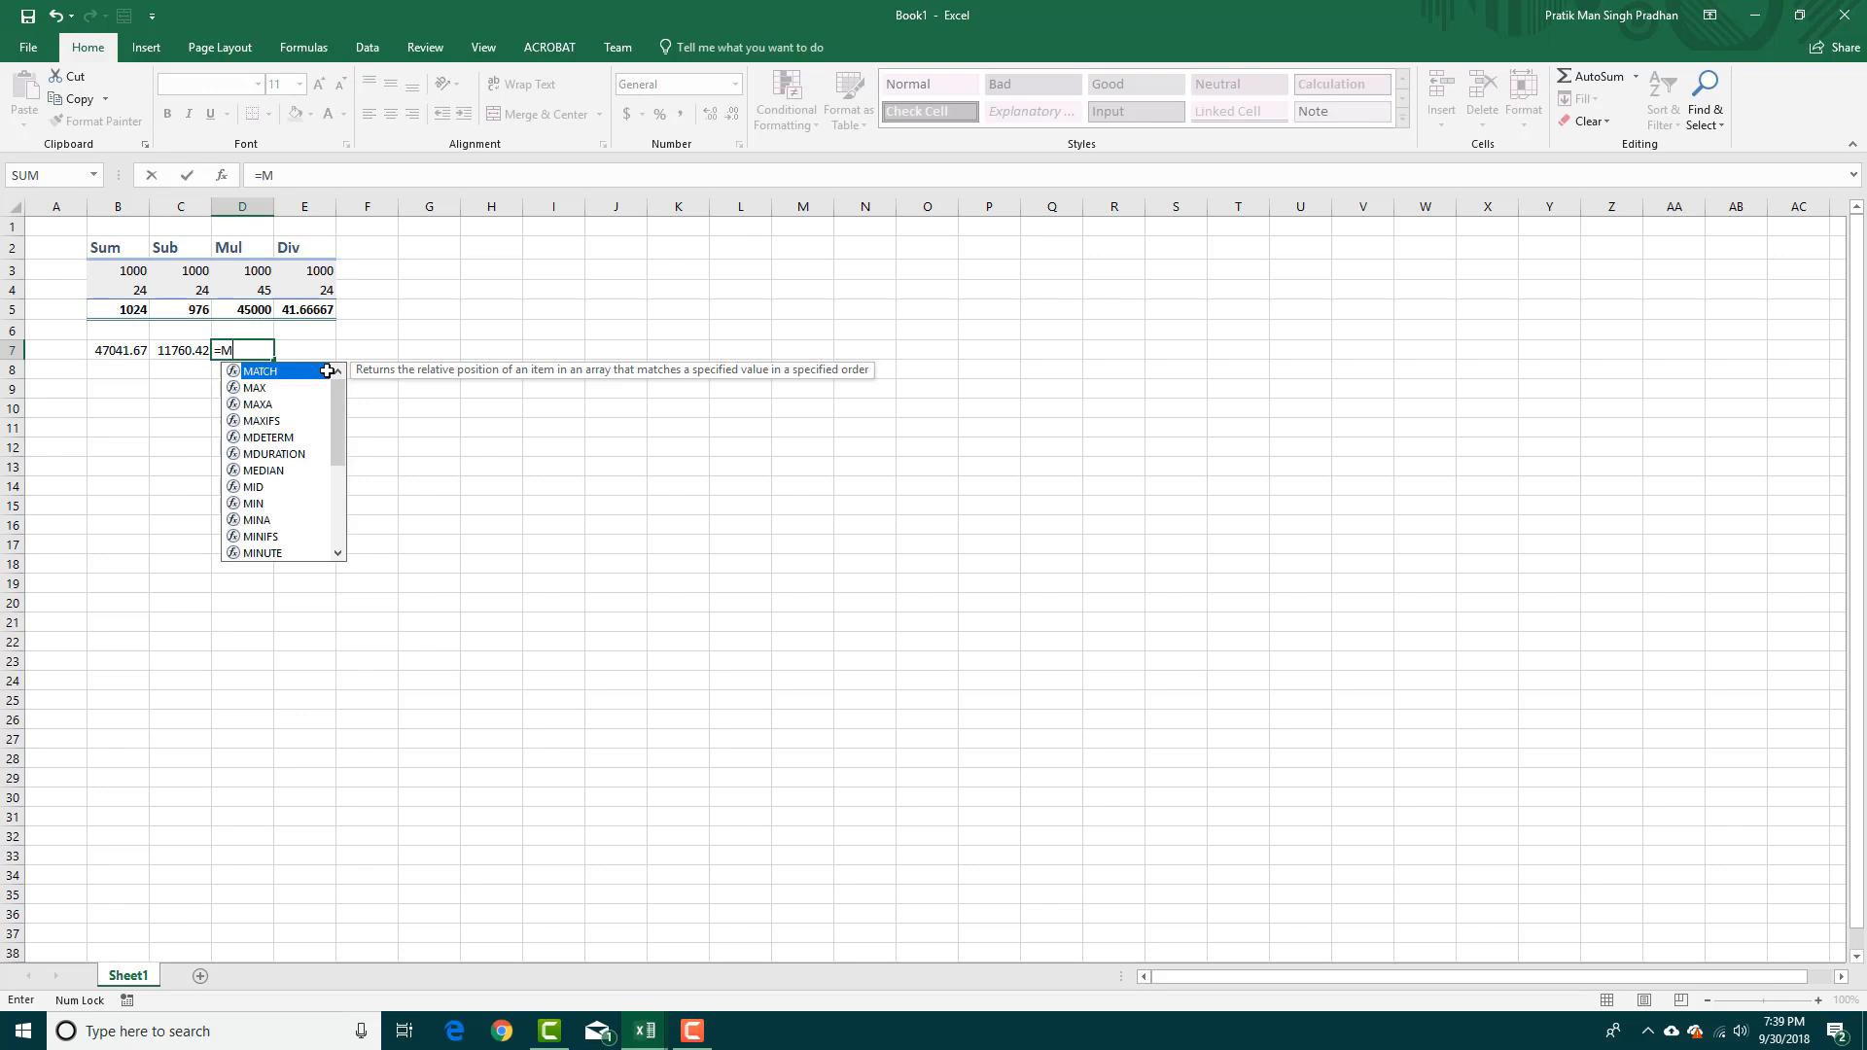
text(AX)
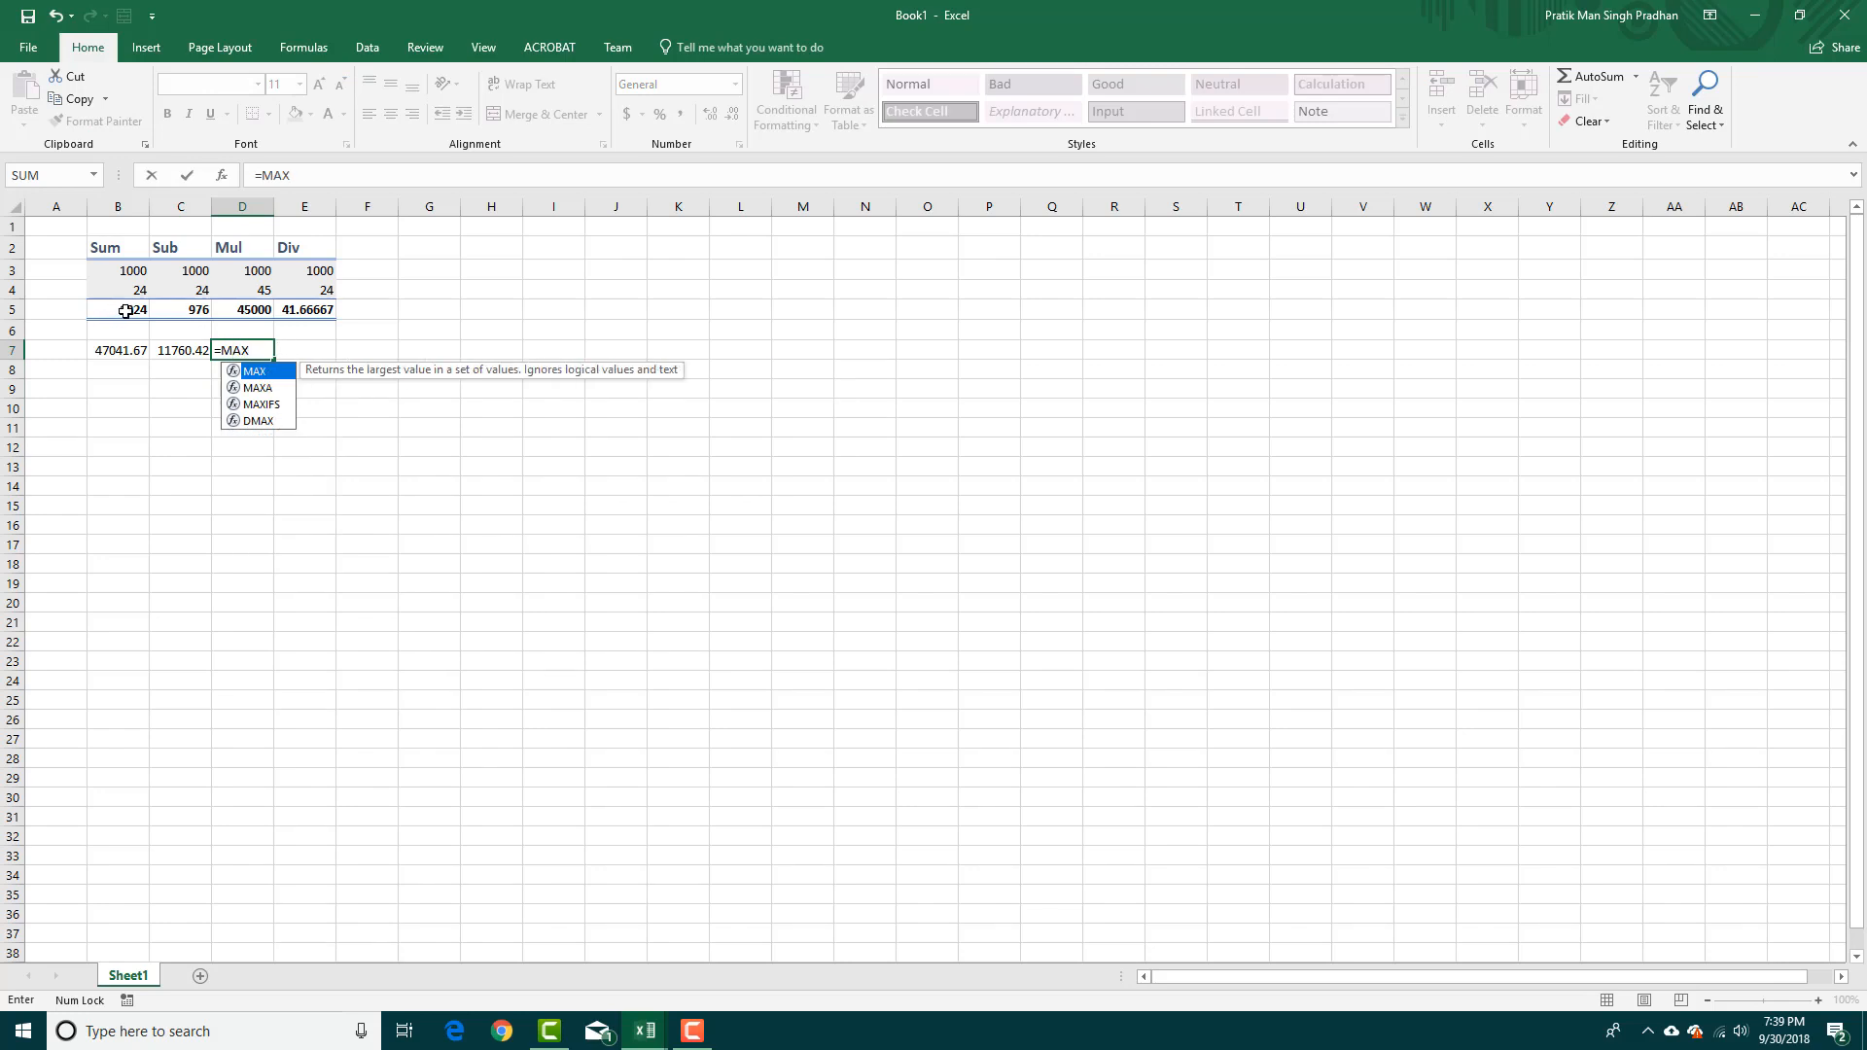
click(116, 309)
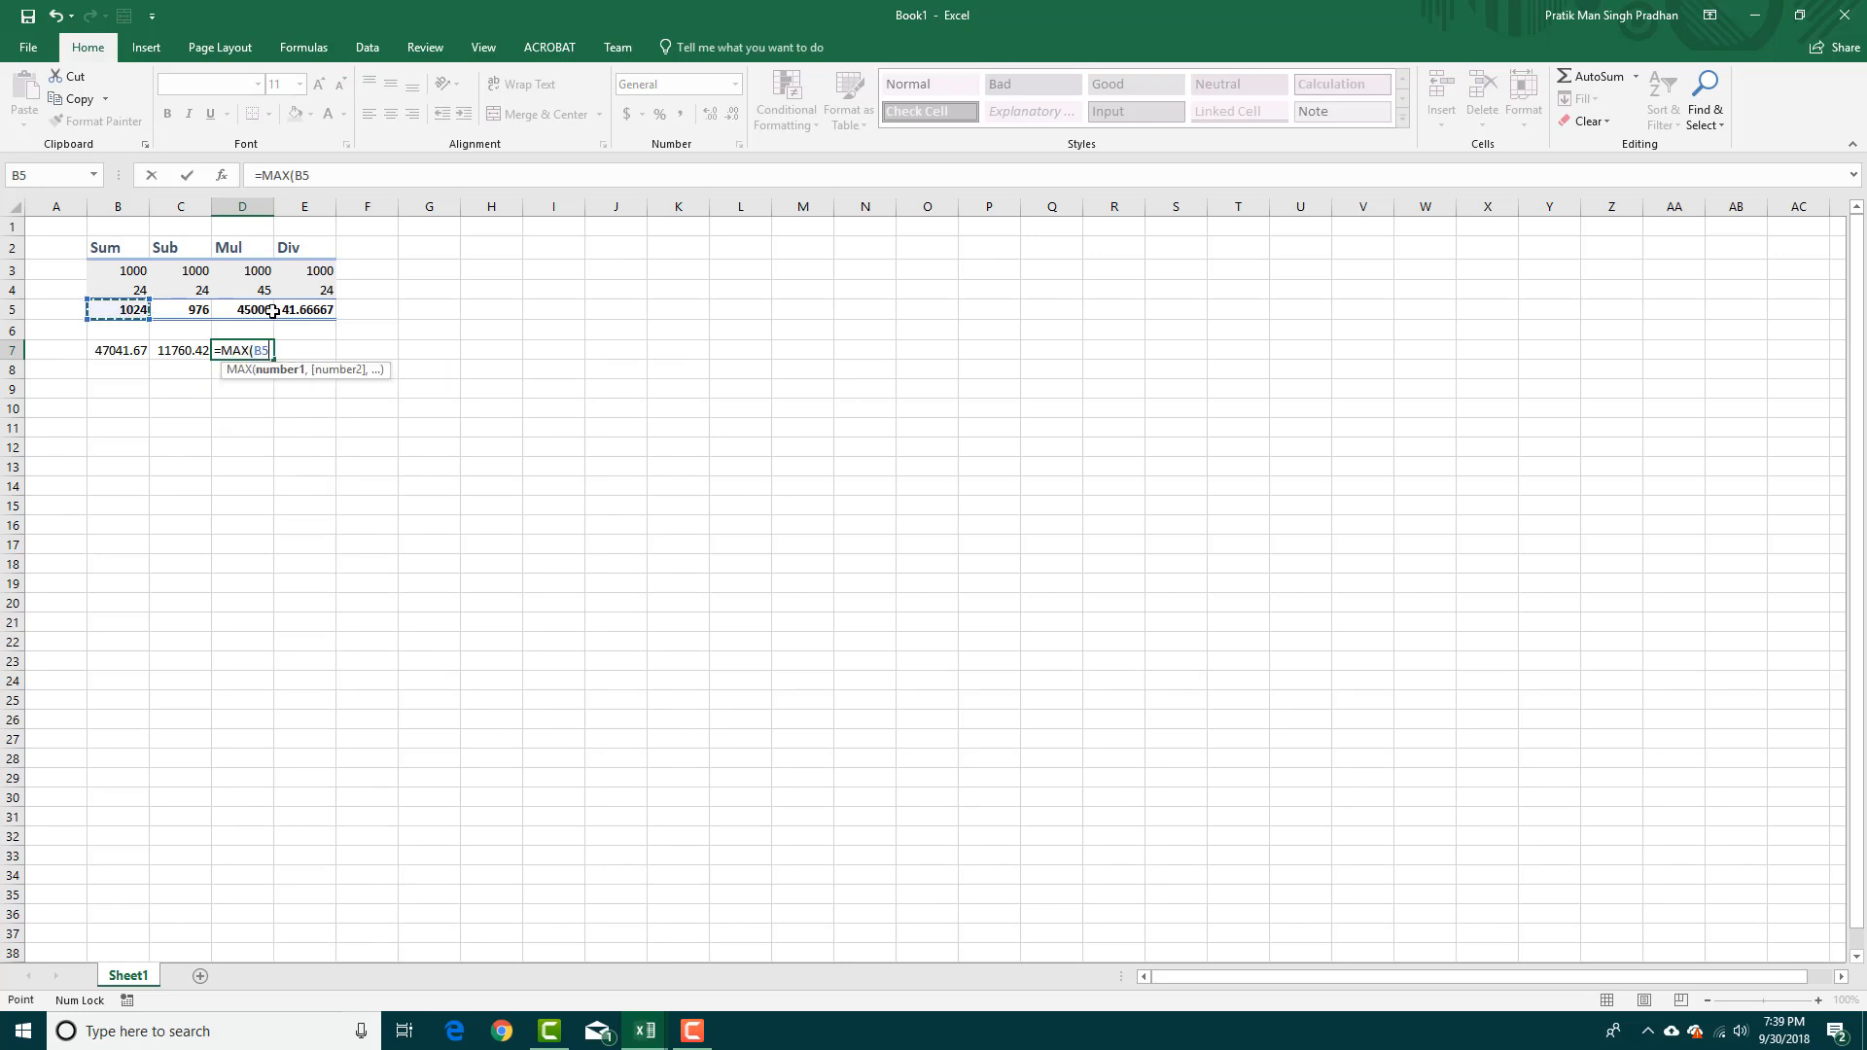
drag(117, 310, 303, 309)
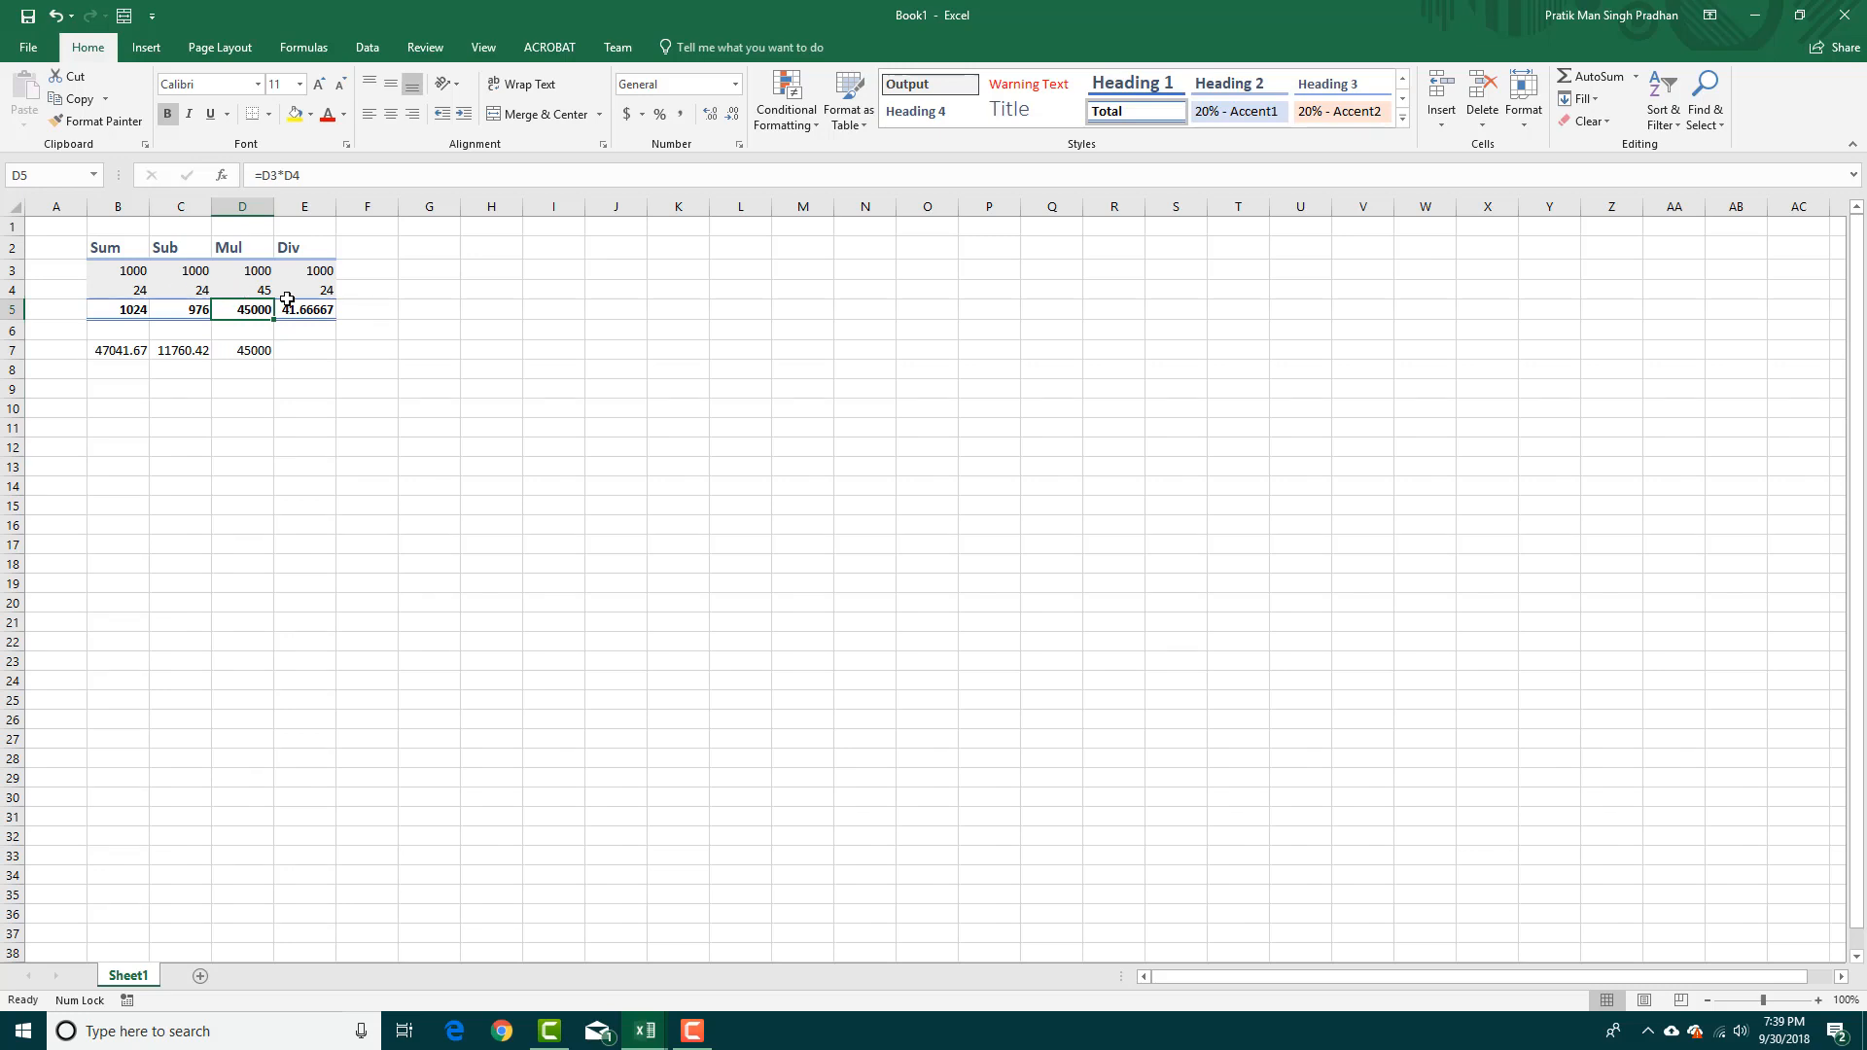
mouse_move(262, 286)
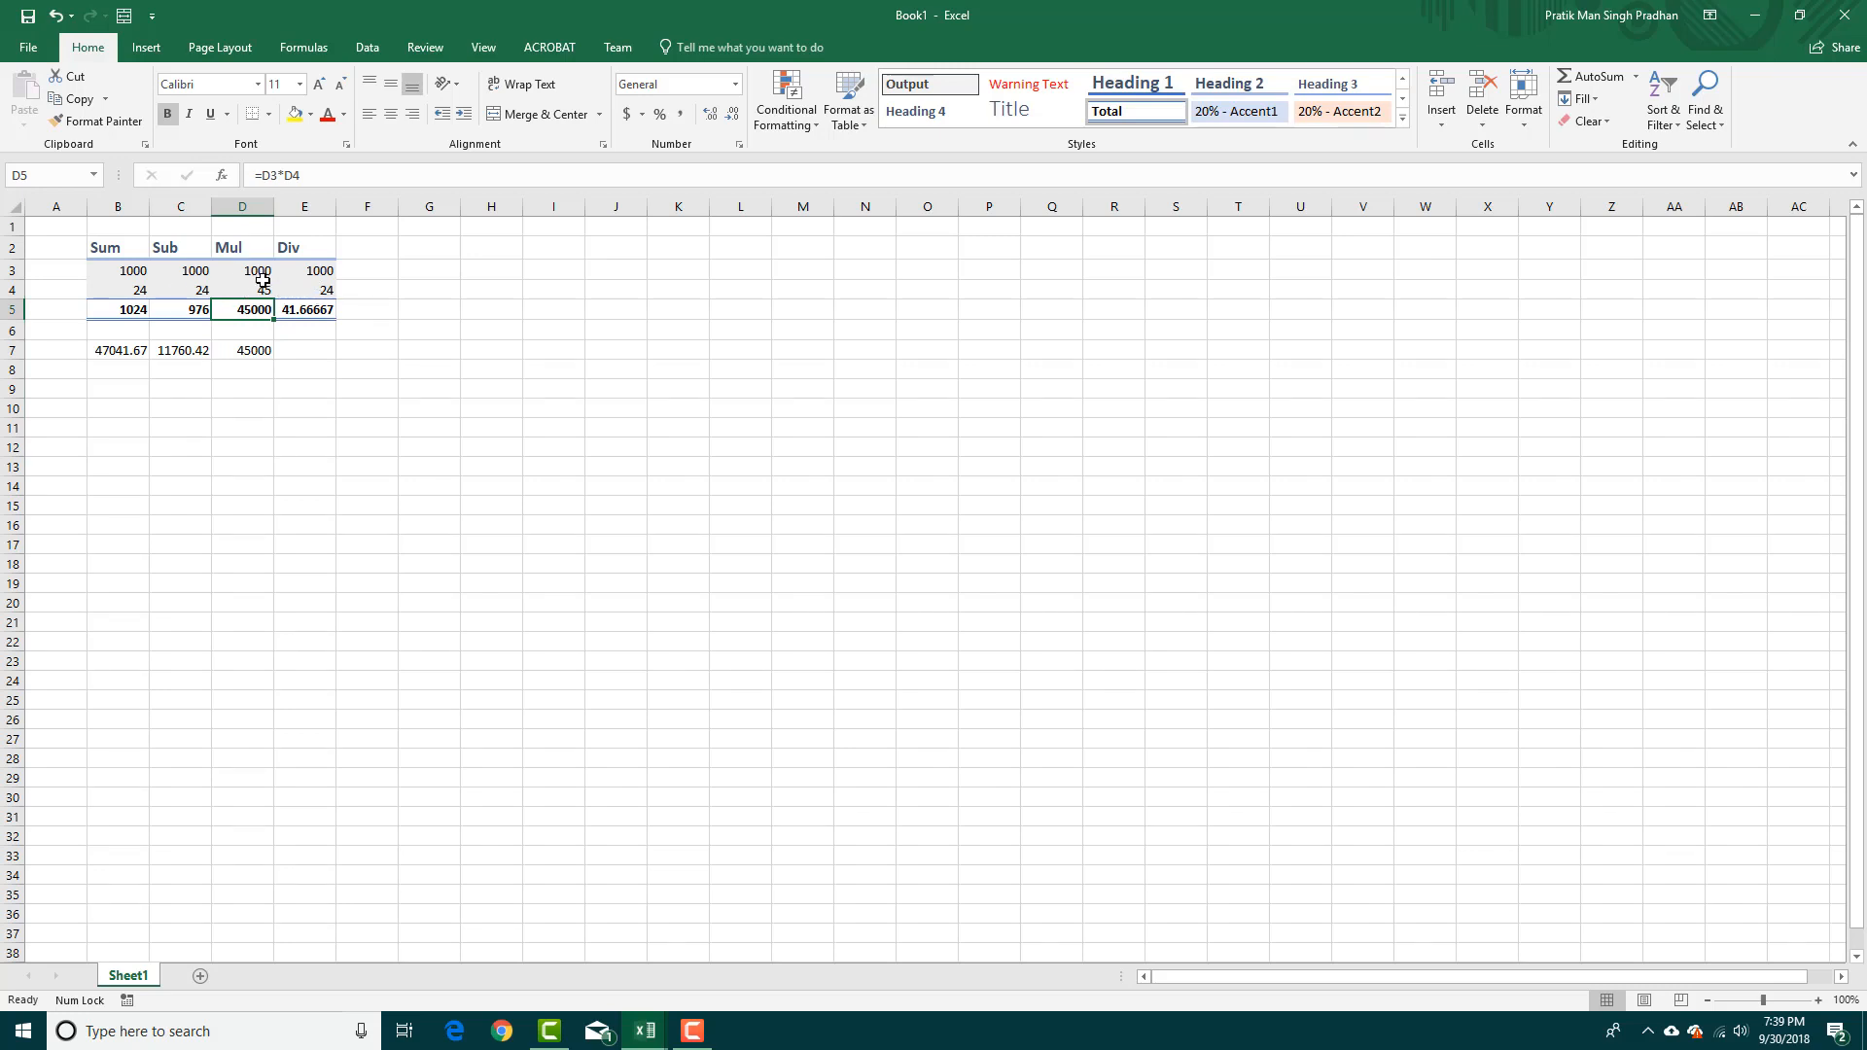
Step: Change the Mul column's first value to 1 and check B5's formula
click(1402, 118)
text(1)
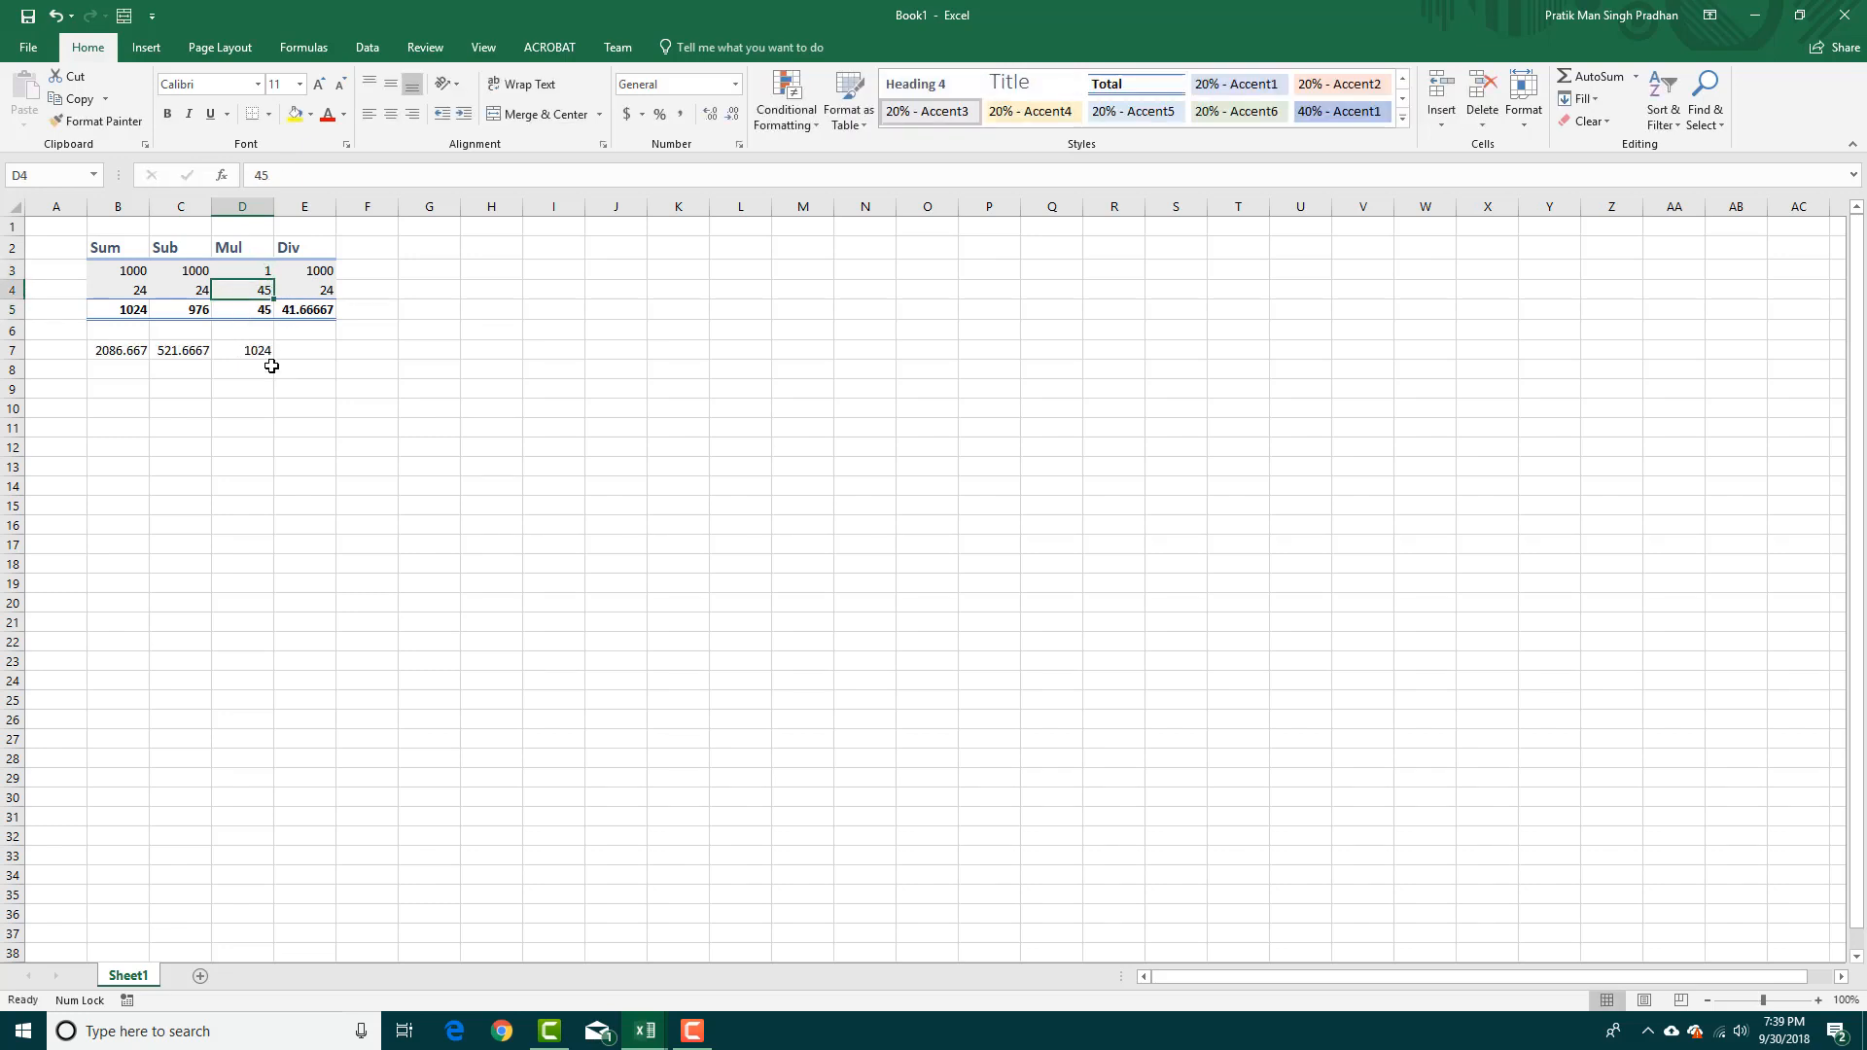
click(116, 308)
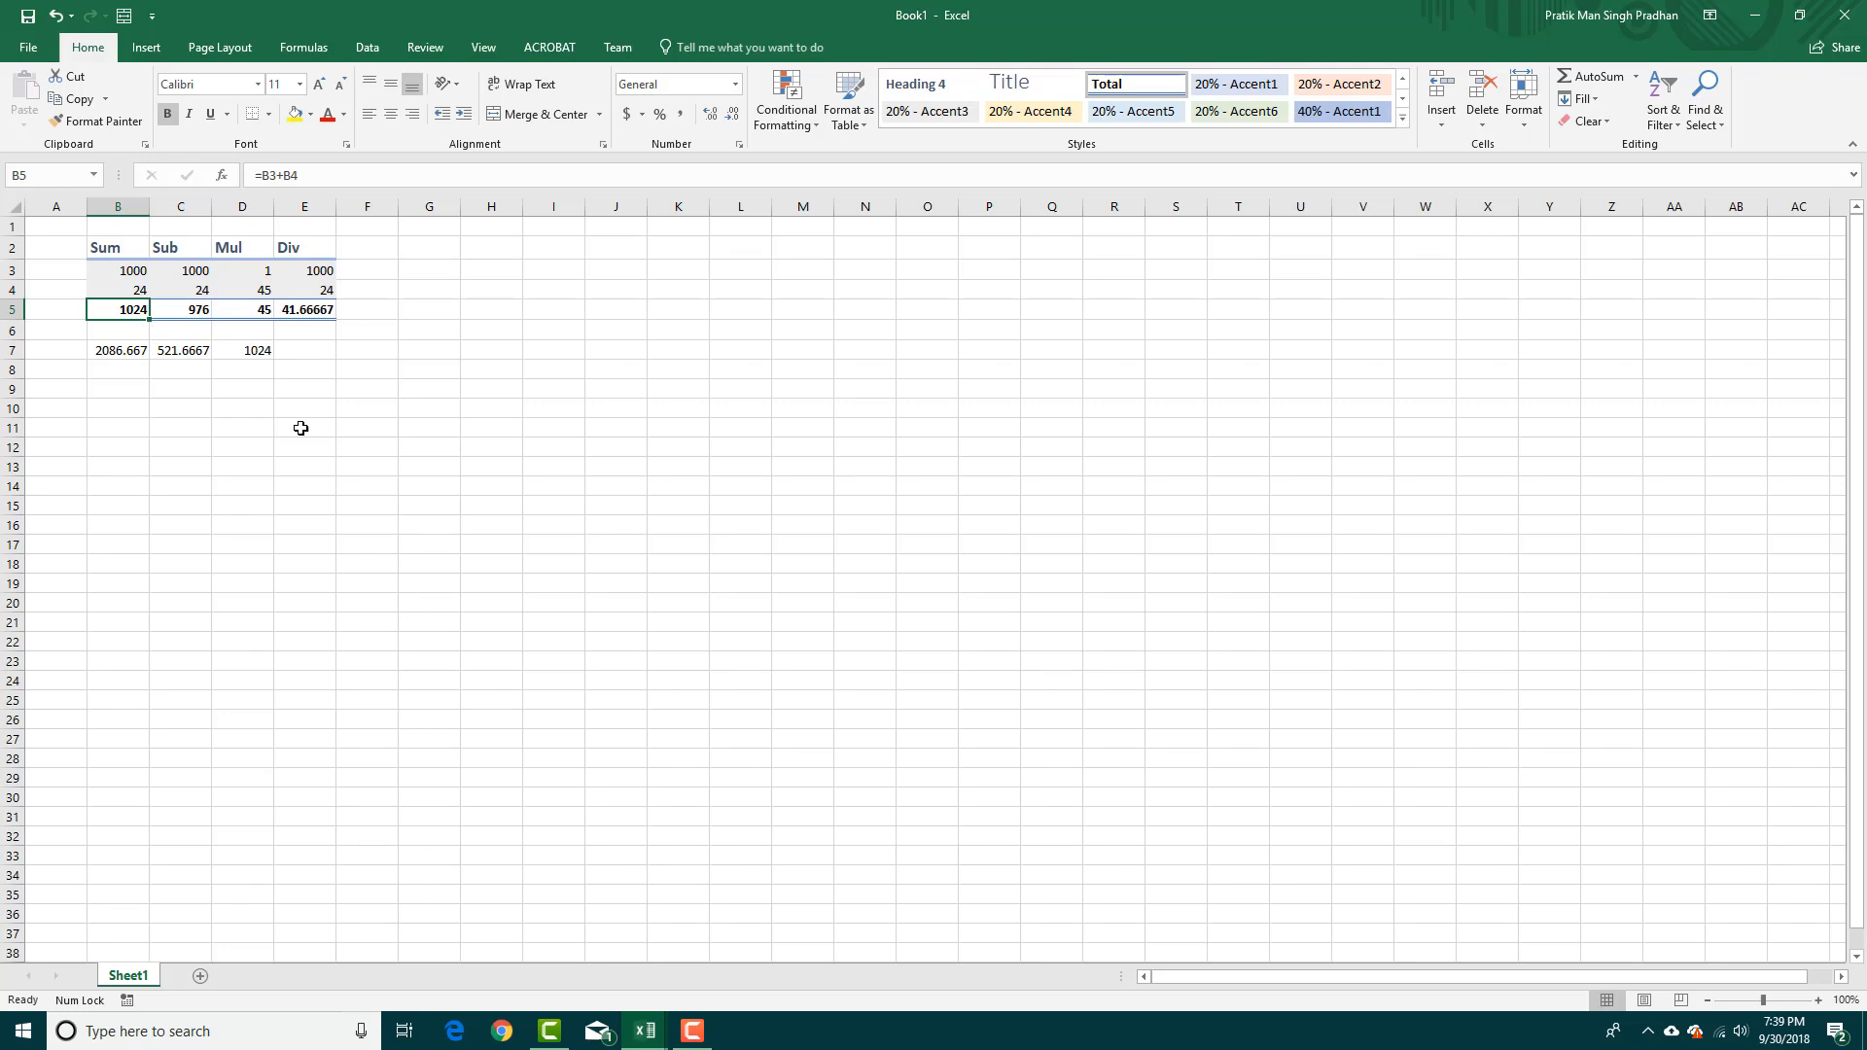